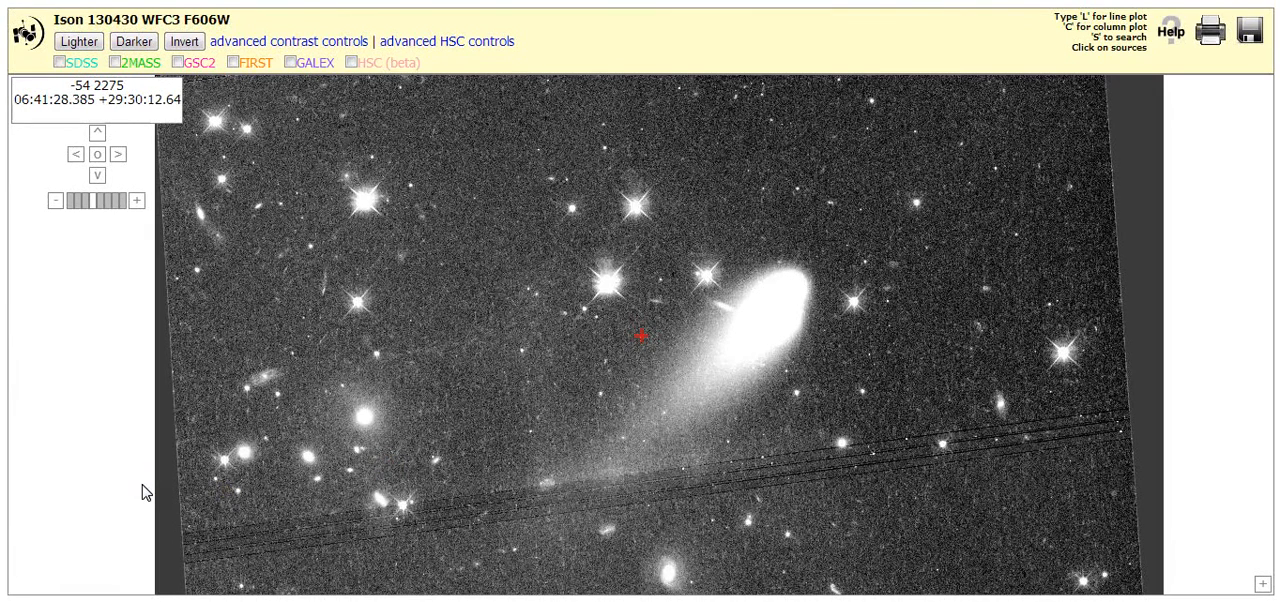
mouse_move(385, 420)
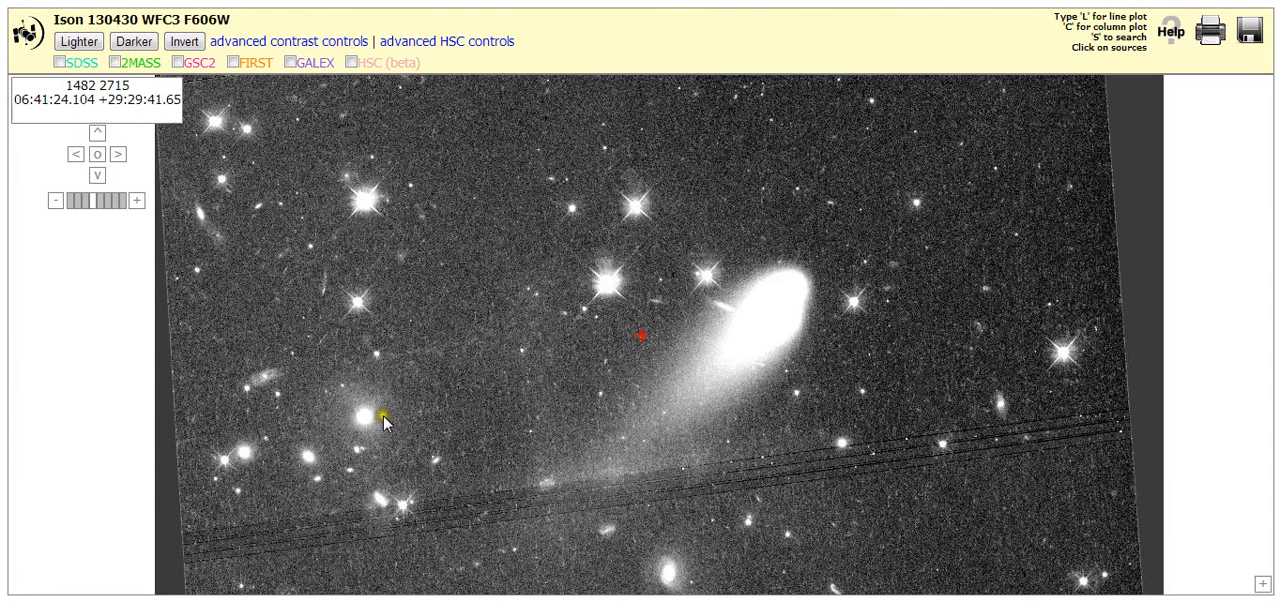
mouse_move(615, 360)
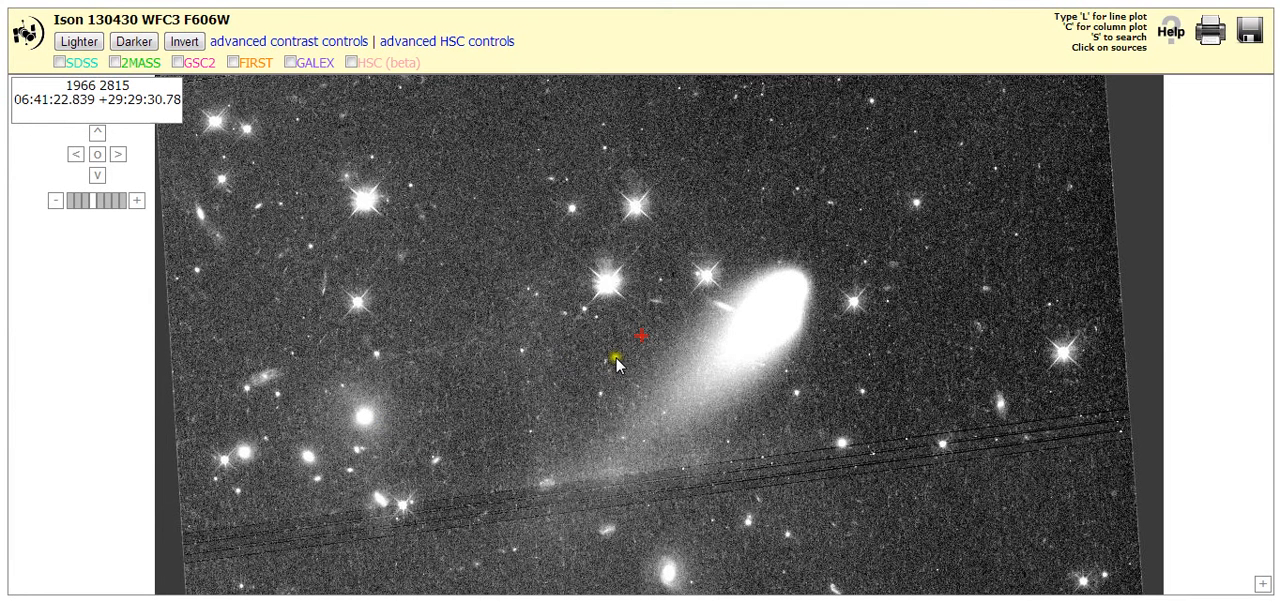
mouse_move(615, 358)
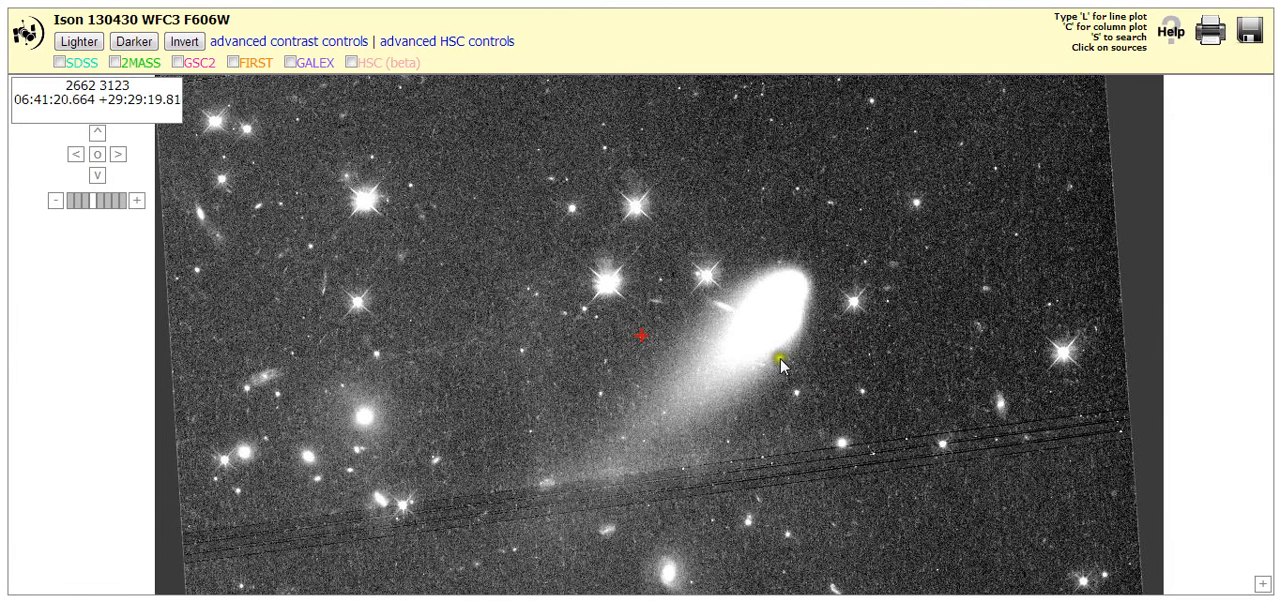
mouse_move(692, 388)
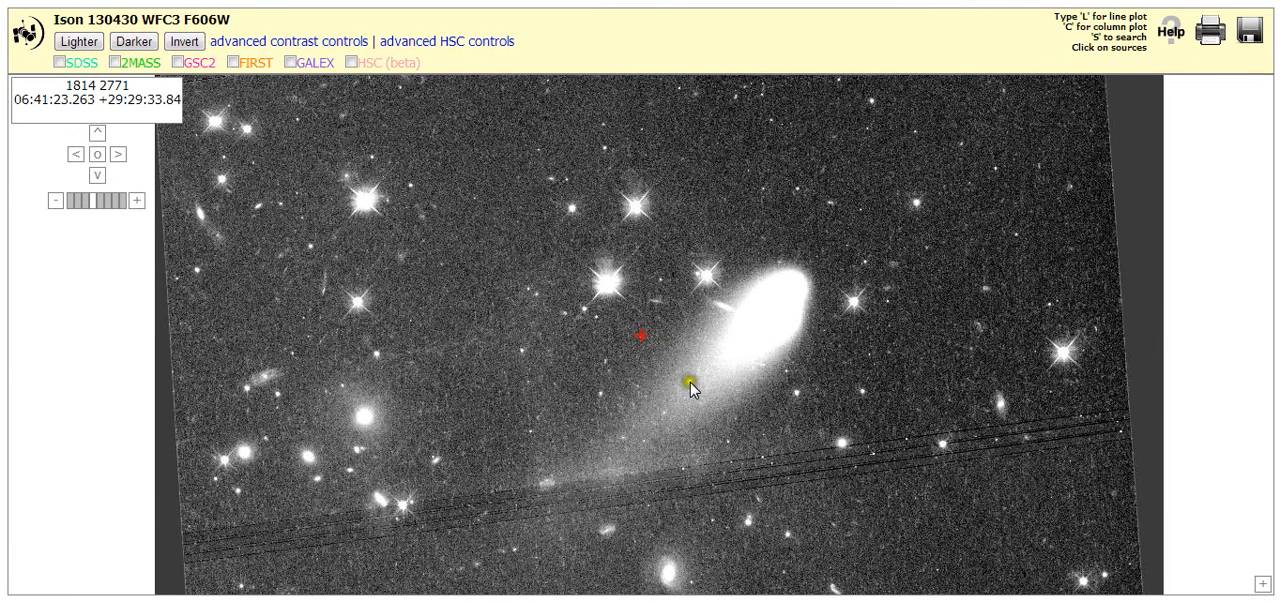
Nudge the comet image across the view and darken it two steps for a blacker sky.
left_click_drag(690, 390, 495, 388)
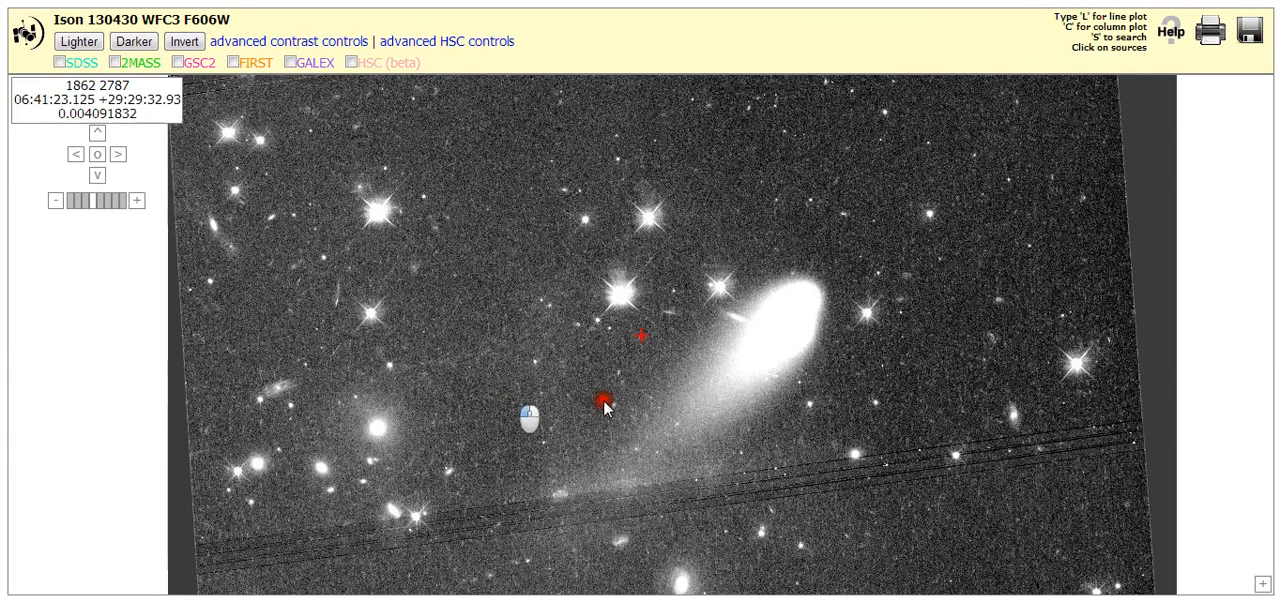
mouse_move(500, 305)
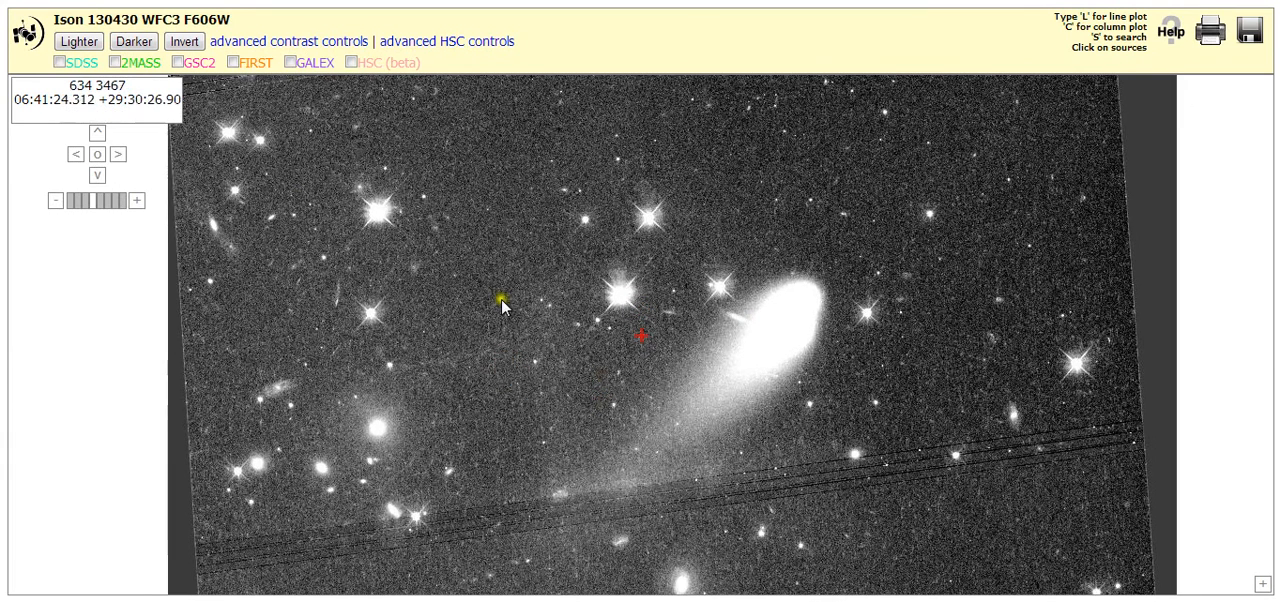
mouse_move(238, 156)
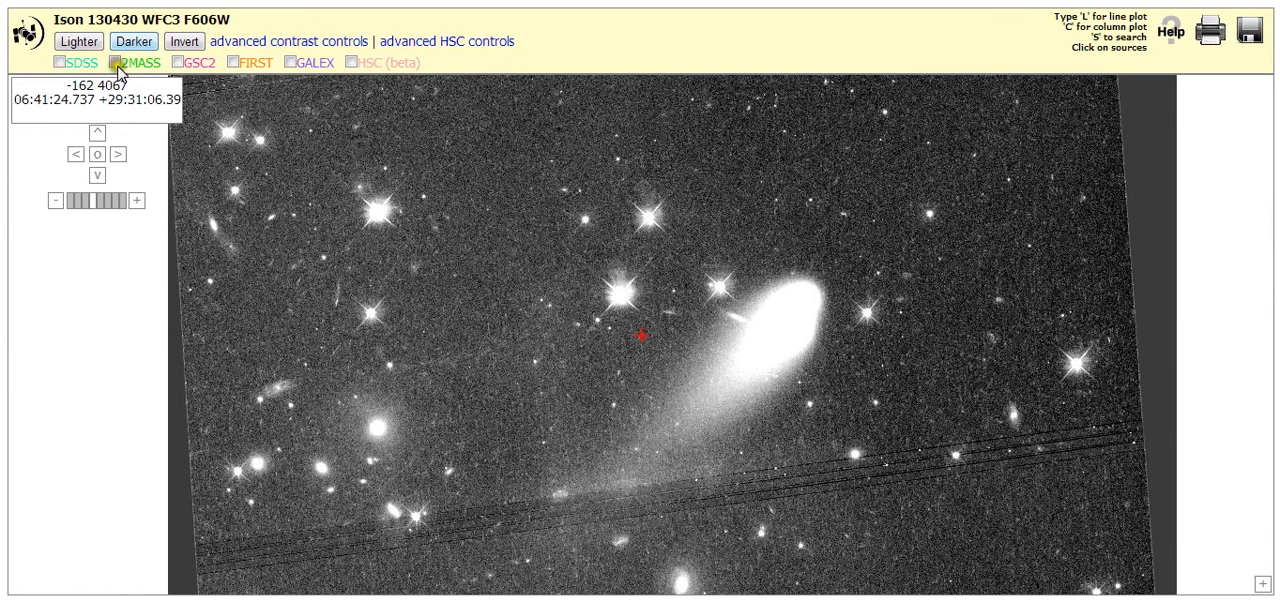
mouse_move(133, 41)
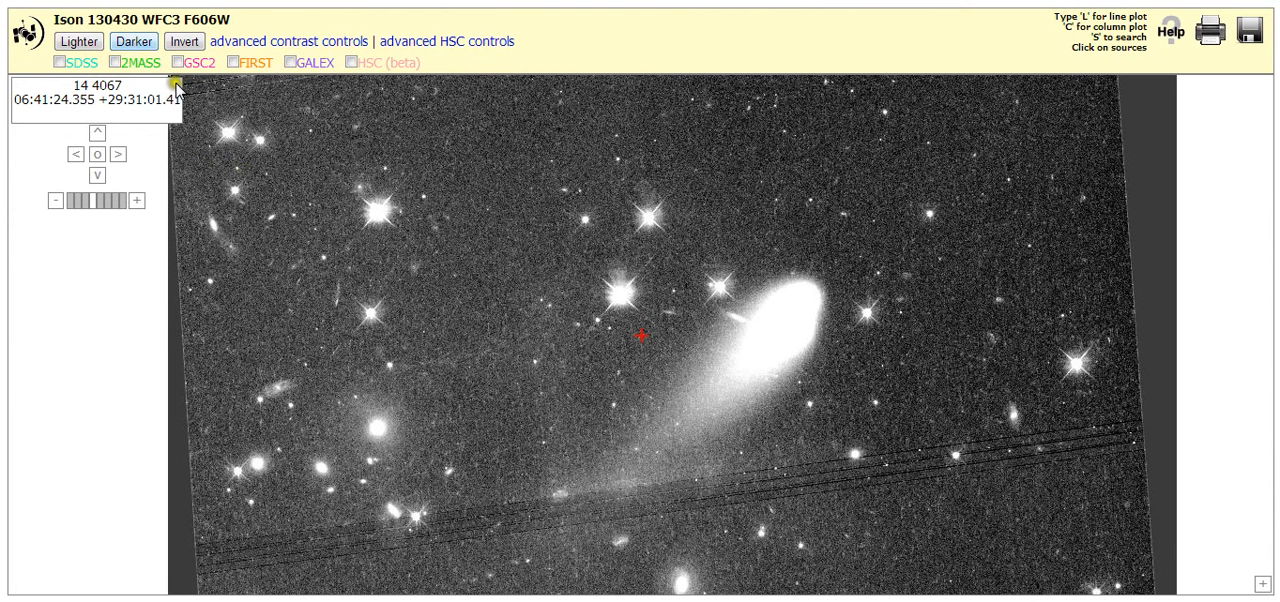
mouse_move(134, 41)
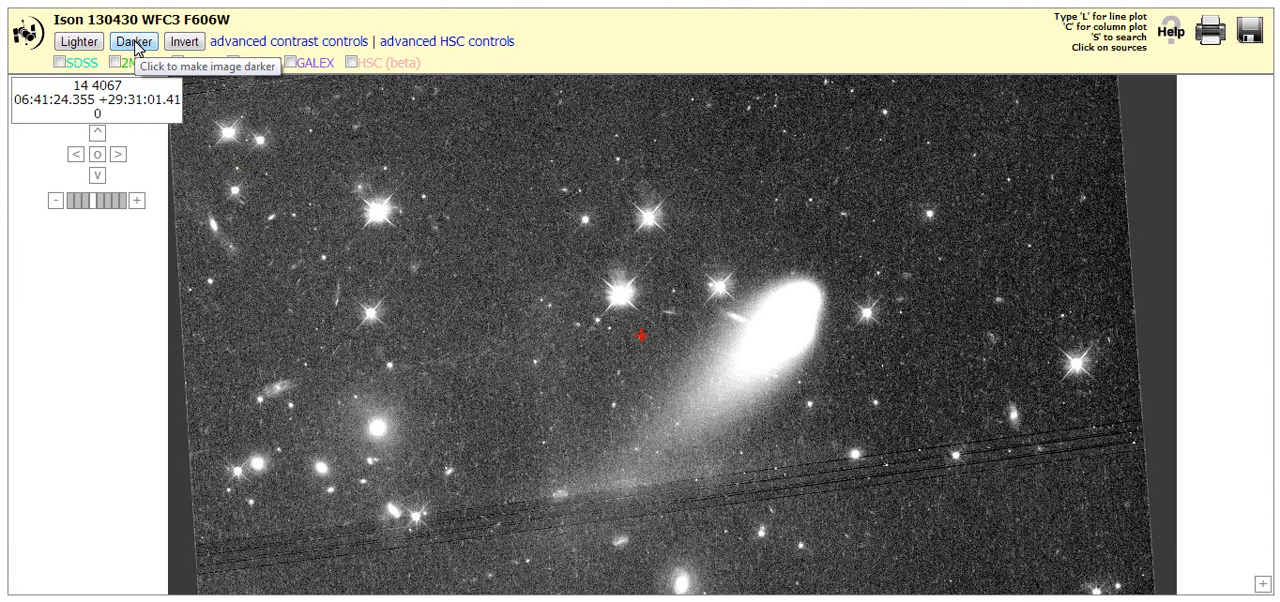
left_click(134, 41)
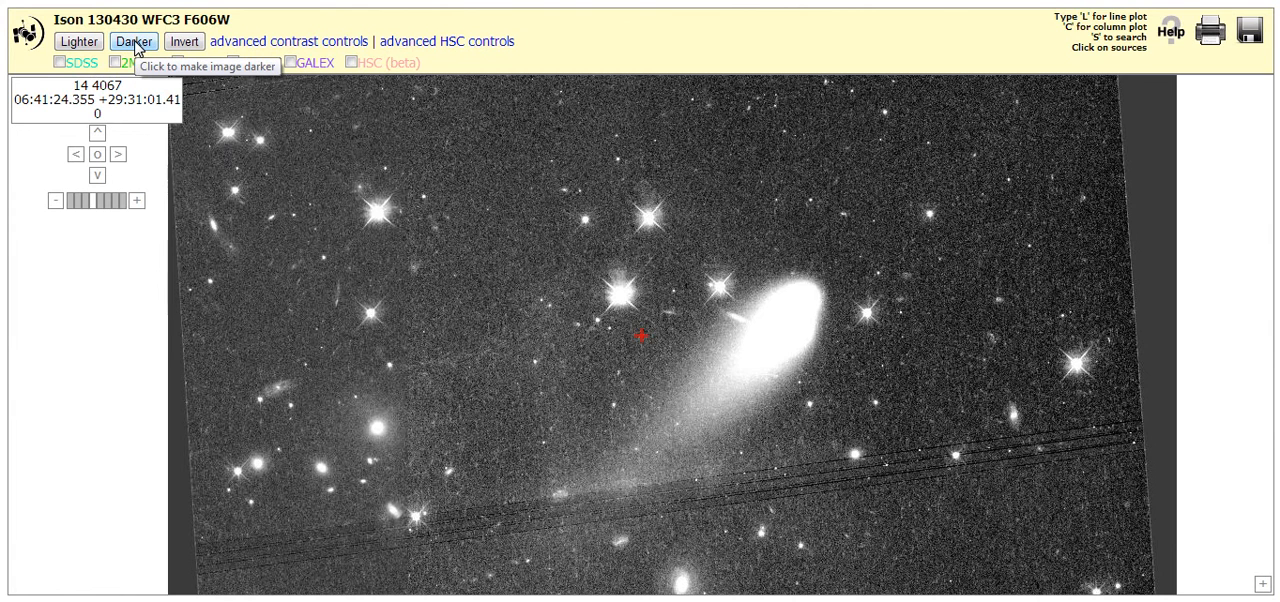
left_click(133, 41)
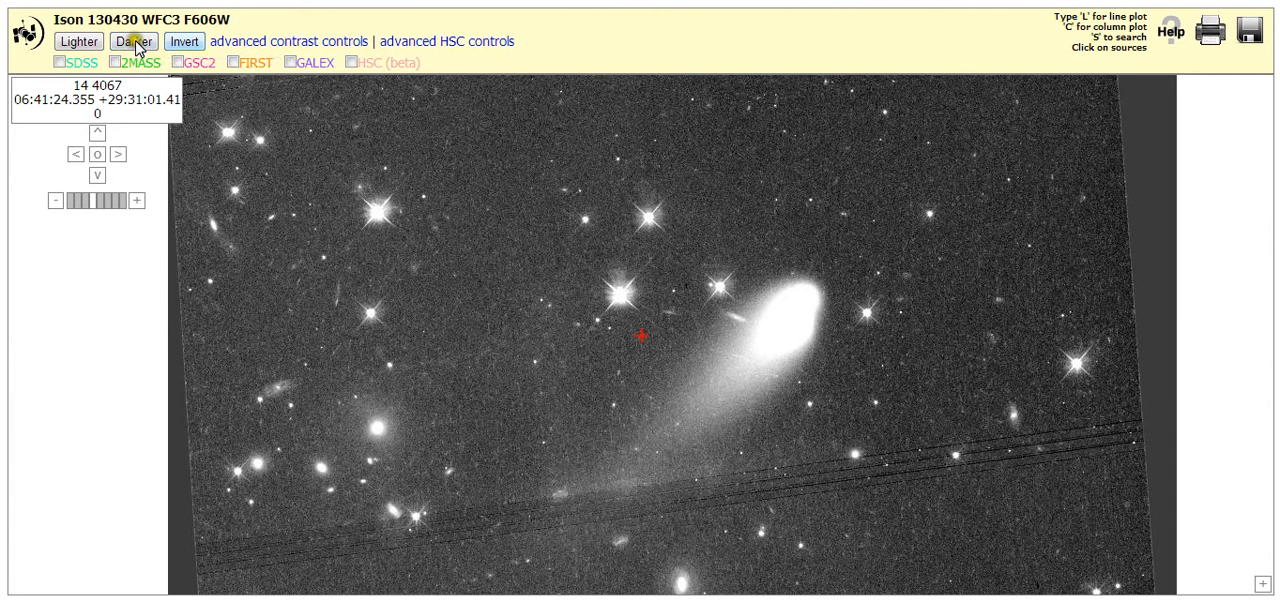
mouse_move(184, 41)
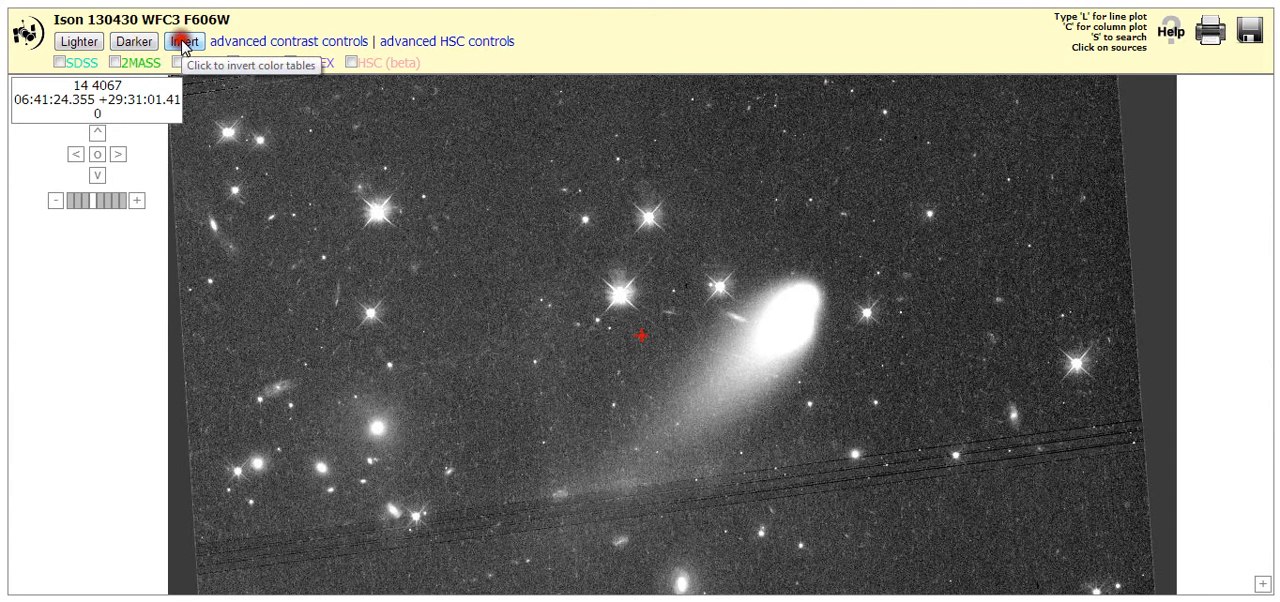
Invert the comet image, darken it three steps, then switch back to normal colours.
left_click(185, 41)
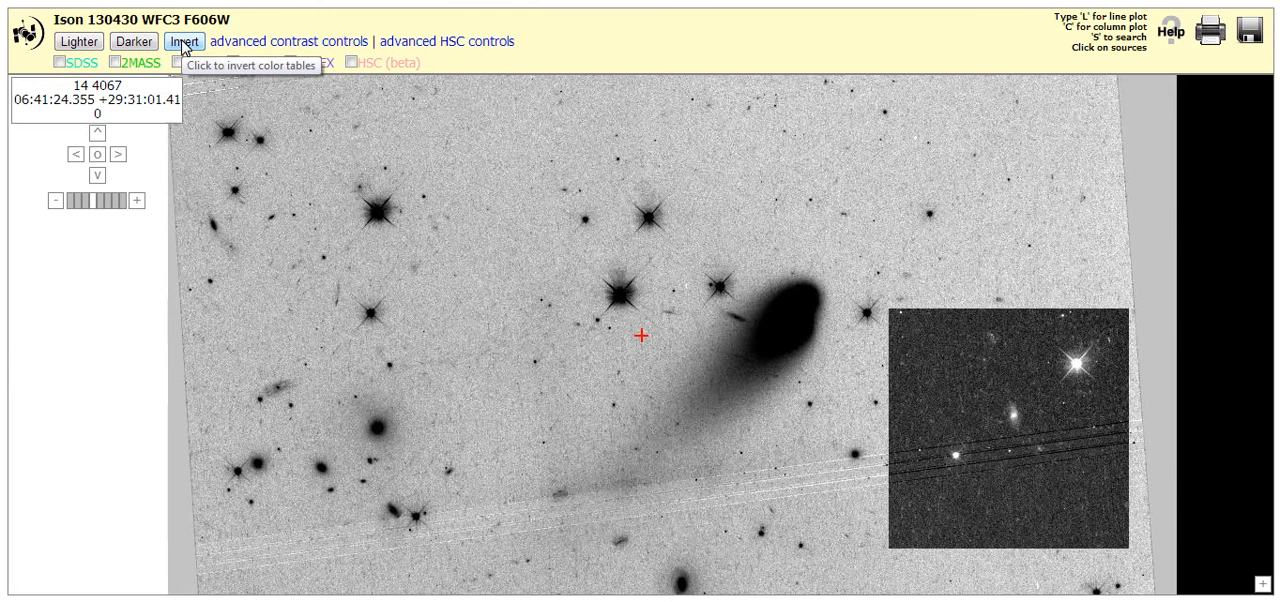
mouse_move(522, 220)
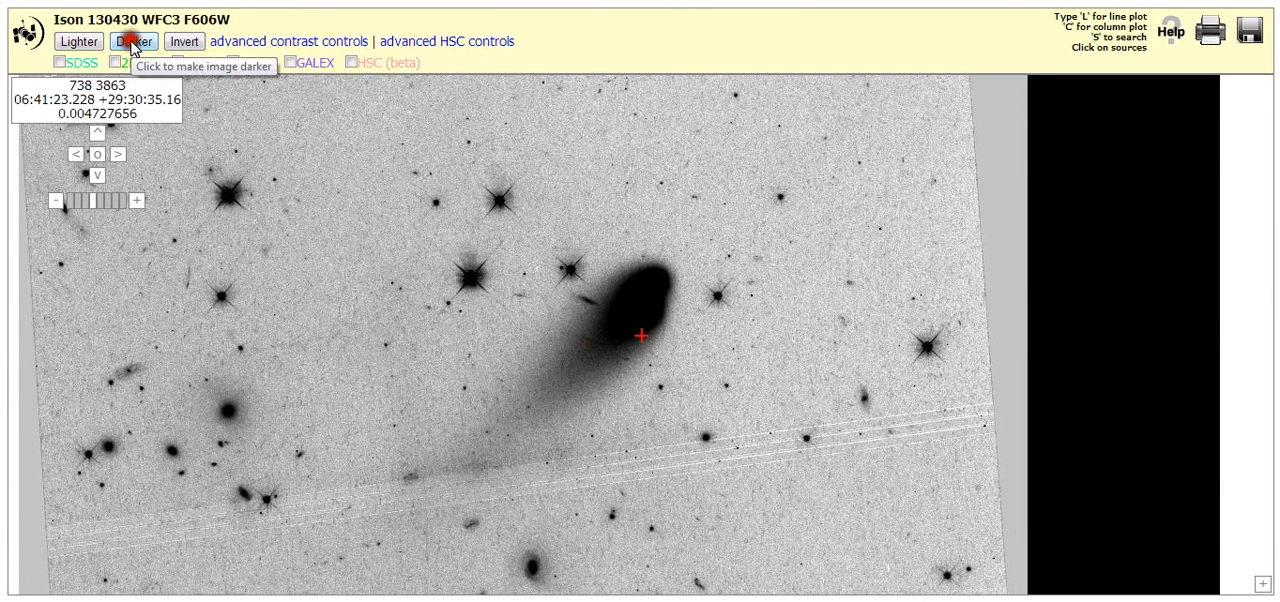
left_click(132, 41)
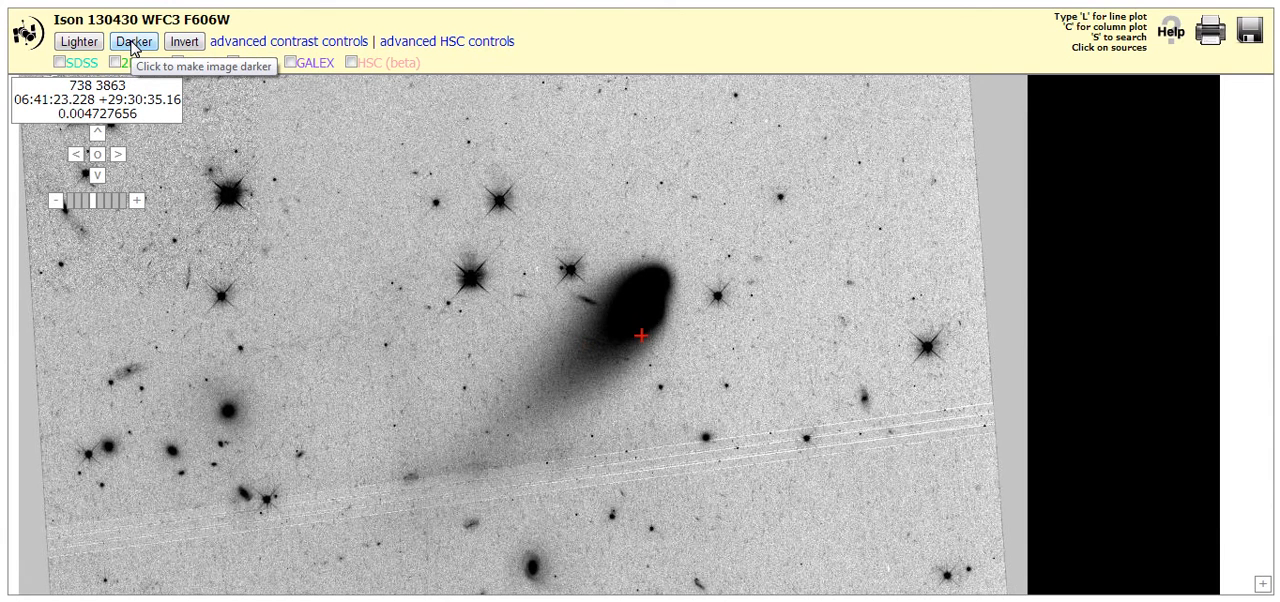
left_click(133, 41)
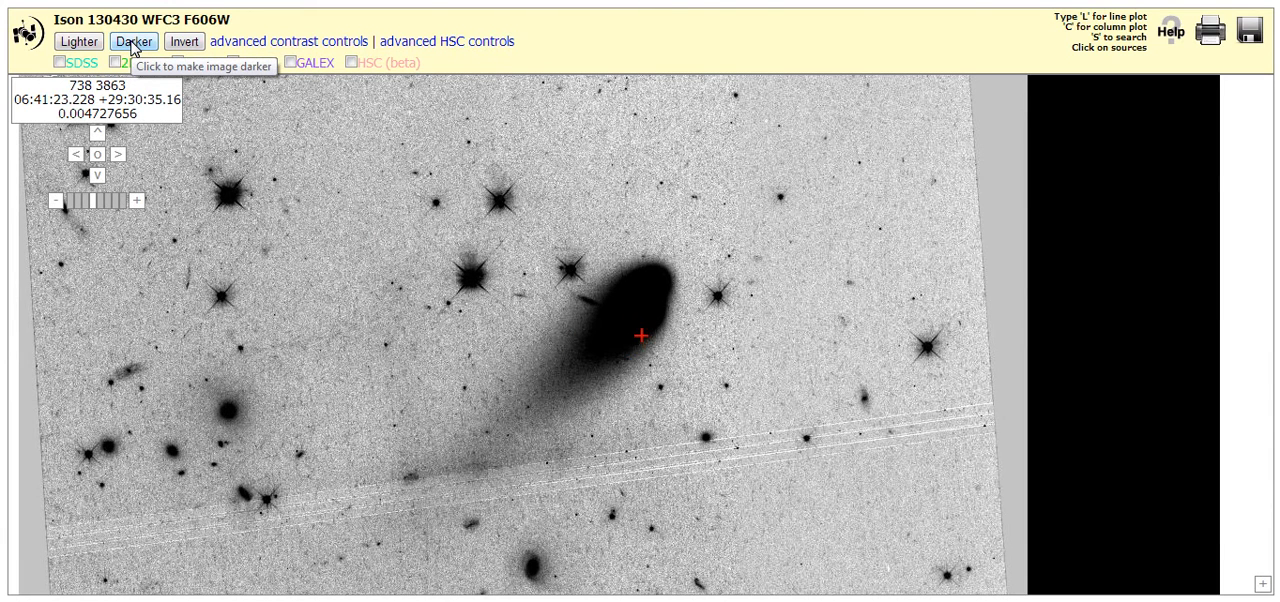
left_click(132, 41)
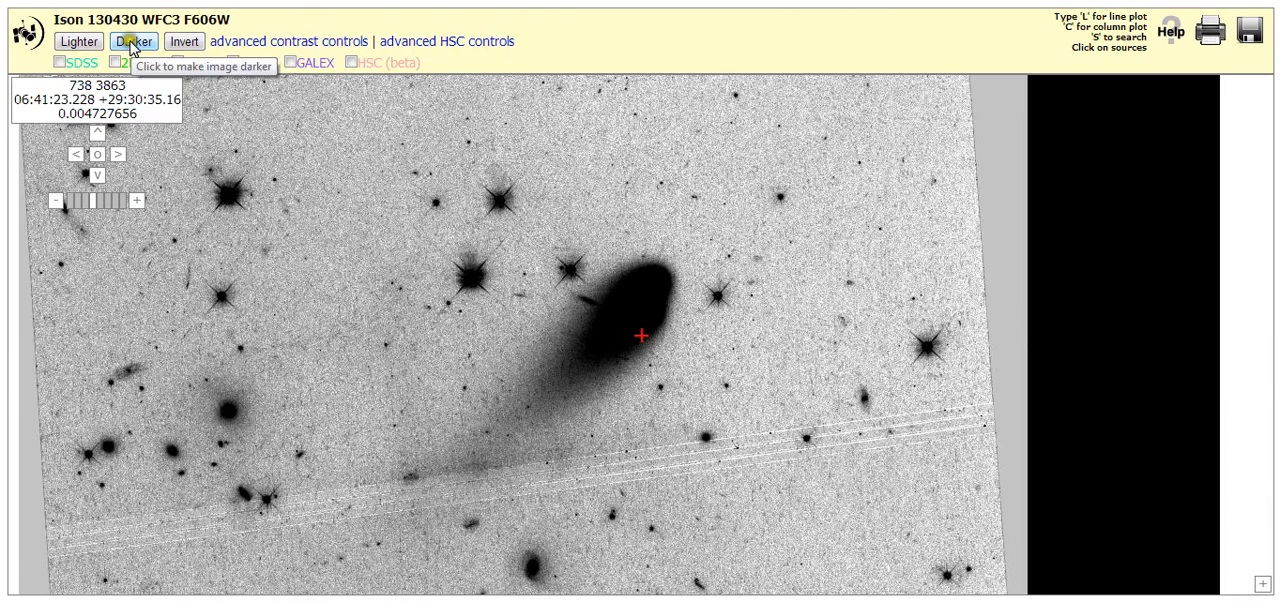
left_click(185, 41)
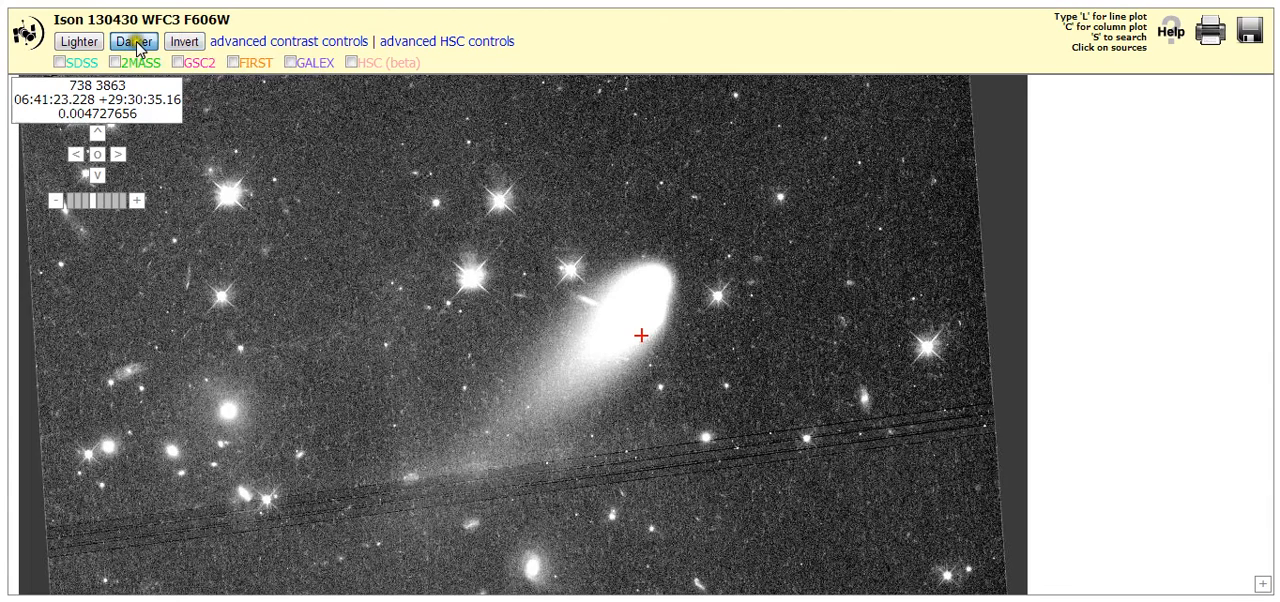
Darken the image ten more steps until the saturated coma resolves into separate lumps.
left_click(133, 41)
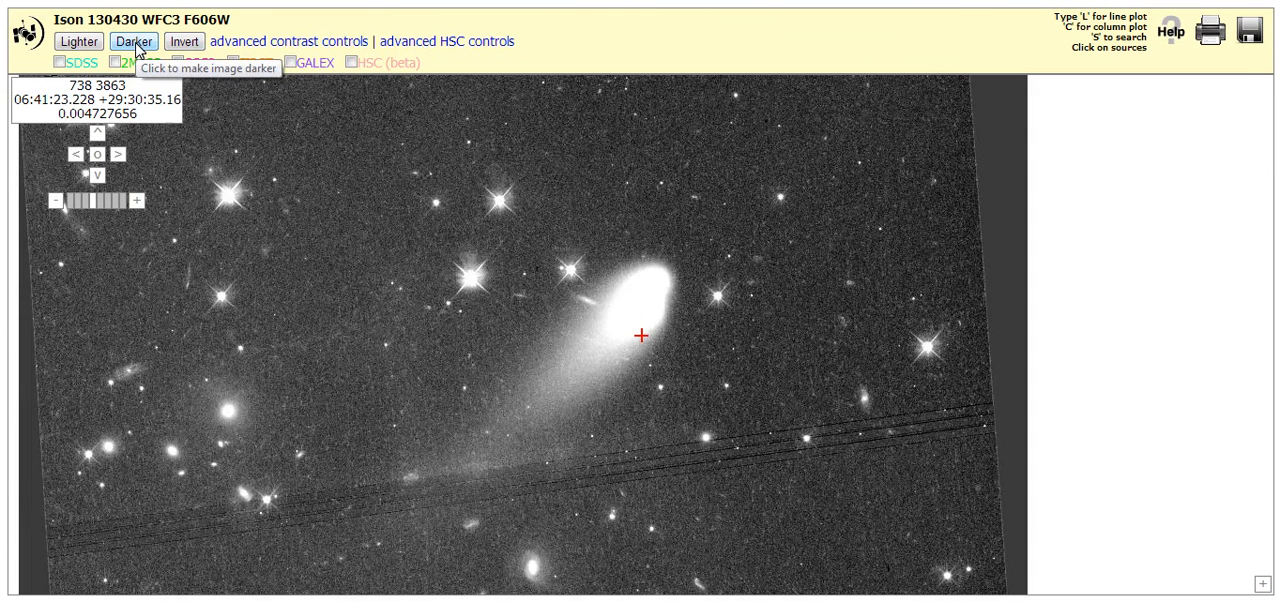
left_click(133, 41)
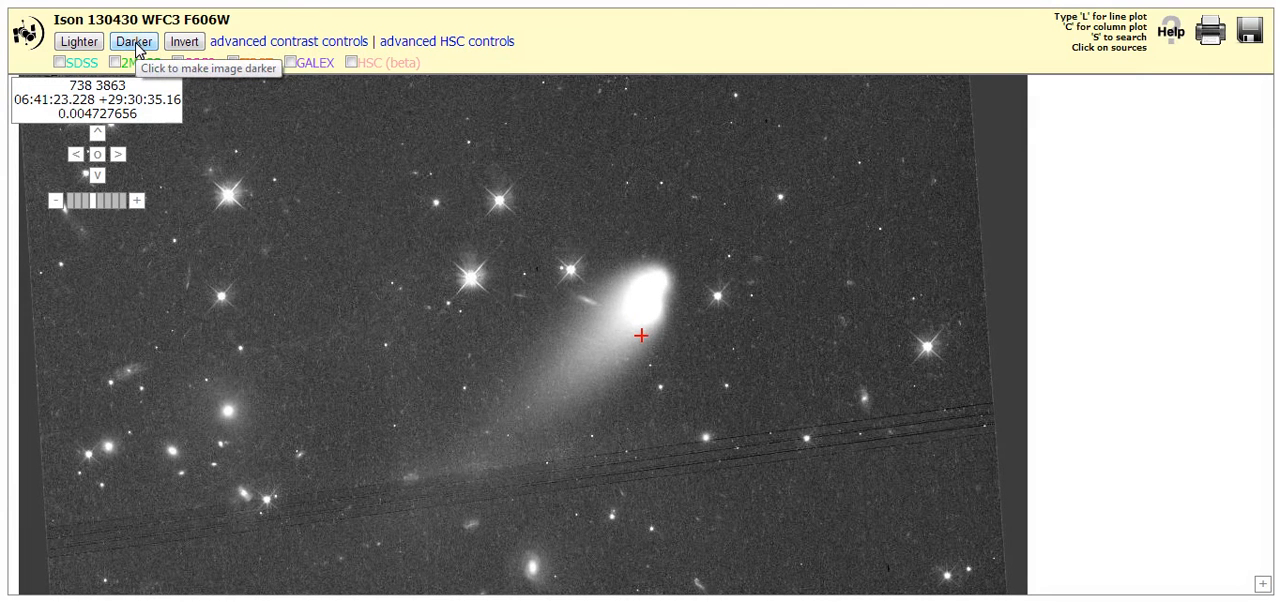
left_click(133, 41)
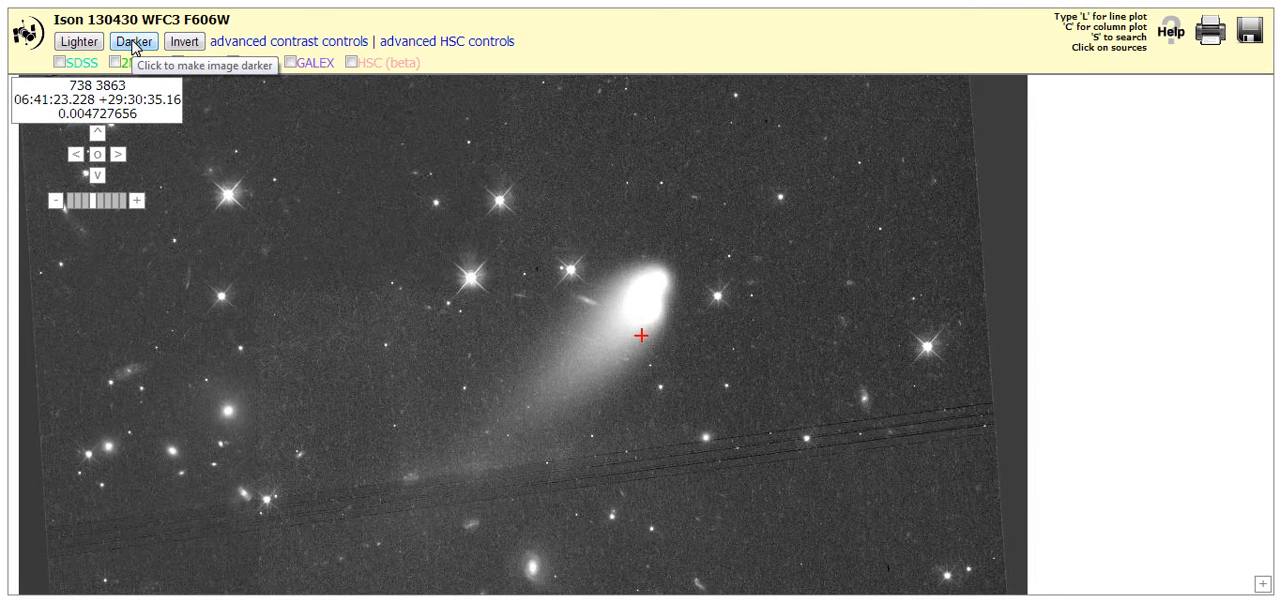
left_click(133, 41)
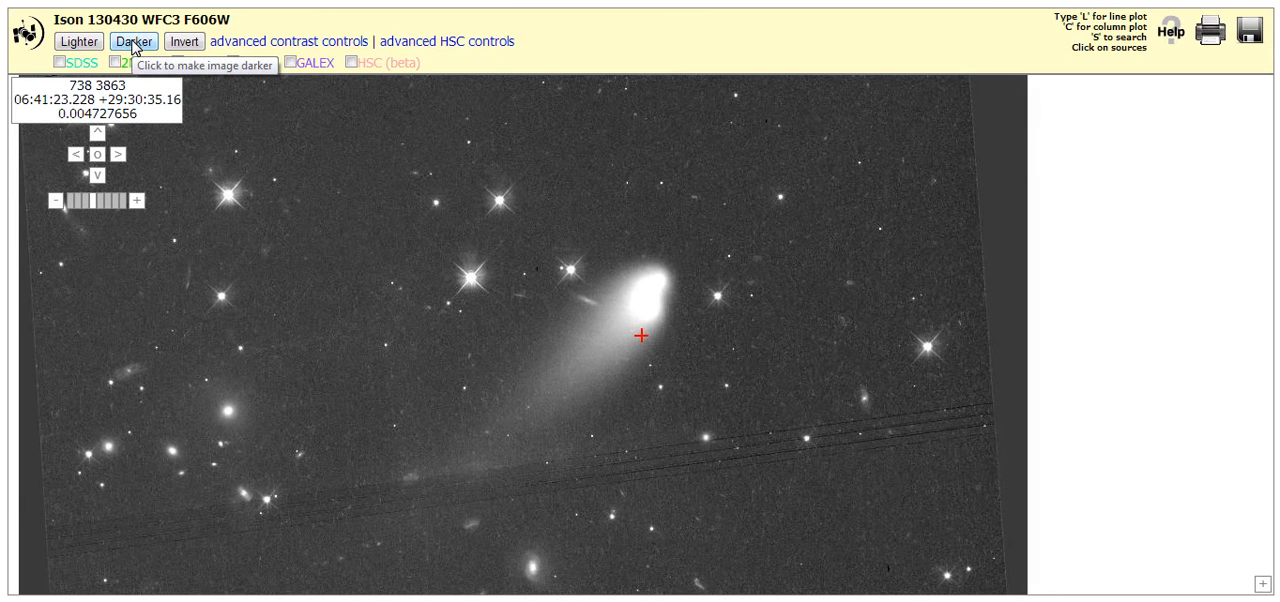
left_click(134, 41)
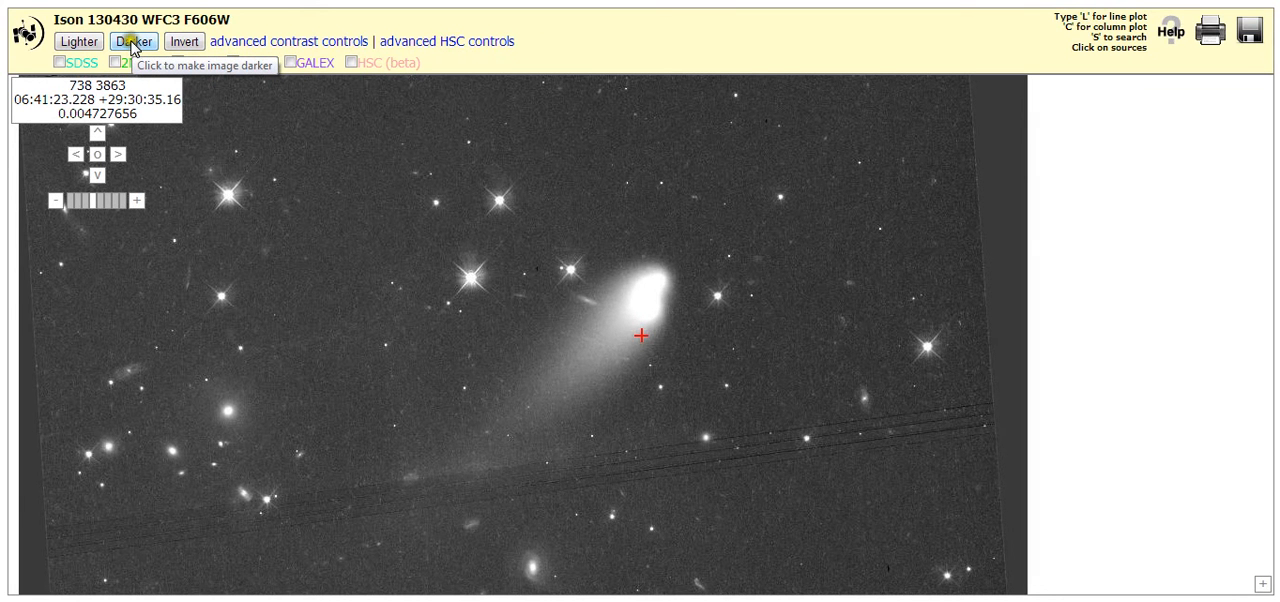
left_click(132, 41)
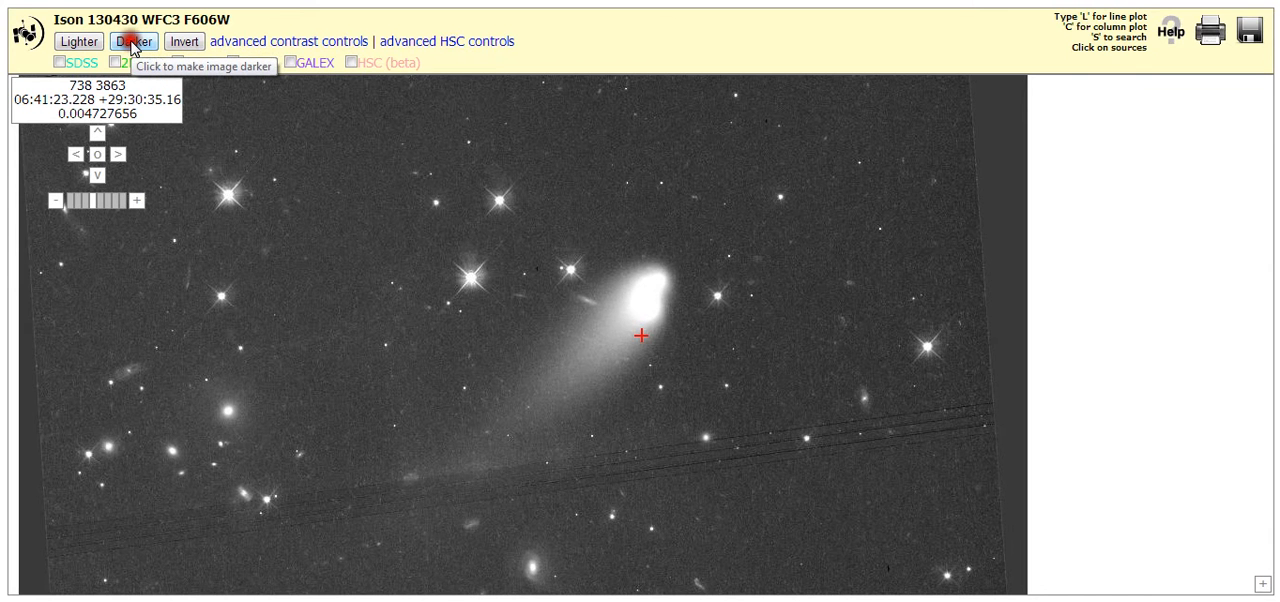
left_click(132, 41)
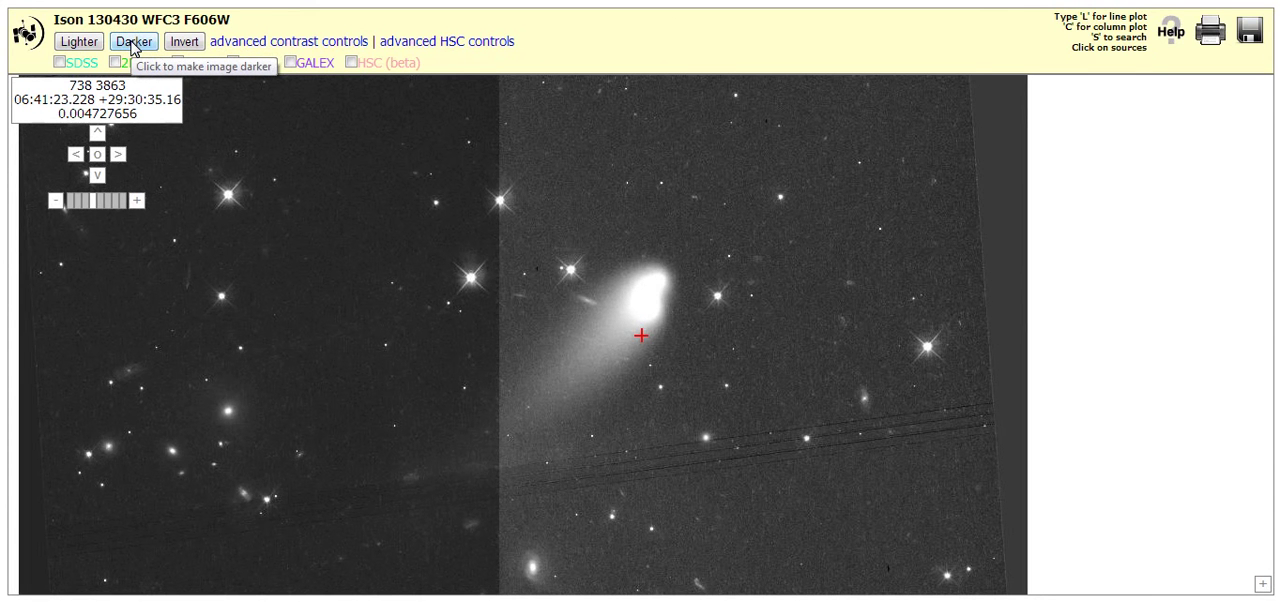
left_click(132, 41)
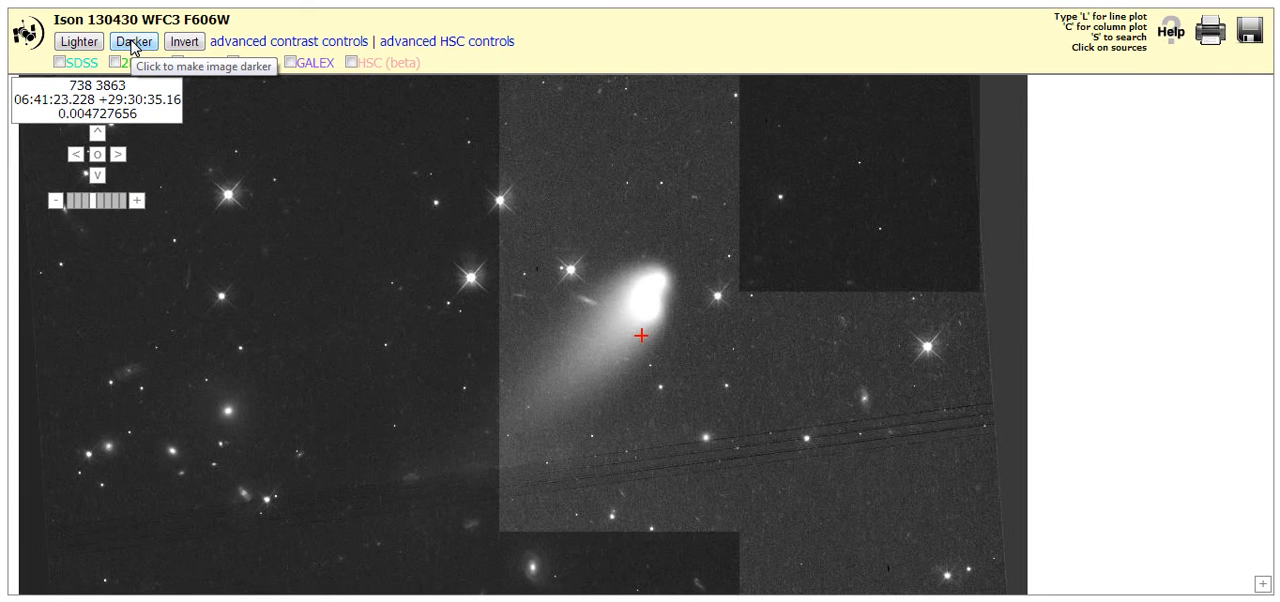
left_click(133, 41)
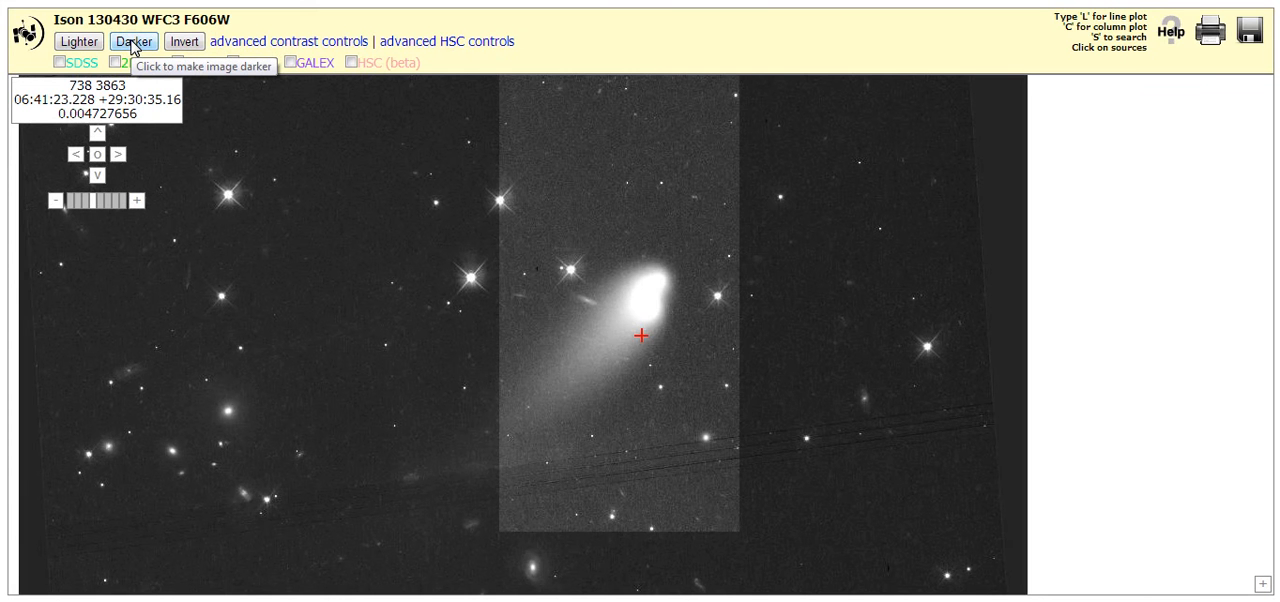
left_click(133, 41)
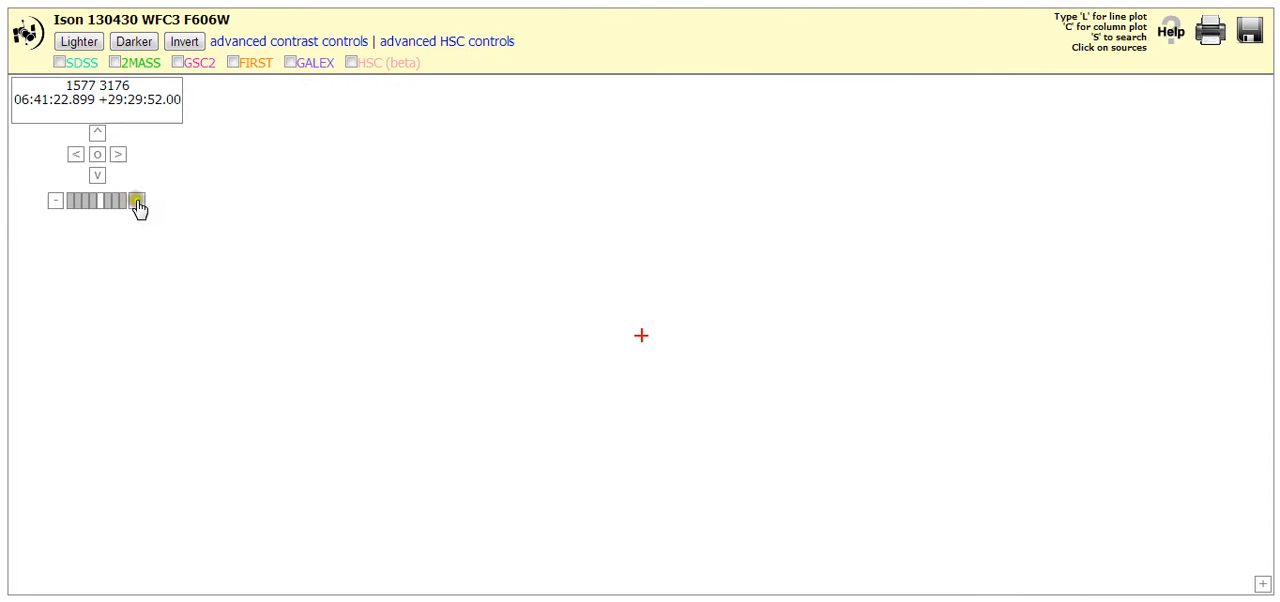
Zoom in two levels on the comet head and darken three steps to reveal three fragments.
left_click(136, 200)
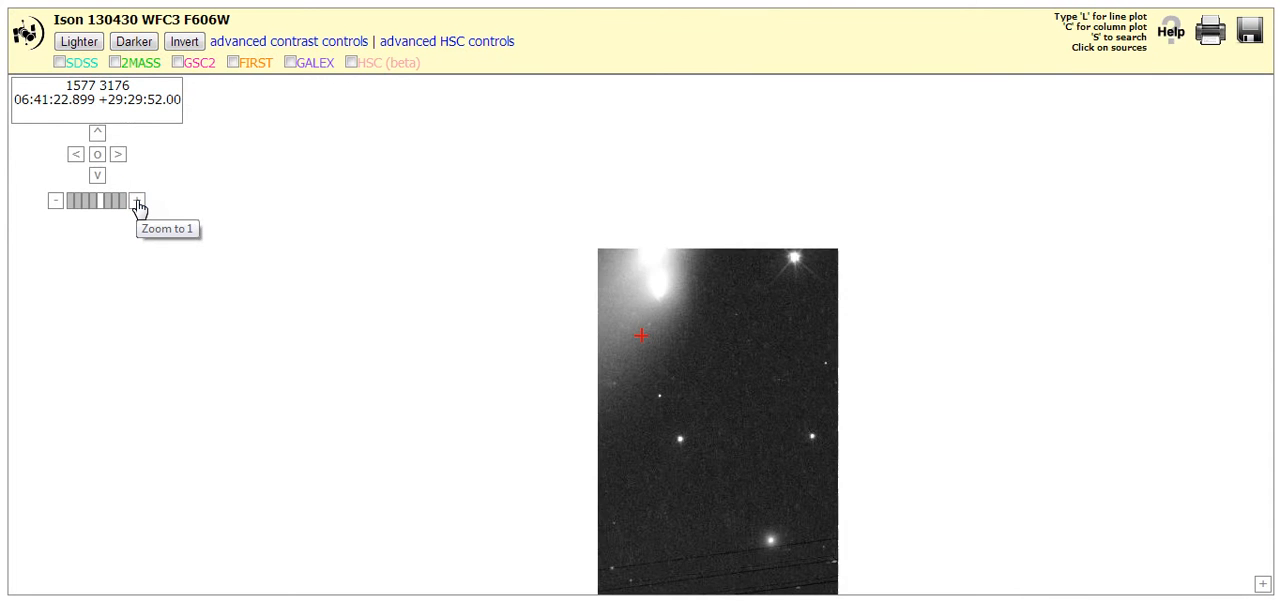
left_click(136, 201)
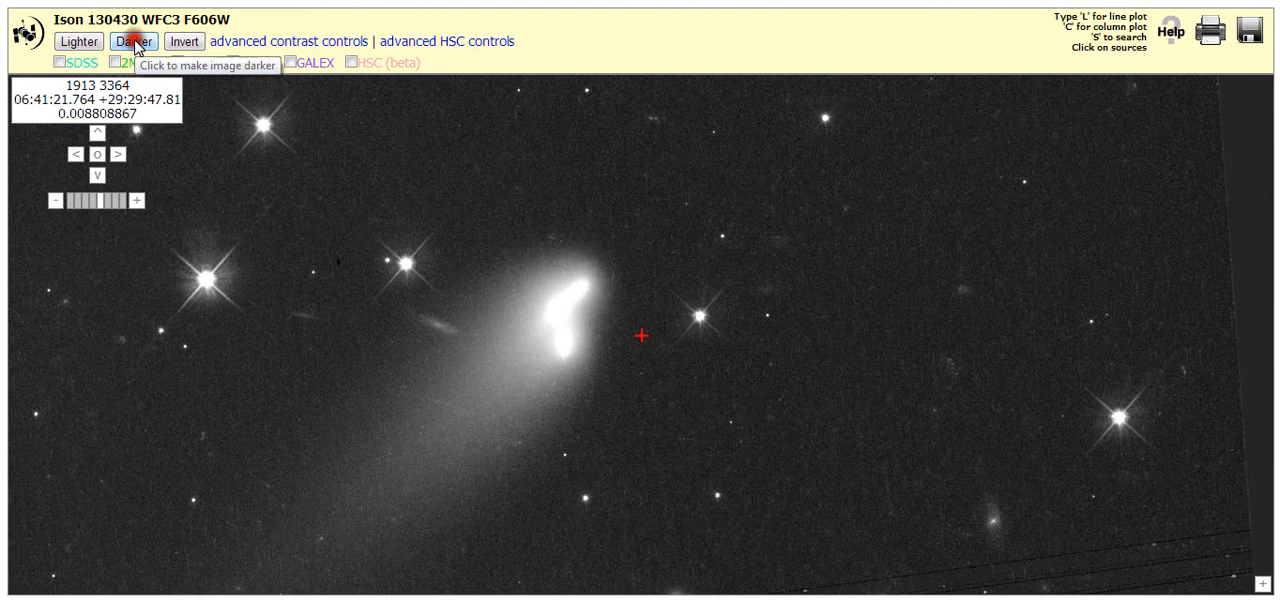
left_click(131, 41)
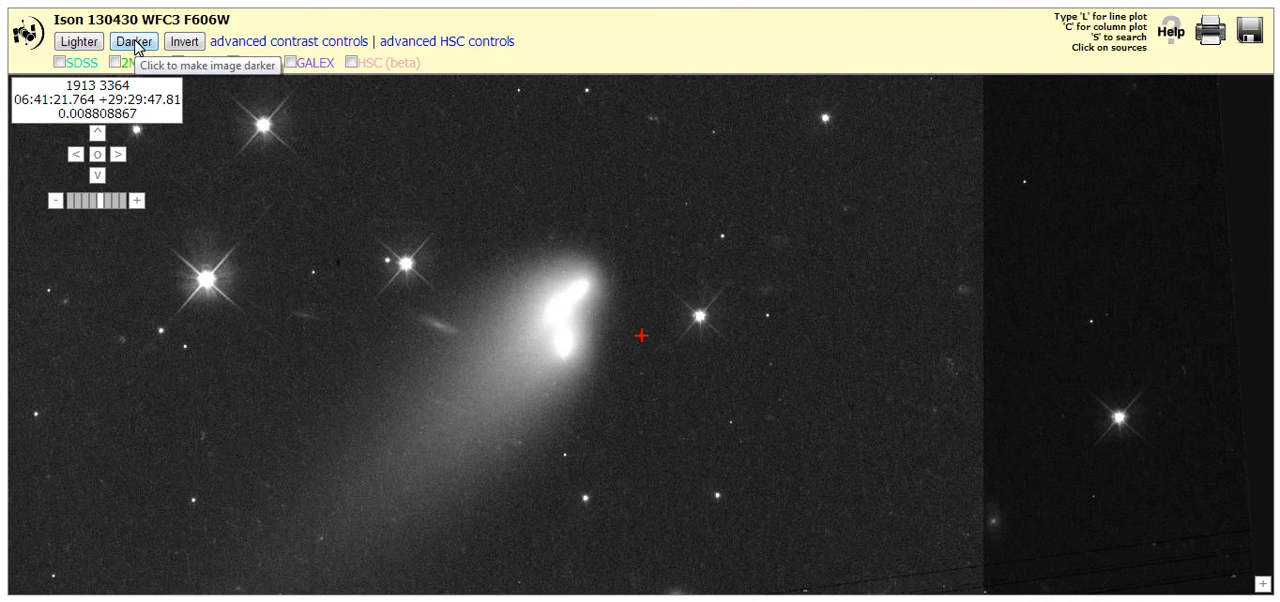
left_click(135, 41)
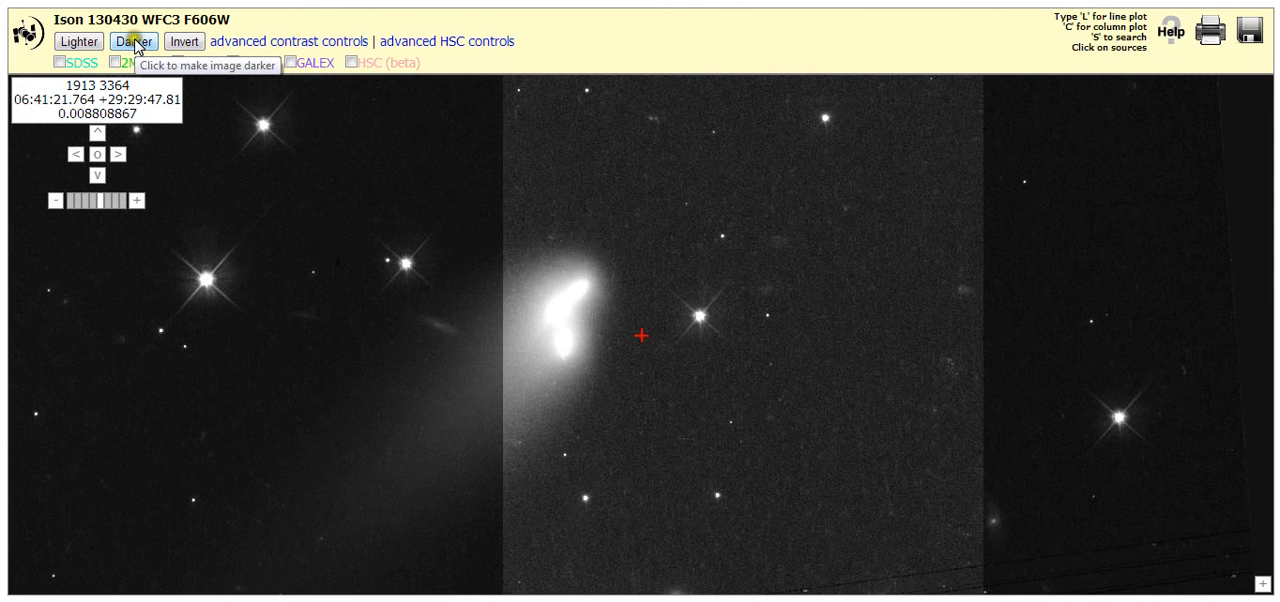
left_click(132, 41)
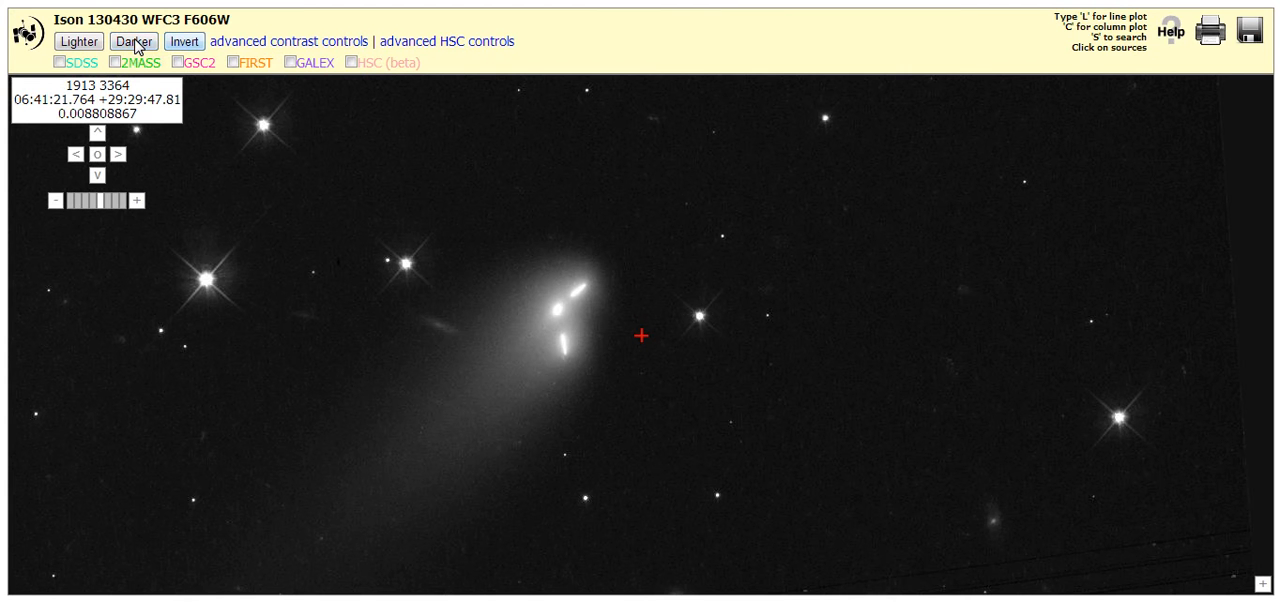
mouse_move(183, 41)
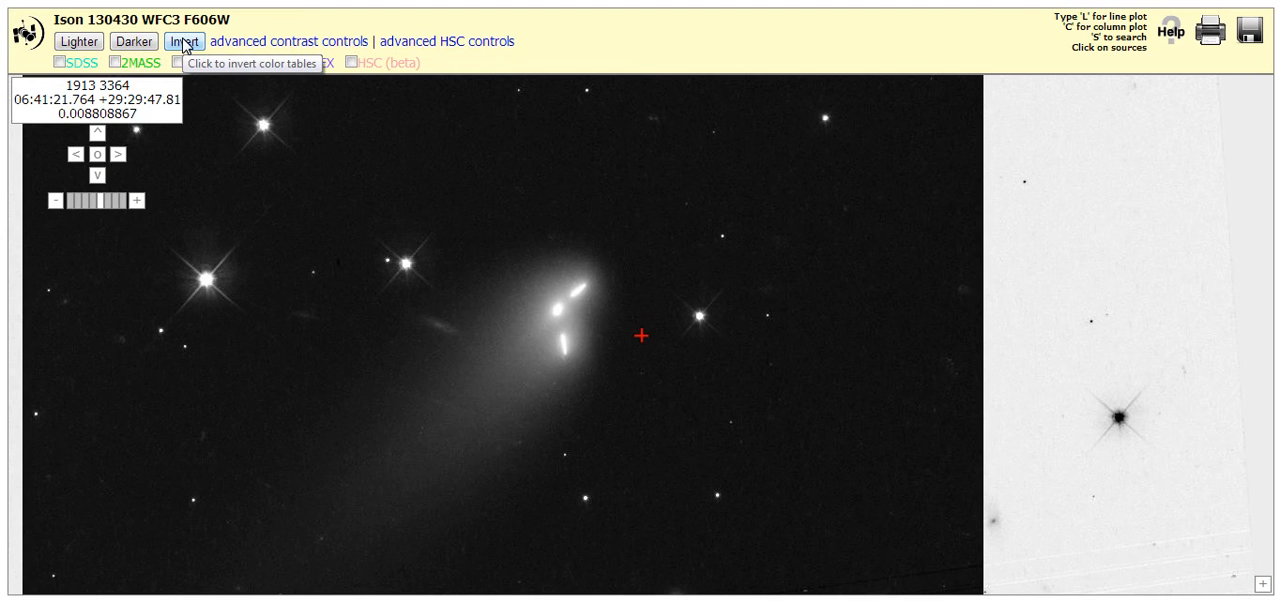
left_click(185, 41)
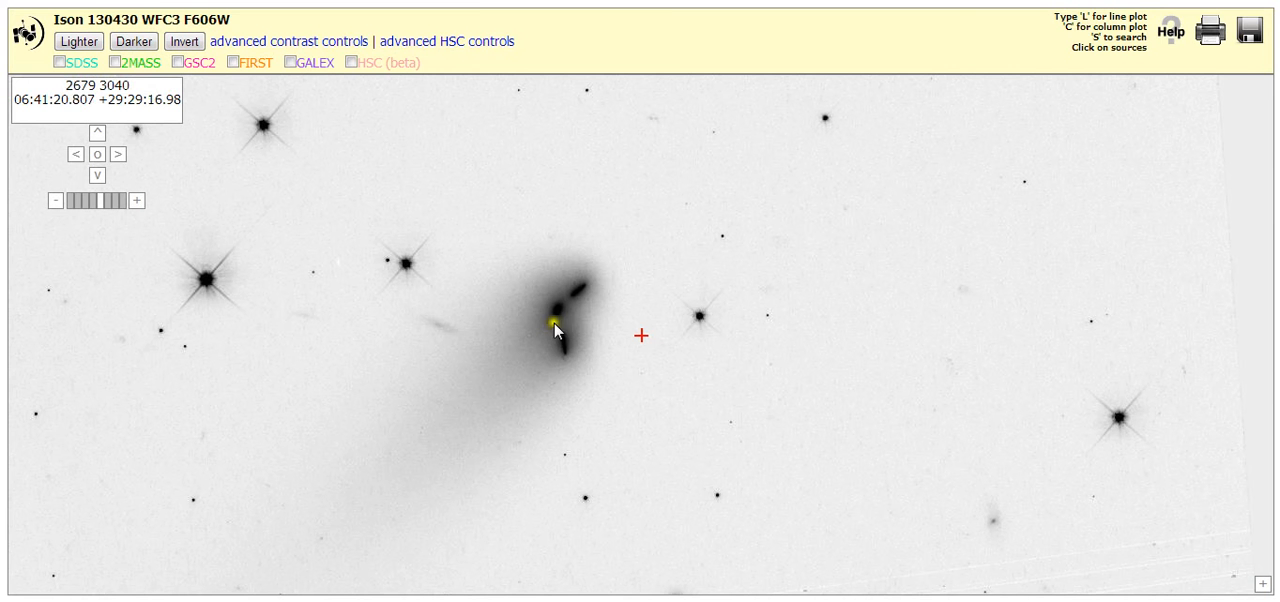
mouse_move(445, 220)
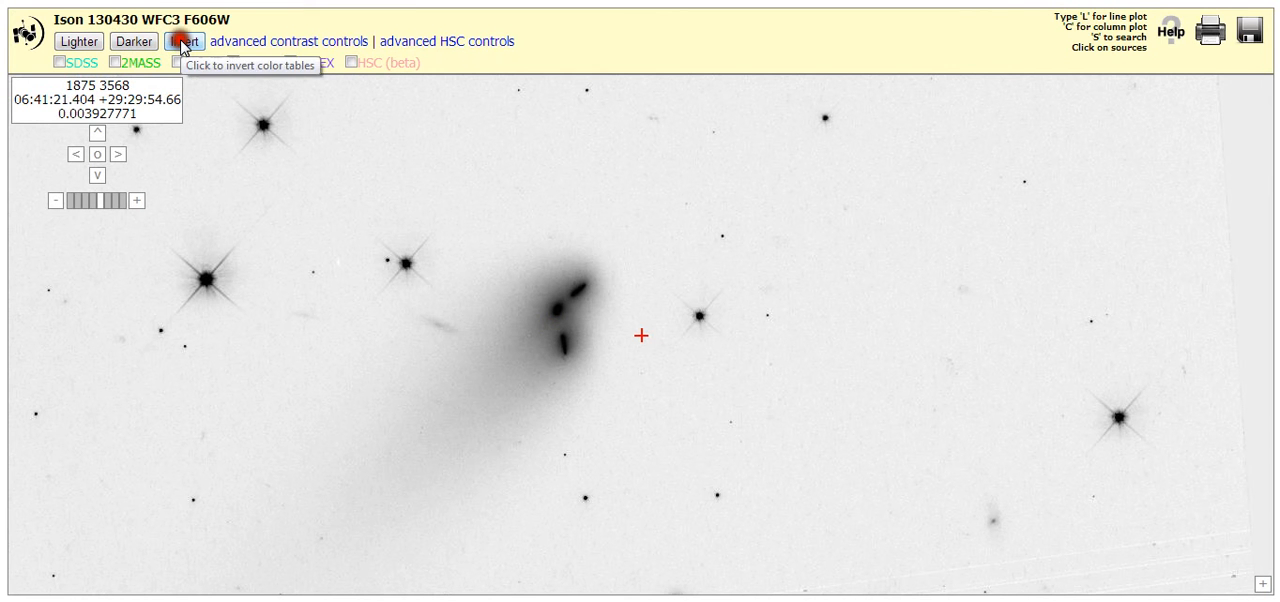
left_click(185, 41)
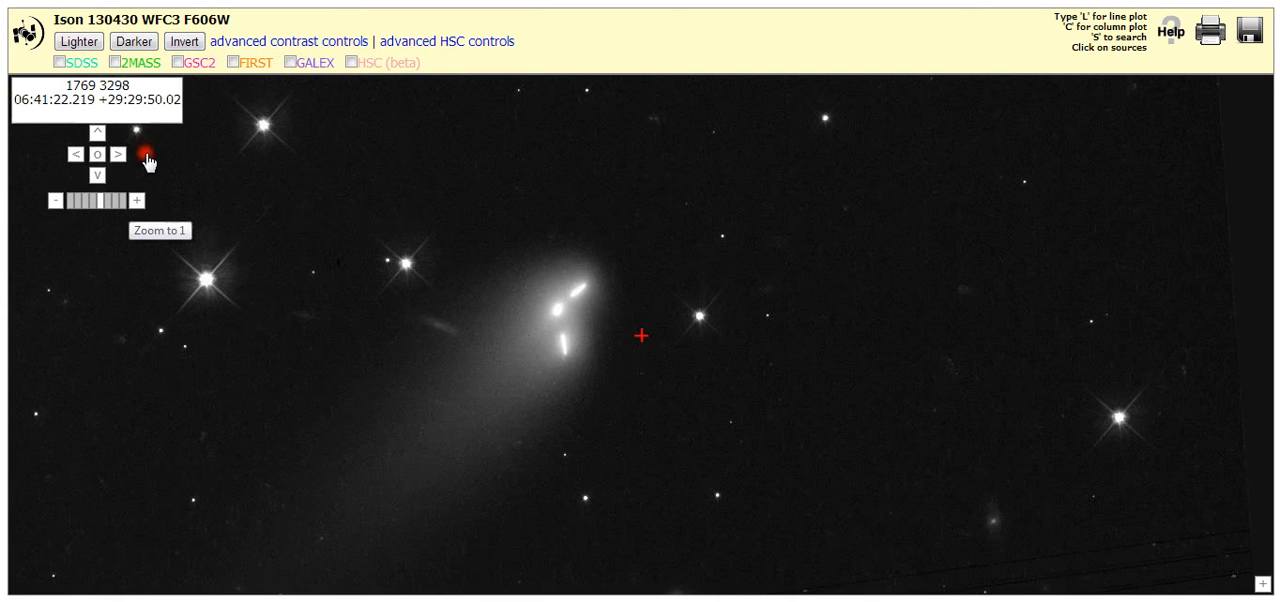
Zoom in two more levels on the fragments and darken the image one step.
left_click(130, 201)
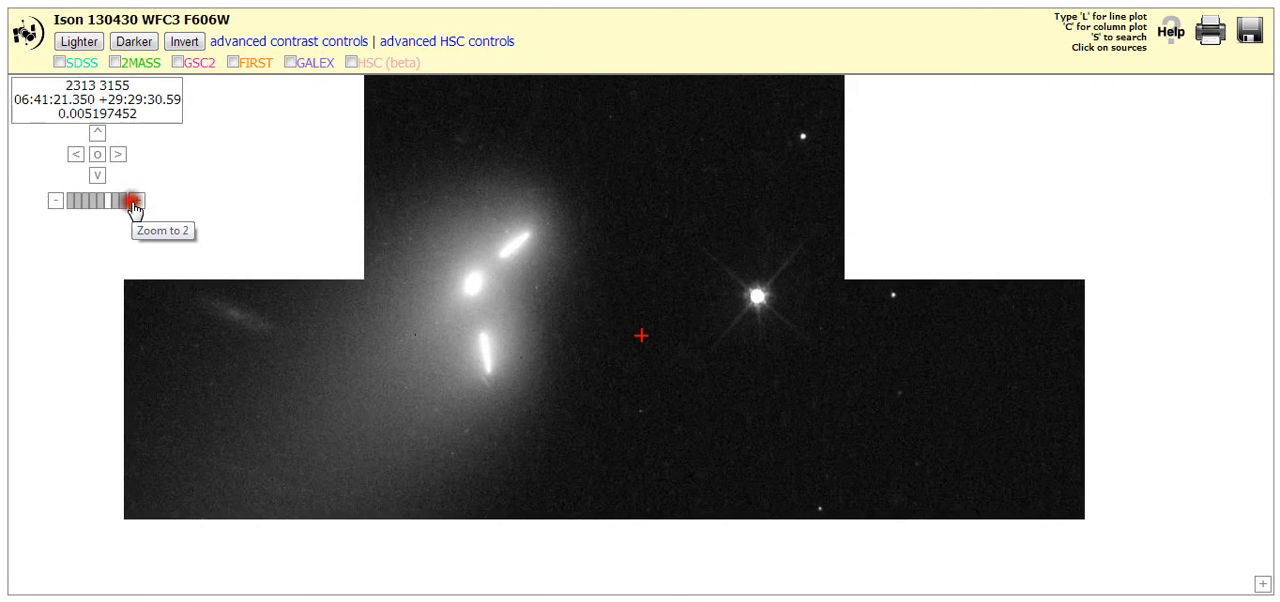
left_click(128, 200)
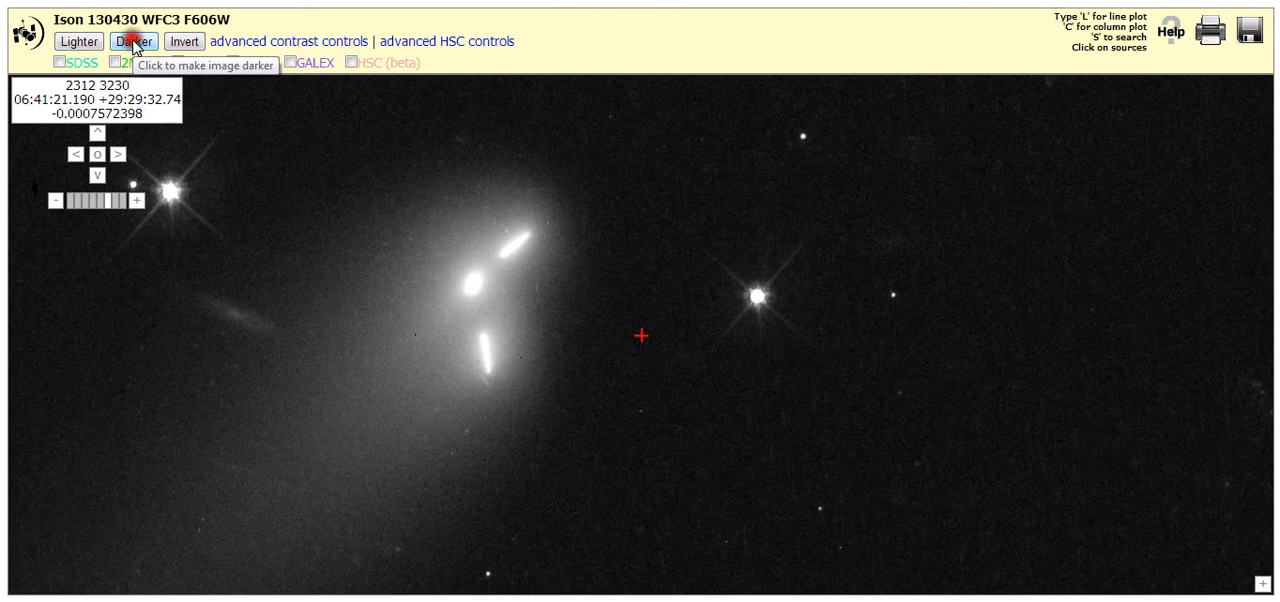
left_click(133, 41)
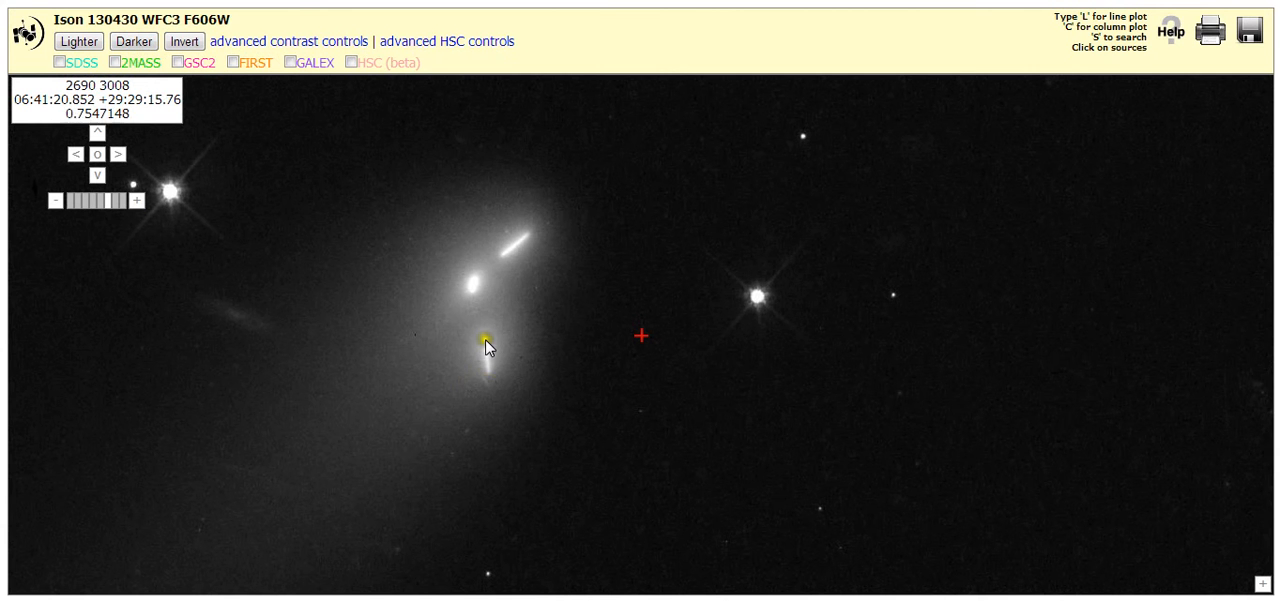
mouse_move(500, 285)
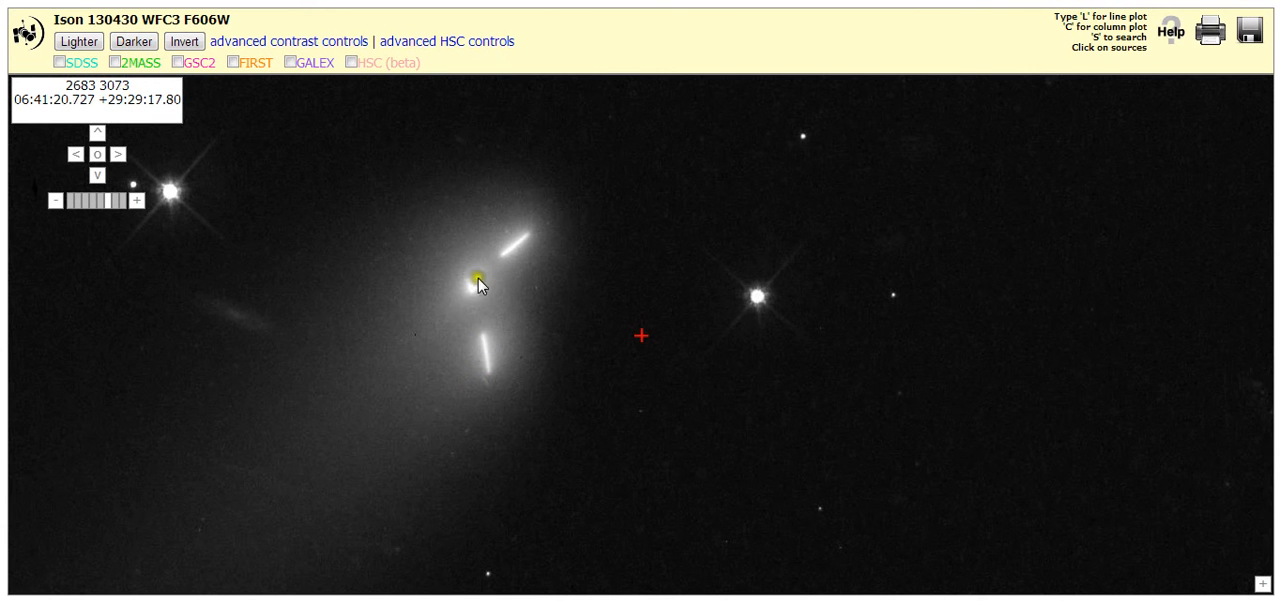
mouse_move(480, 313)
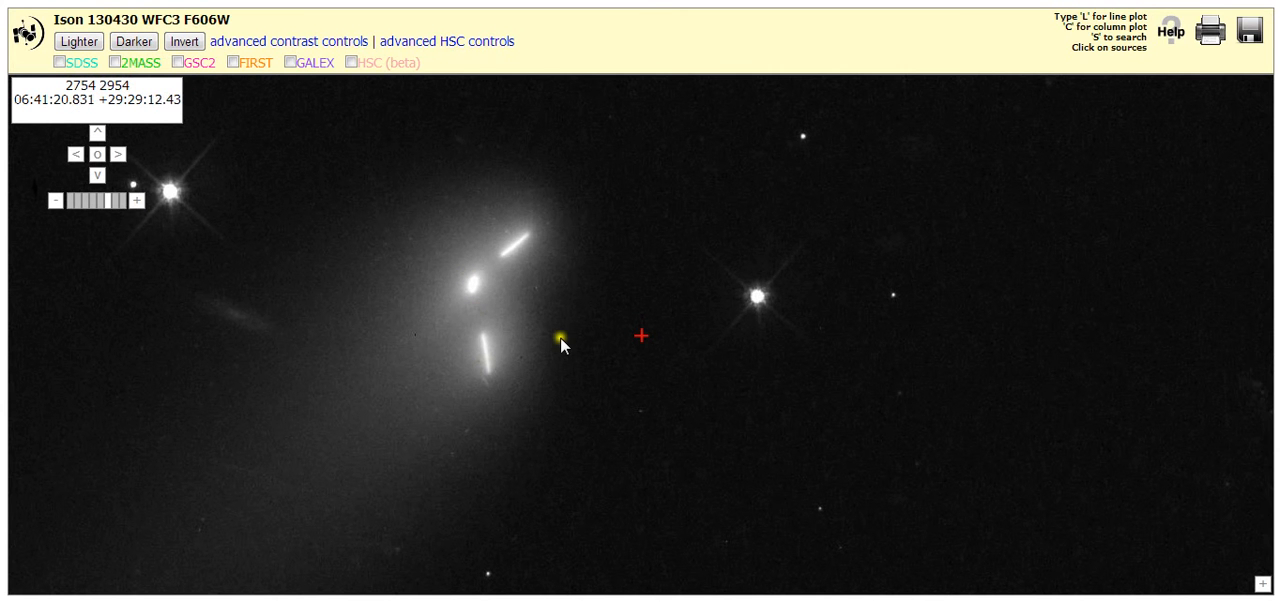
mouse_move(278, 270)
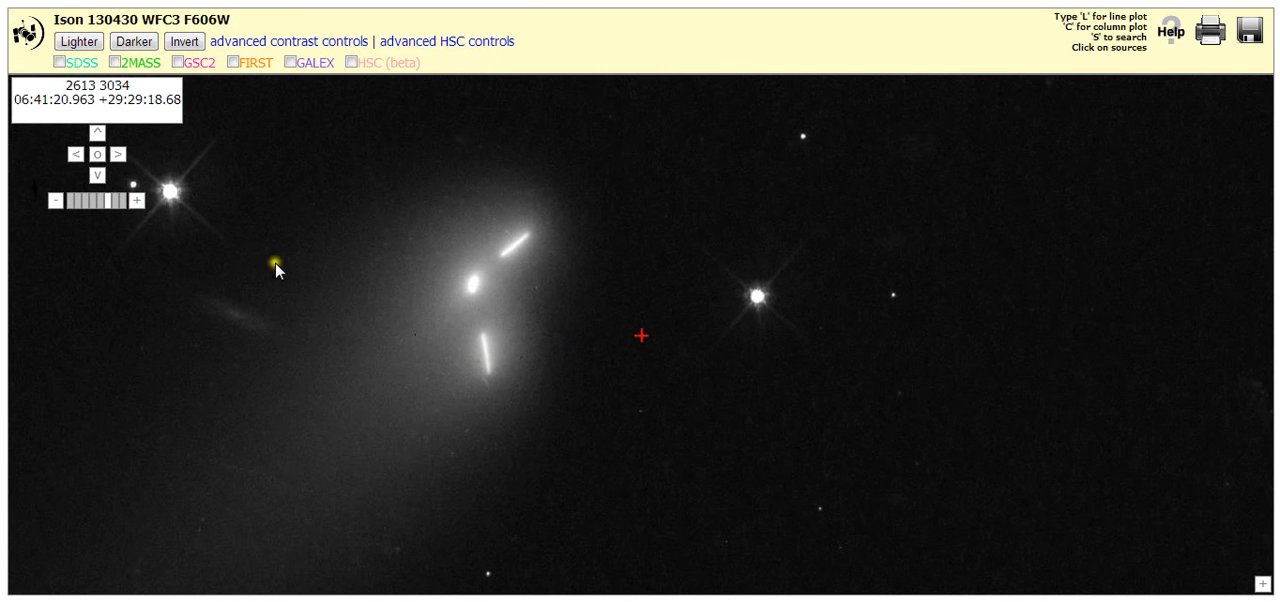
mouse_move(322, 420)
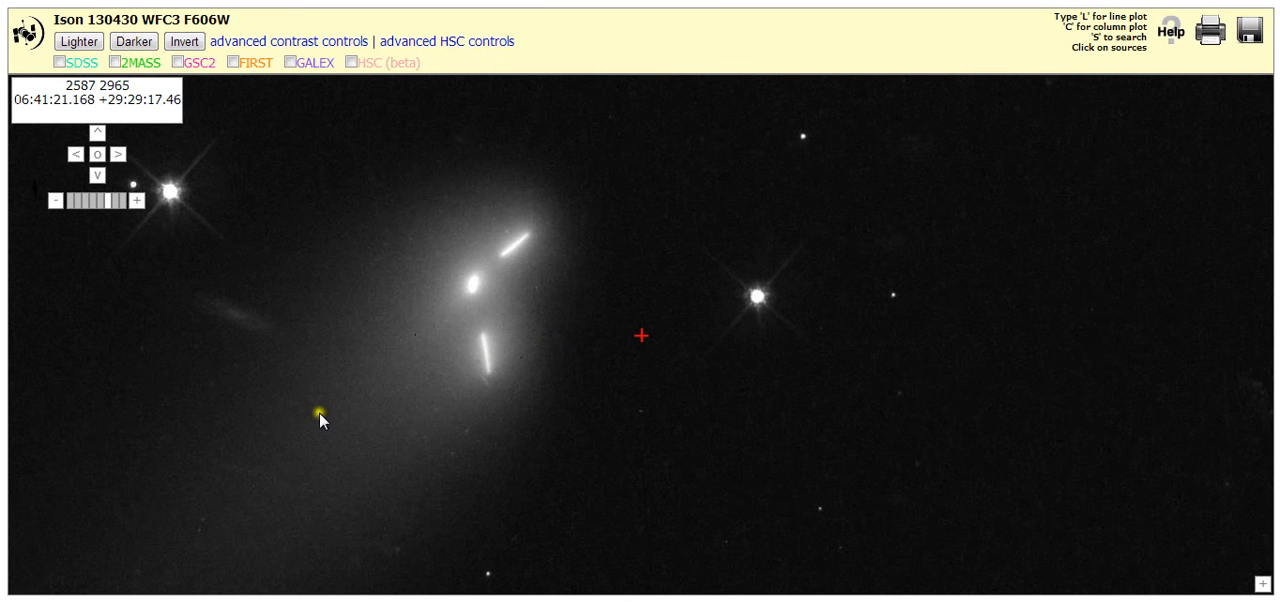
mouse_move(512, 255)
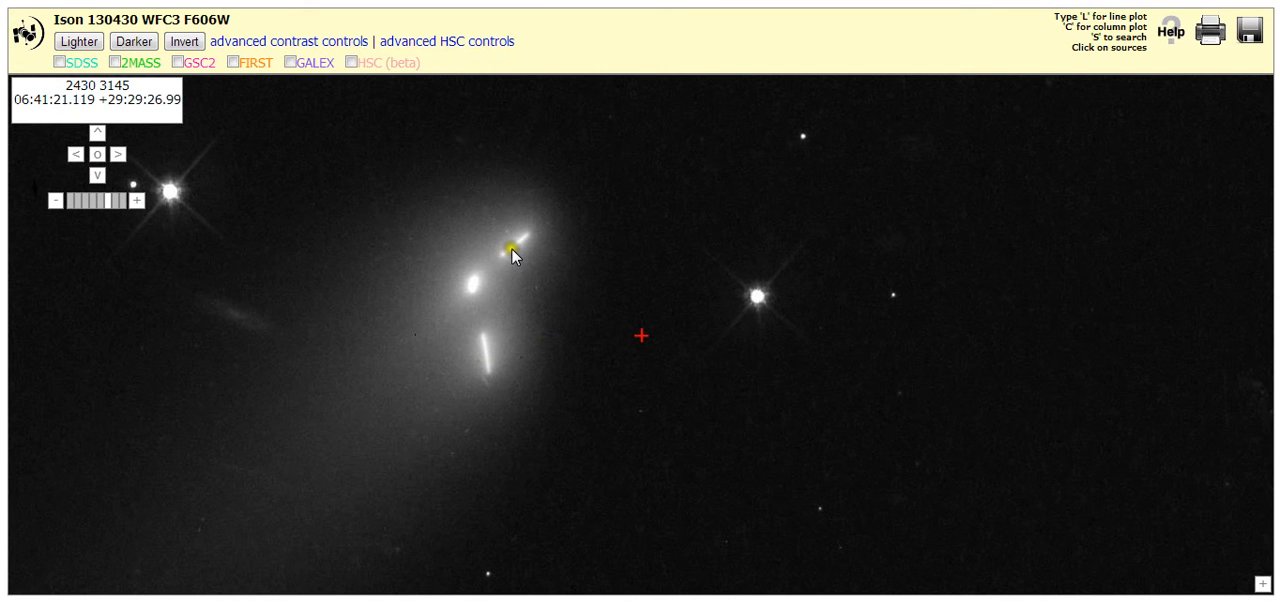
mouse_move(393, 328)
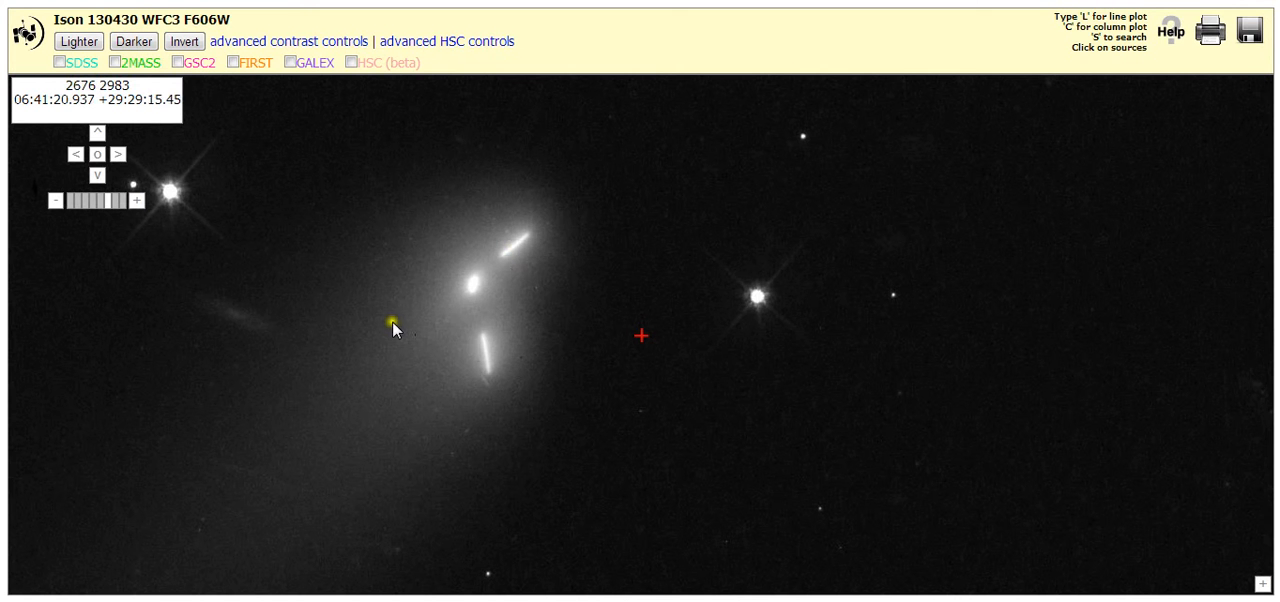
mouse_move(573, 213)
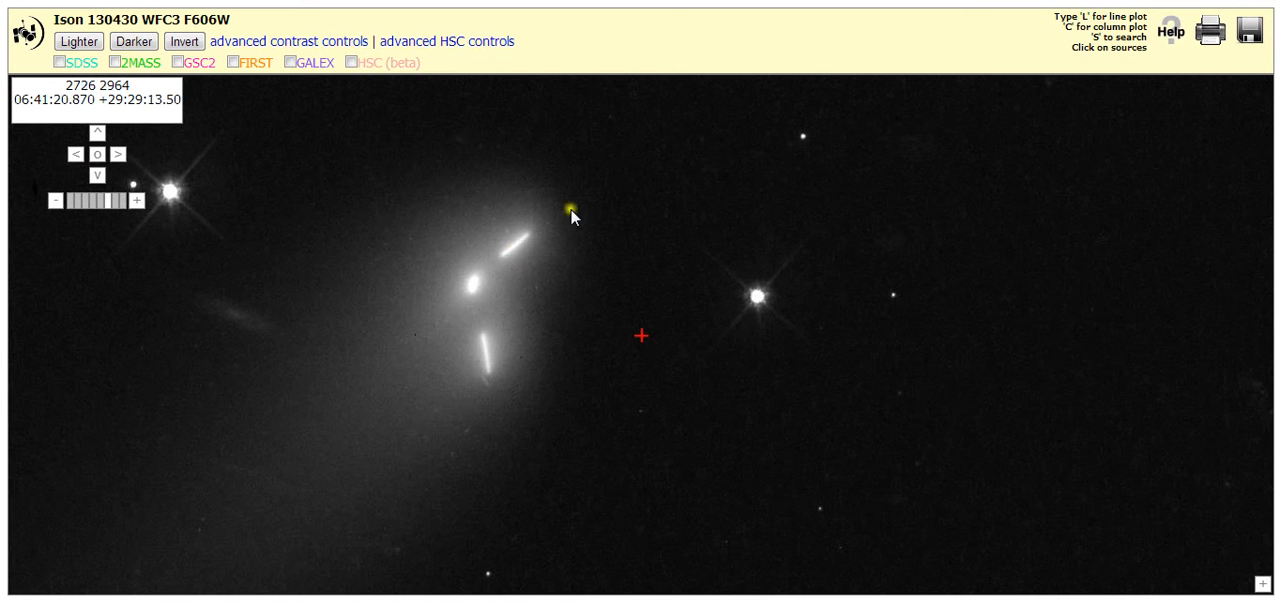
mouse_move(443, 388)
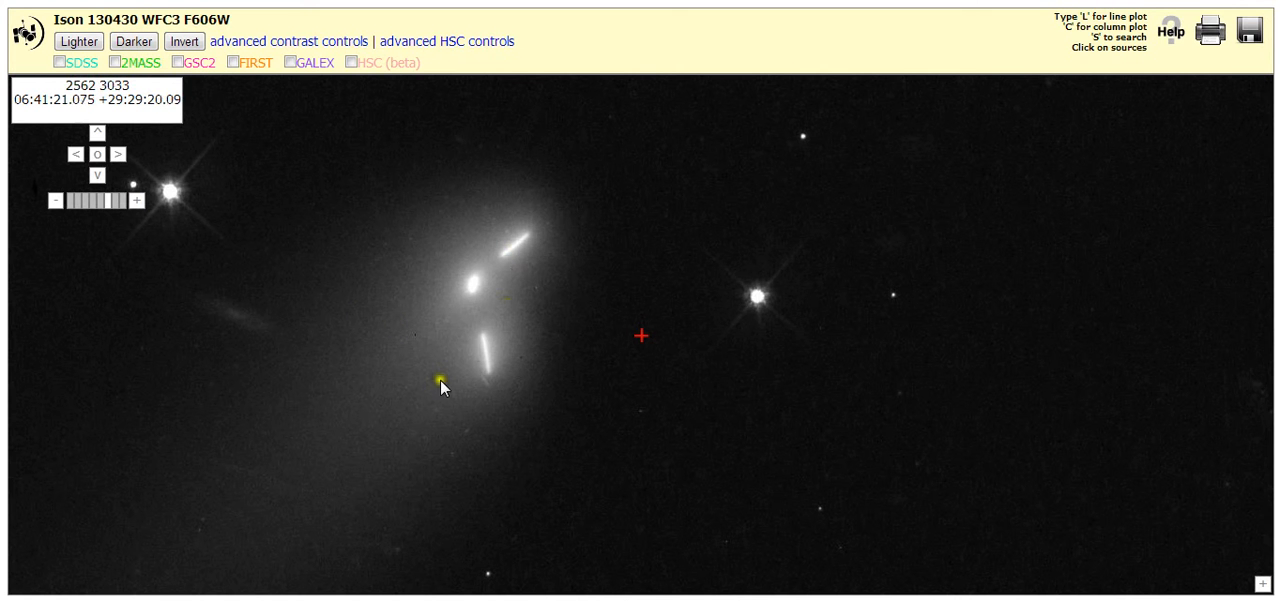
mouse_move(307, 338)
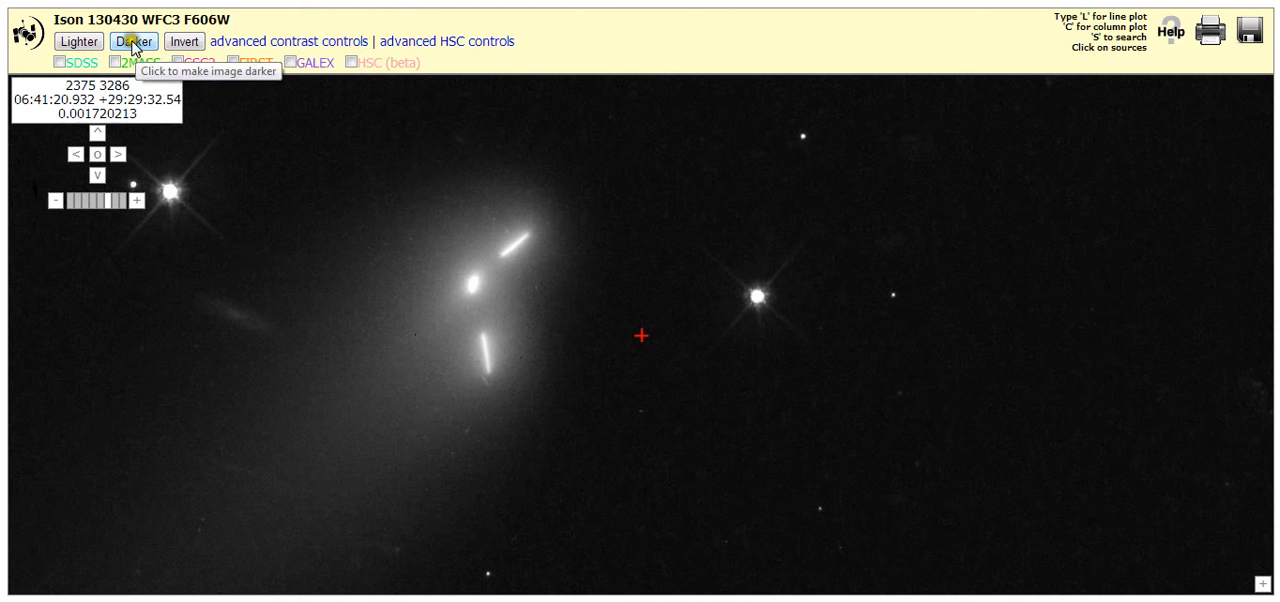
Darken the fragments three more steps, then toggle Invert and end in bright-on-dark colours.
left_click(133, 41)
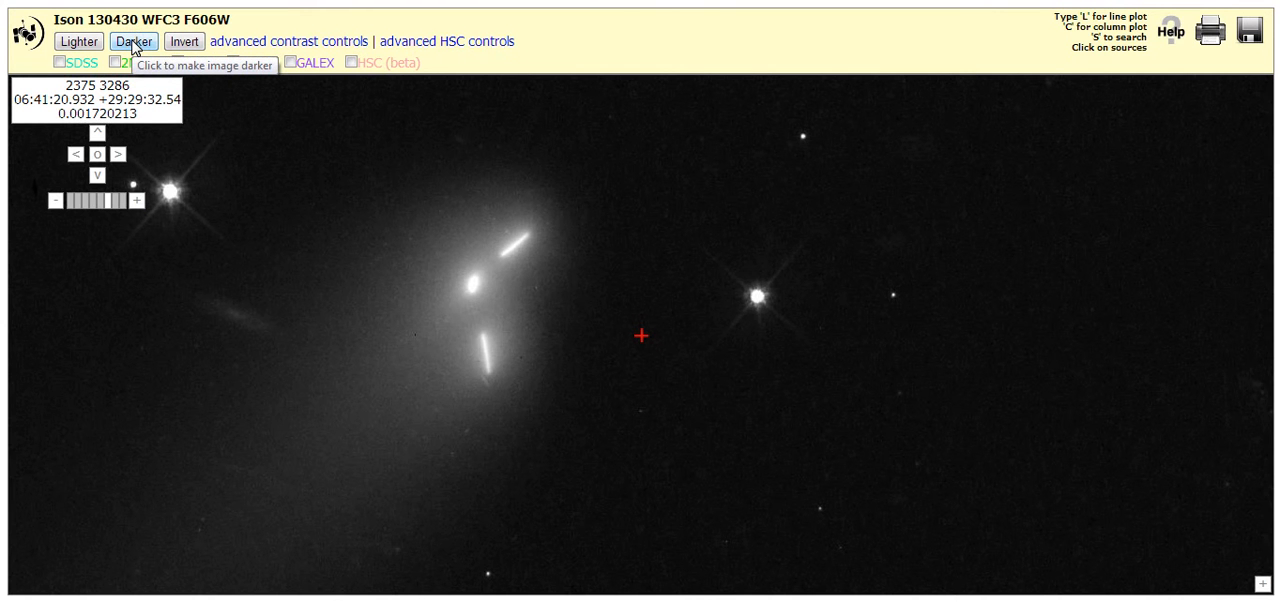
left_click(133, 41)
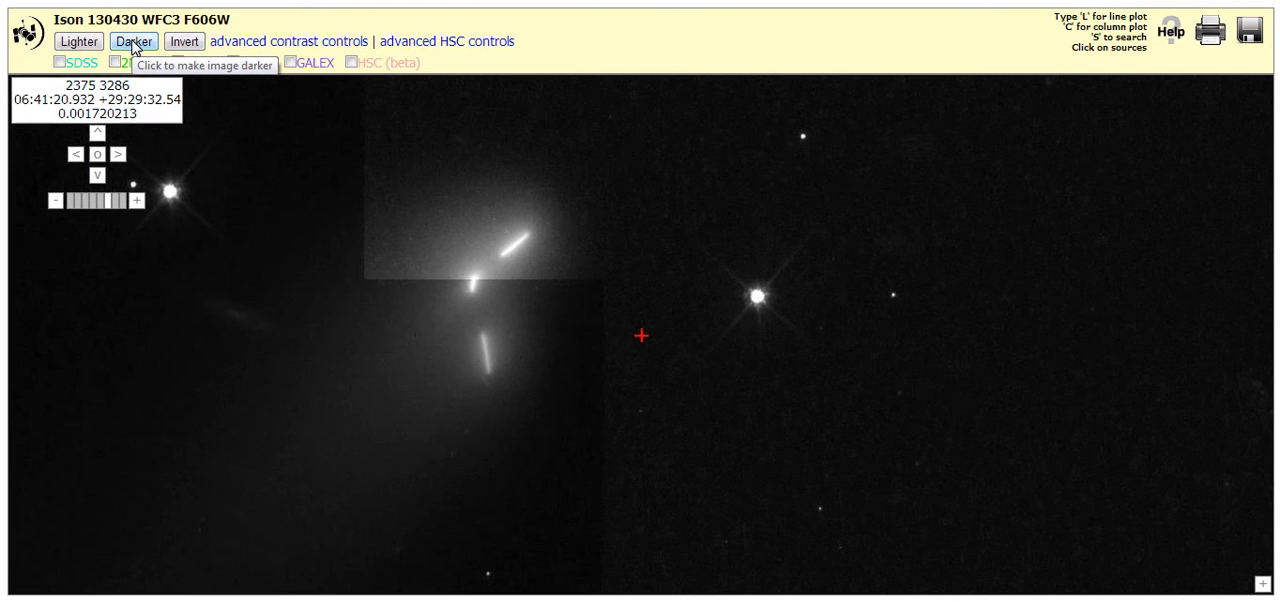
left_click(132, 41)
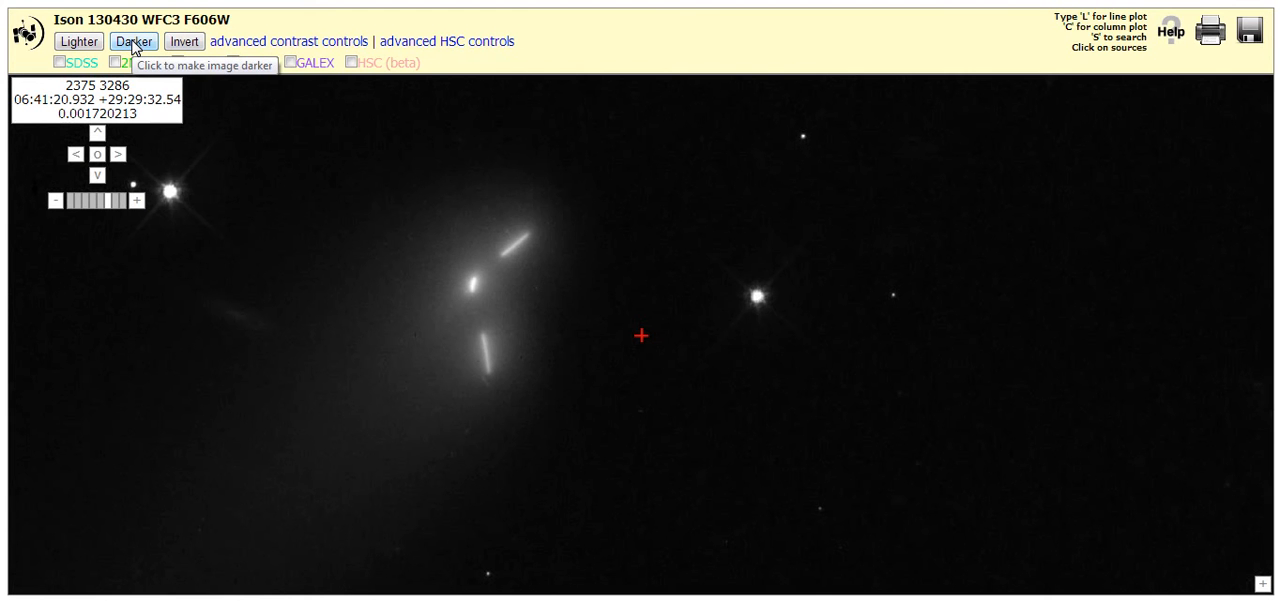
mouse_move(184, 41)
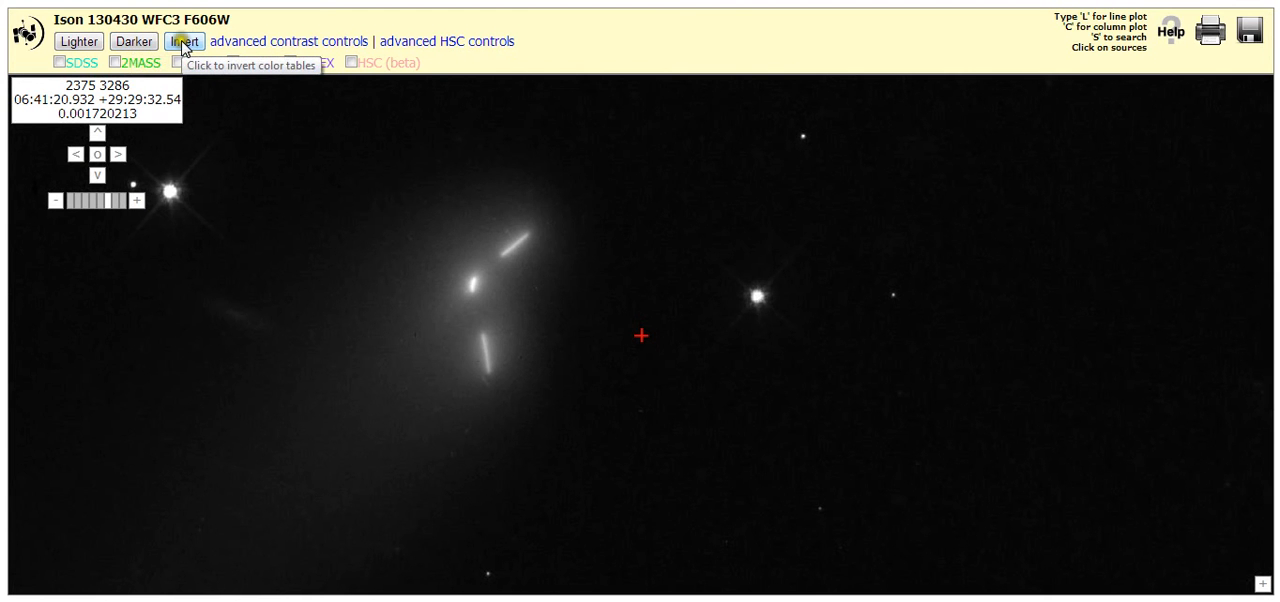
left_click(184, 41)
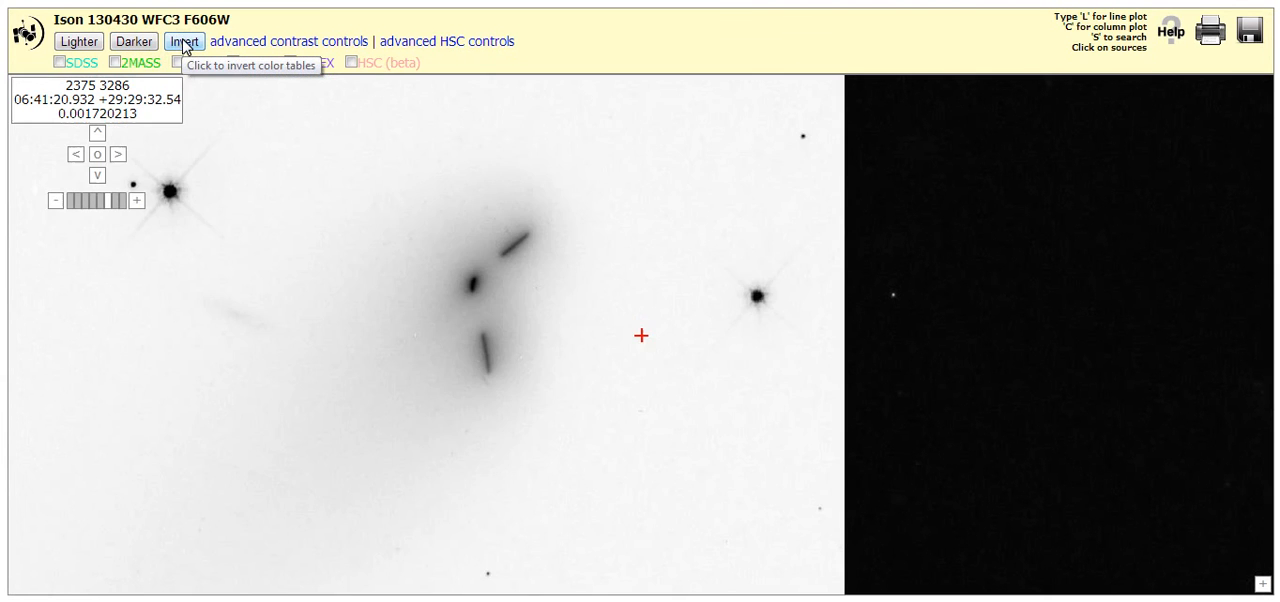
left_click(184, 41)
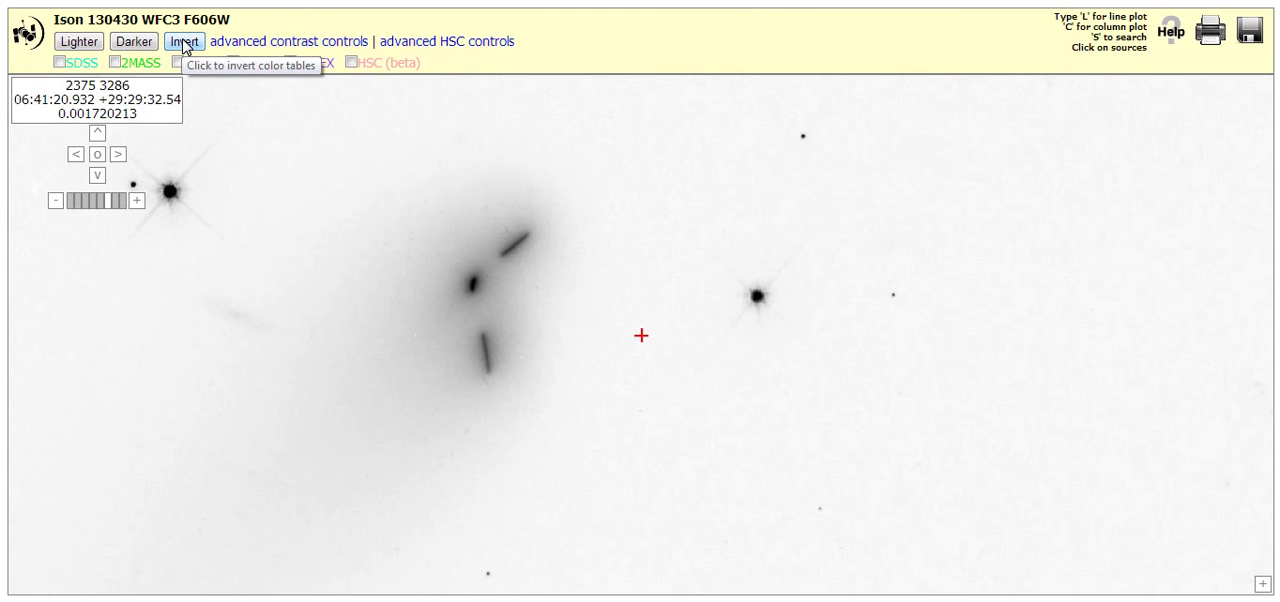
left_click(184, 41)
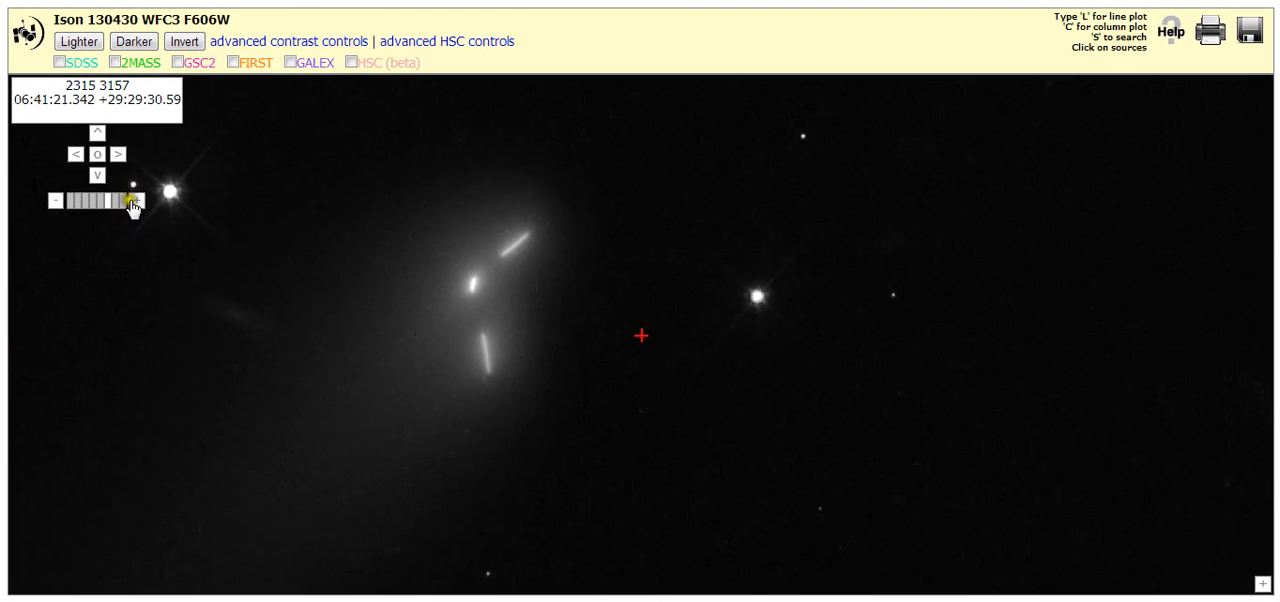
Zoom in two more levels on the three fragments and darken the image two steps.
left_click(136, 201)
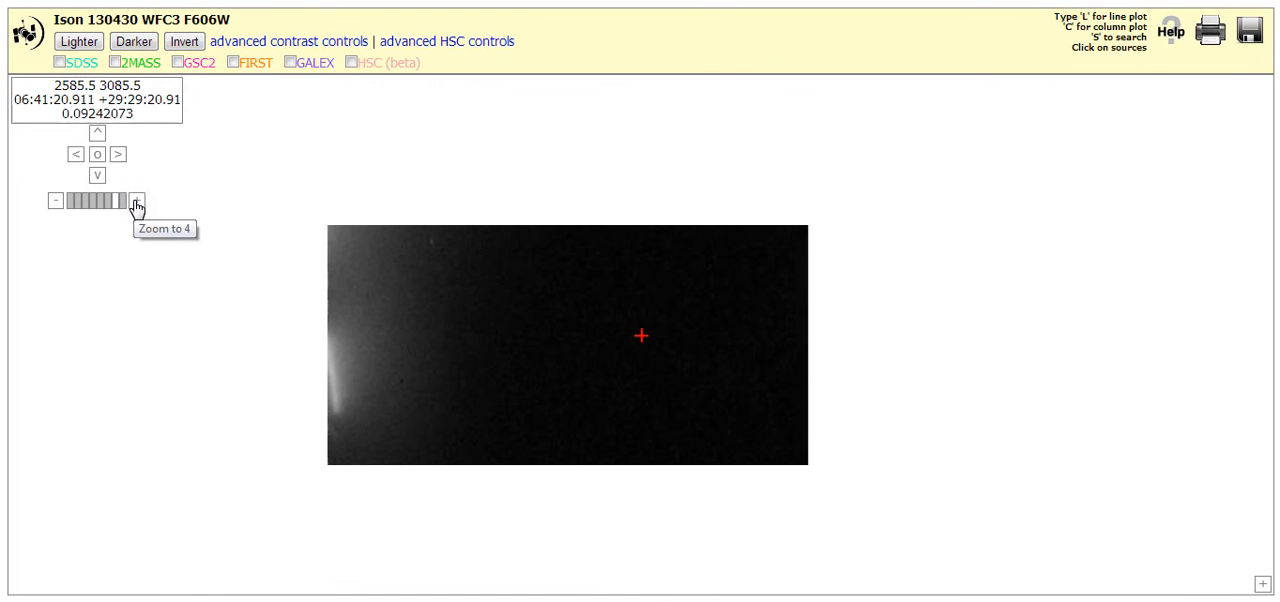
left_click(136, 201)
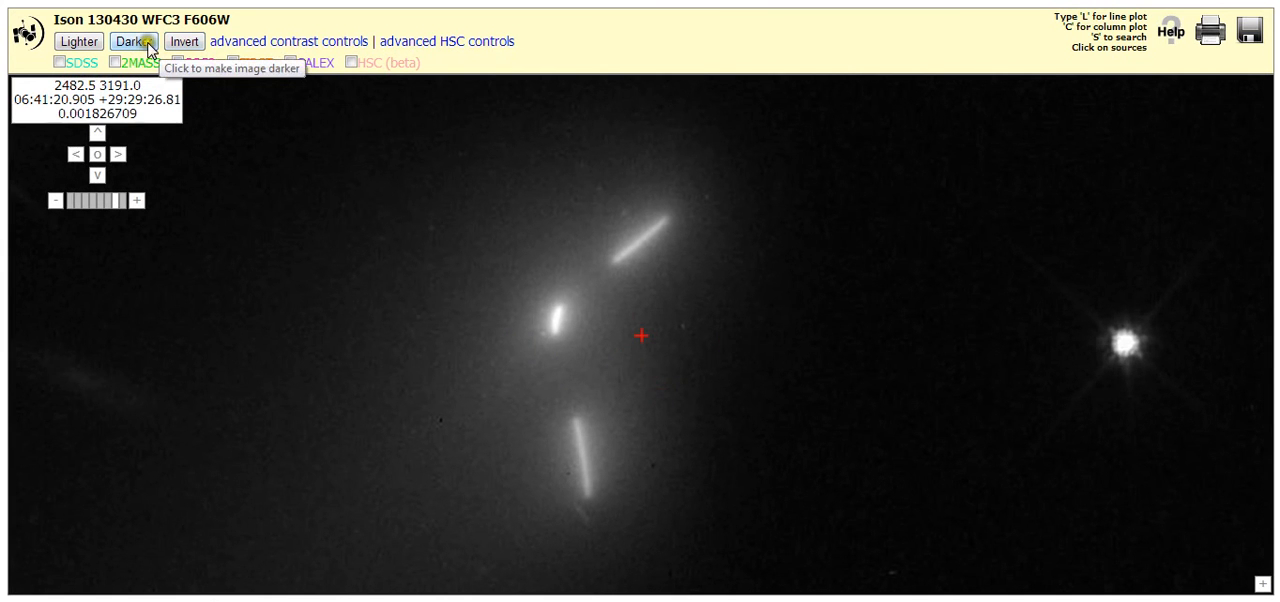
left_click(133, 41)
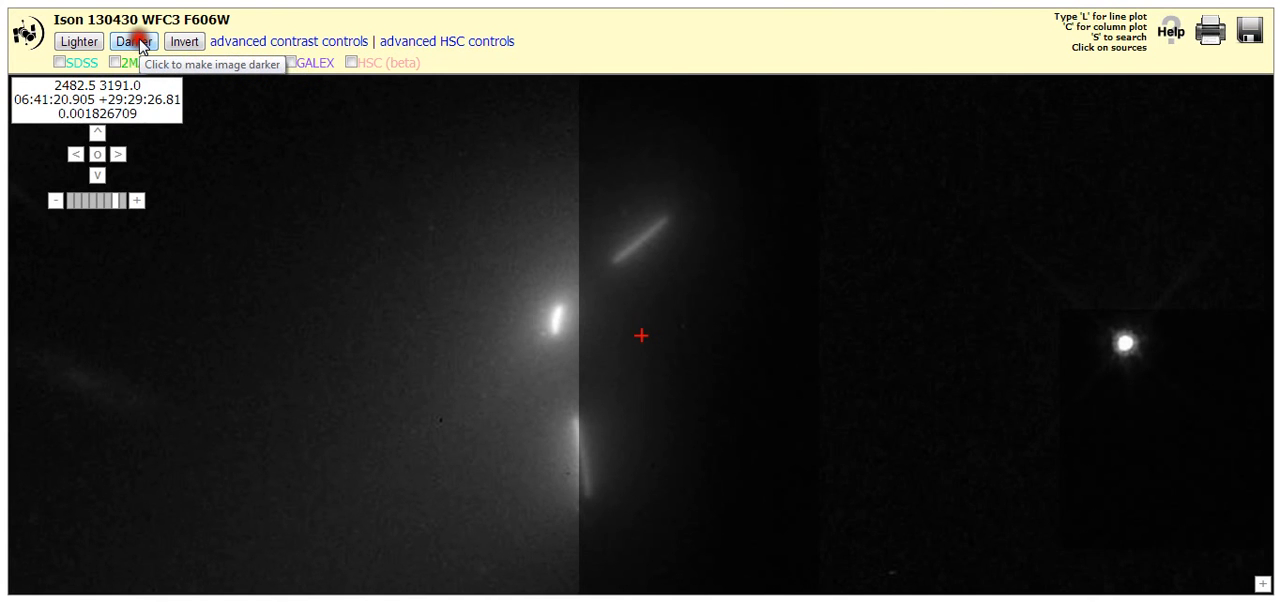
left_click(133, 41)
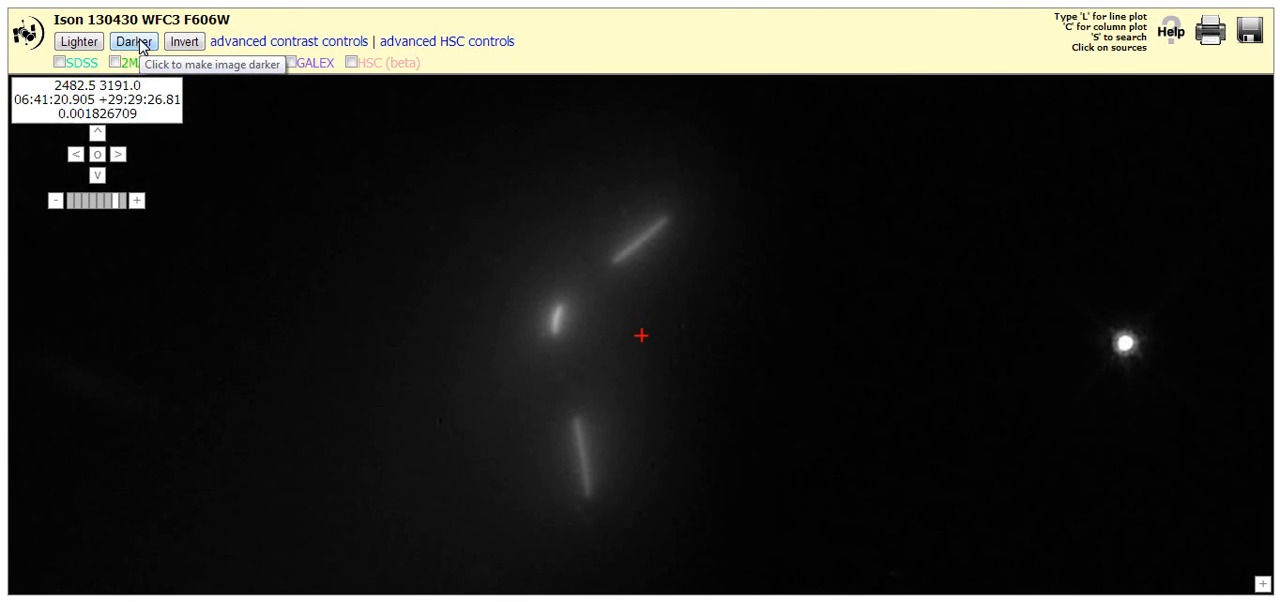
mouse_move(408, 288)
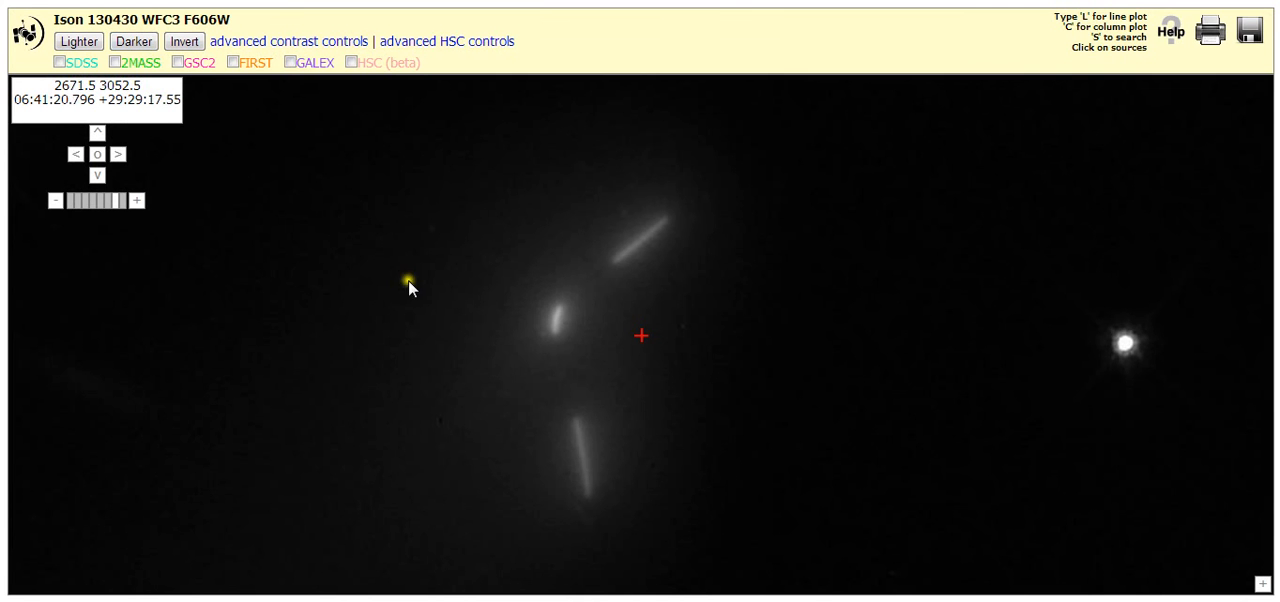
mouse_move(653, 268)
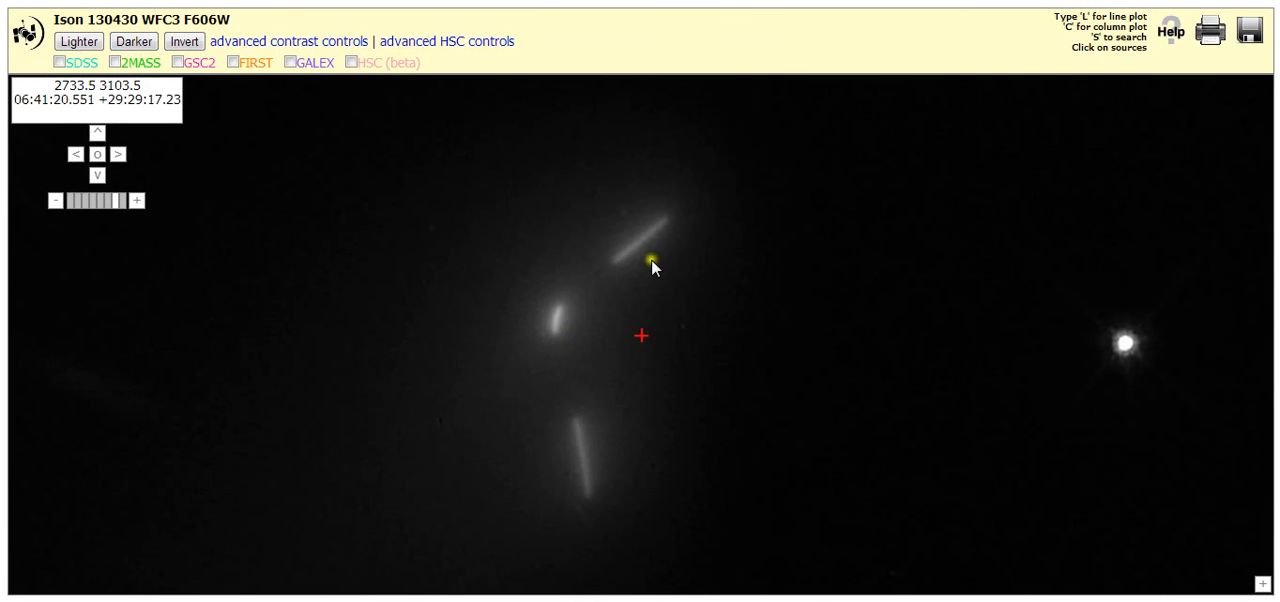
mouse_move(591, 478)
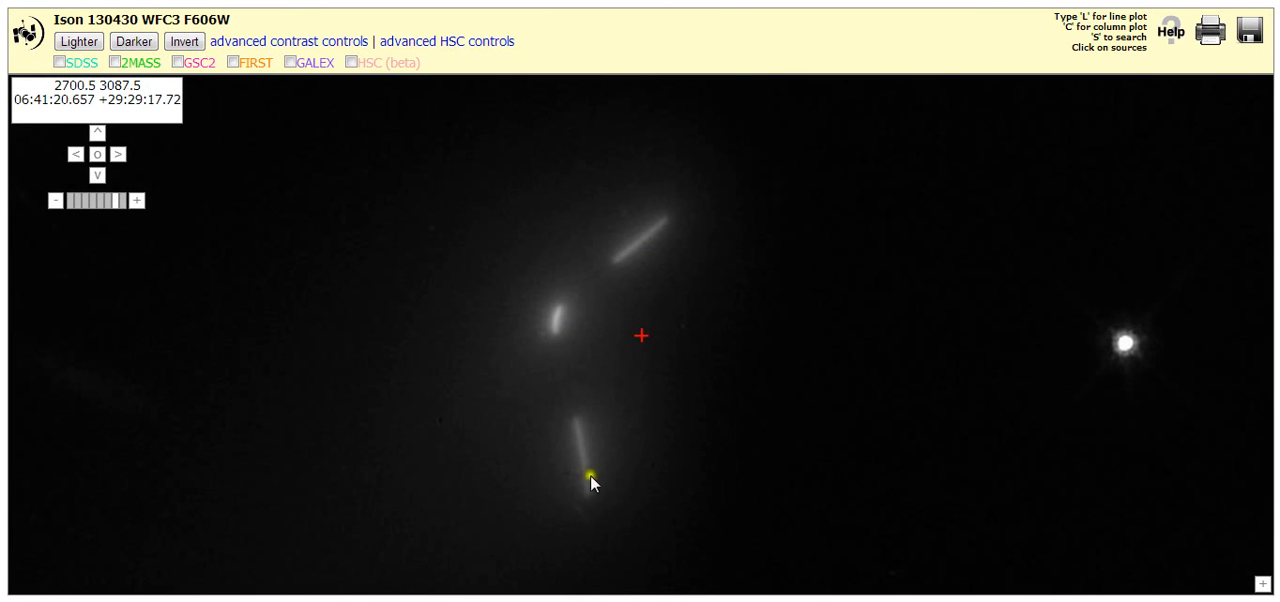
mouse_move(612, 358)
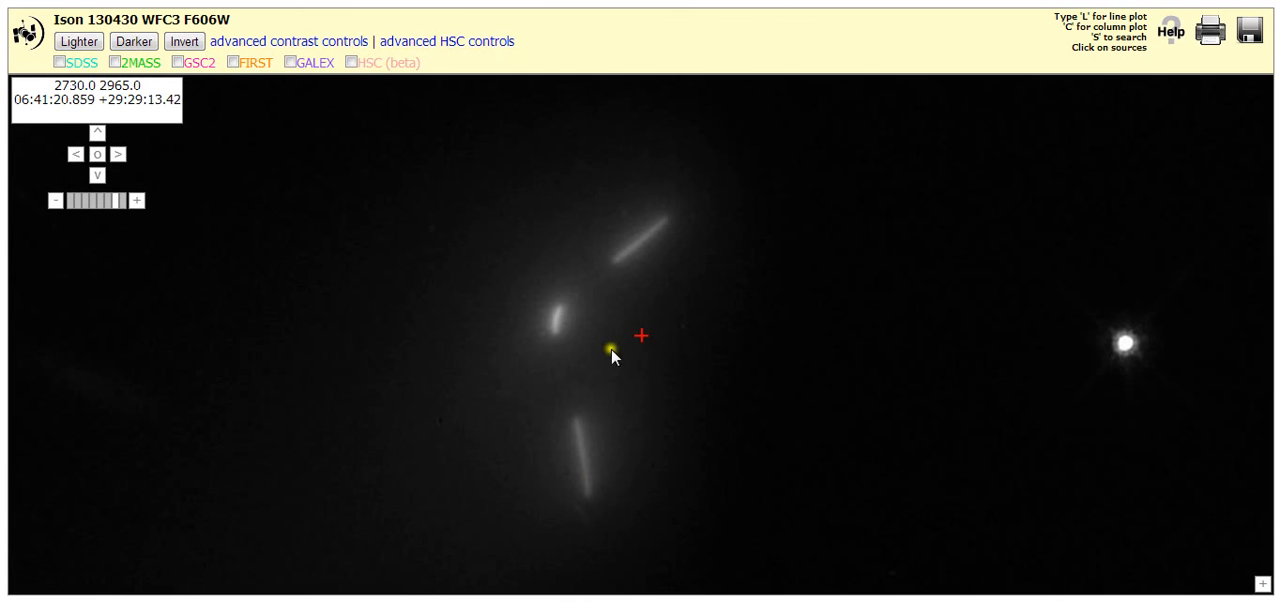
mouse_move(638, 328)
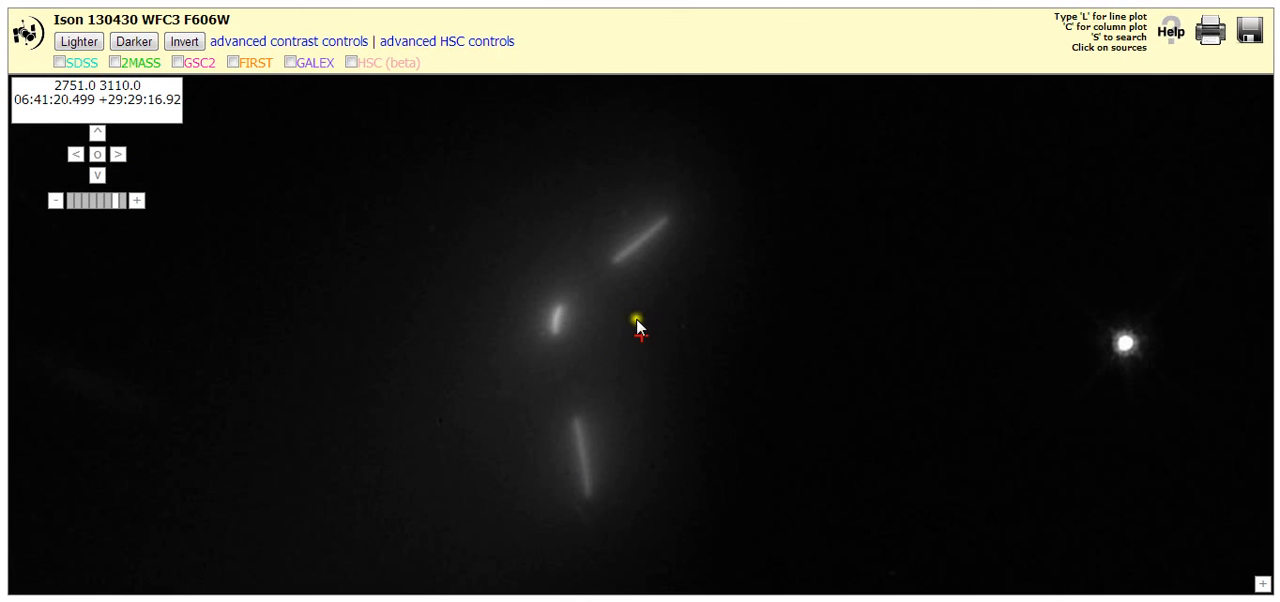
mouse_move(190, 218)
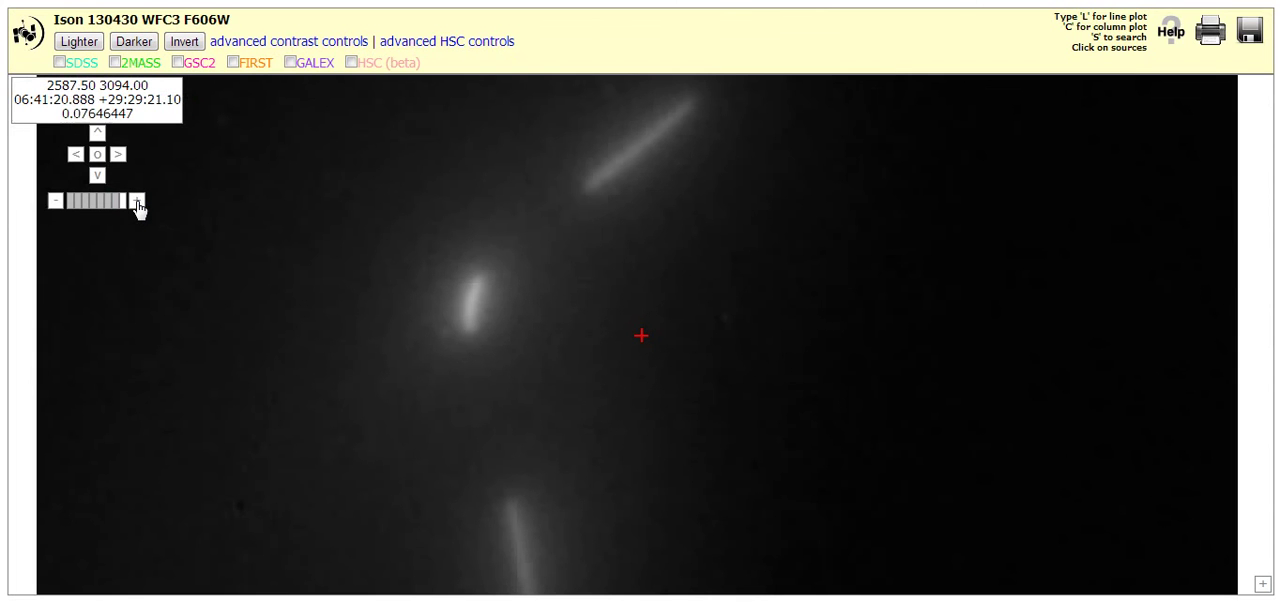
mouse_move(78, 213)
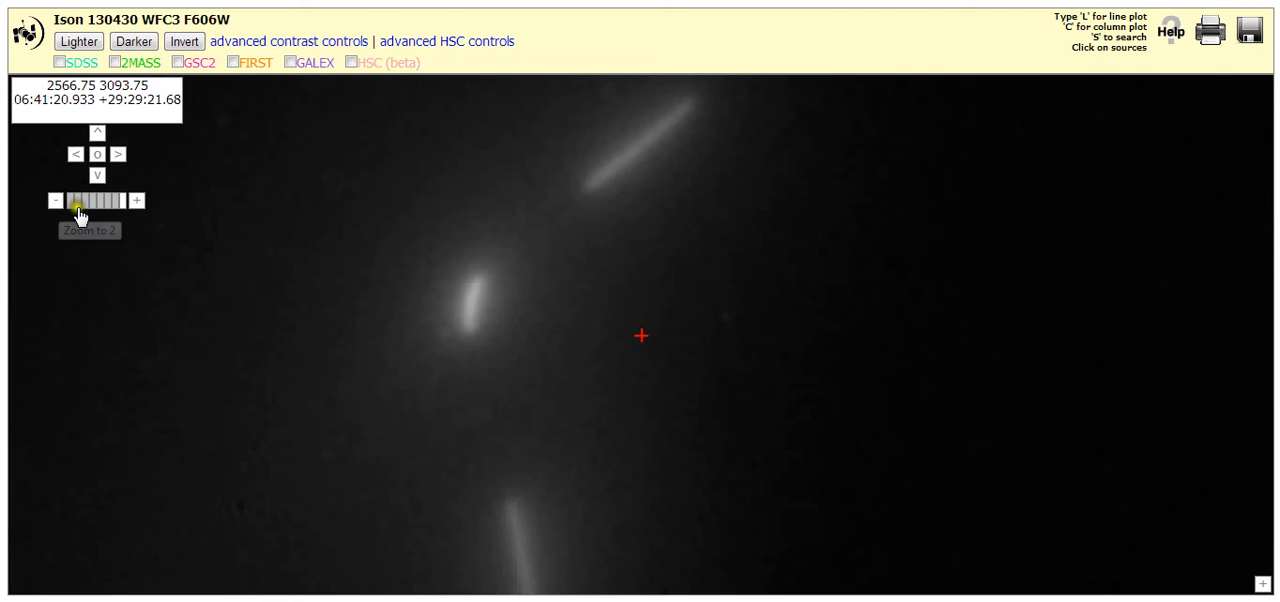
Zoom out to level 2, then level 1, showing the coma and nearby stars.
left_click(56, 200)
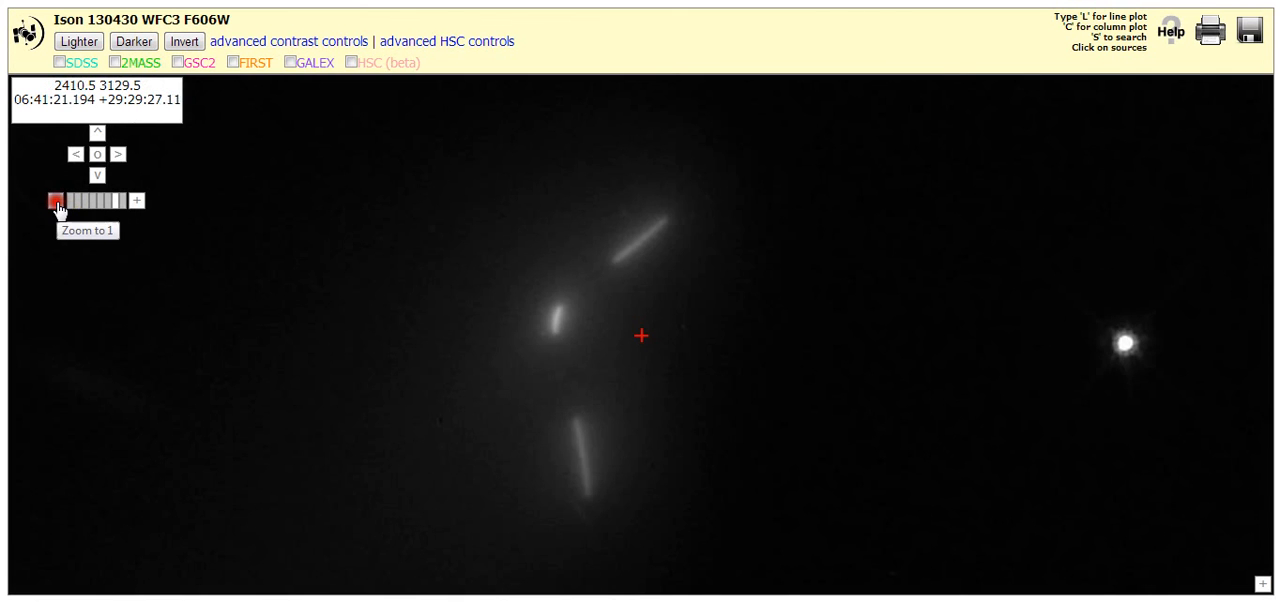
left_click(55, 201)
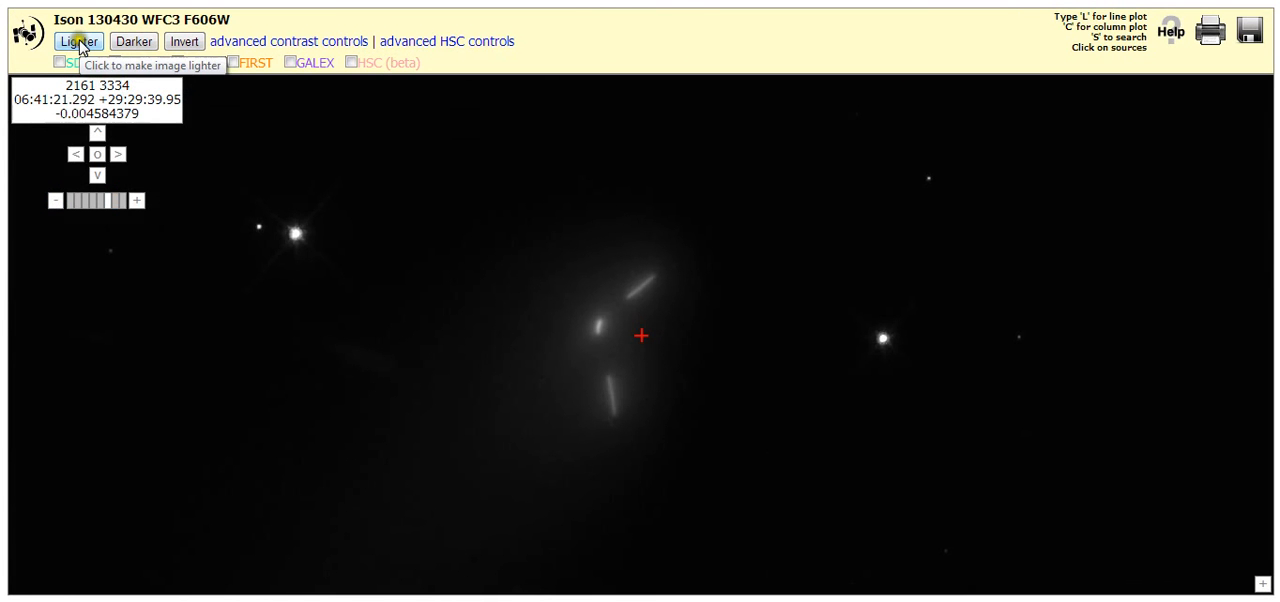
Lighten the image ten steps until the coma, tail and stars glow and fragments merge.
left_click(78, 41)
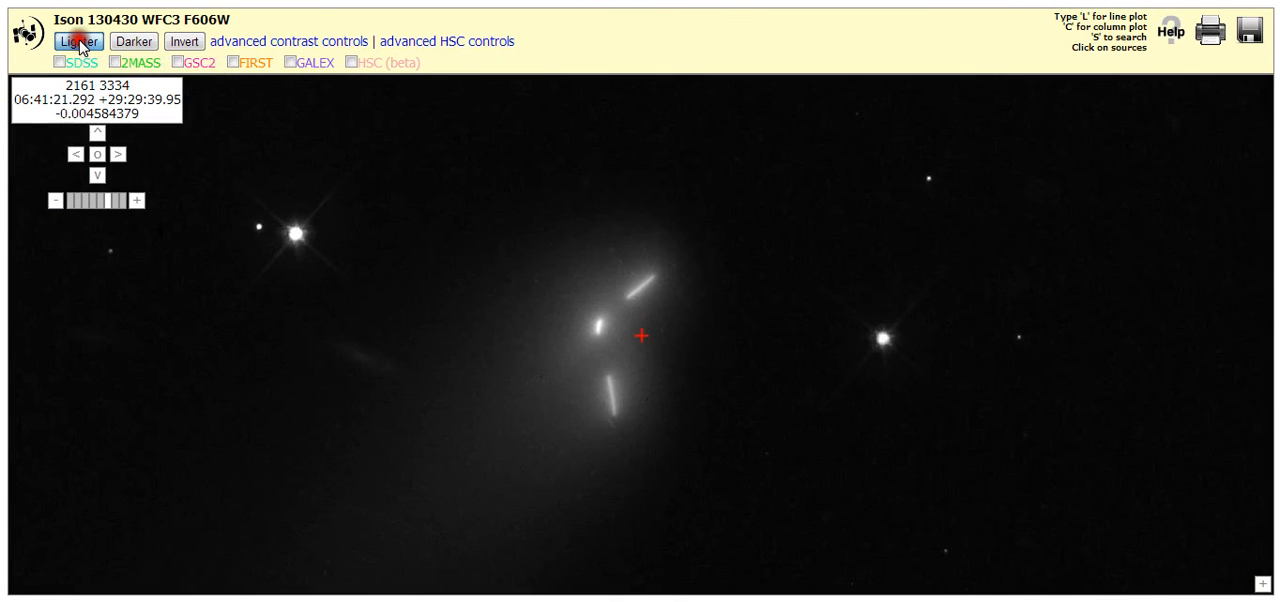
left_click(78, 41)
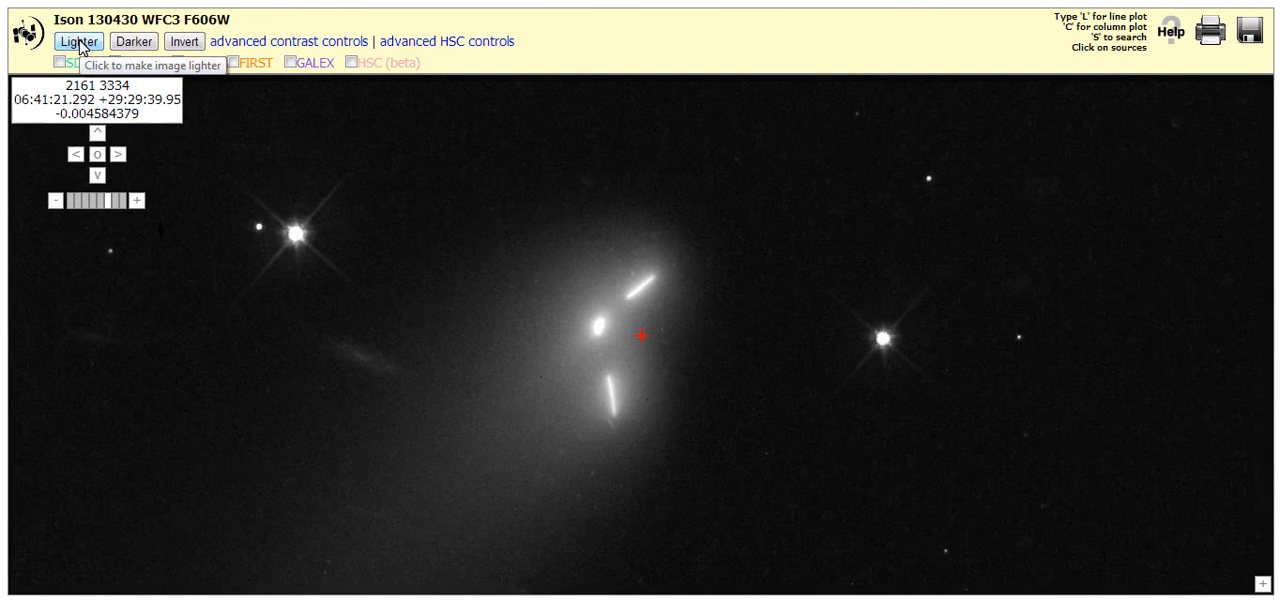
left_click(78, 41)
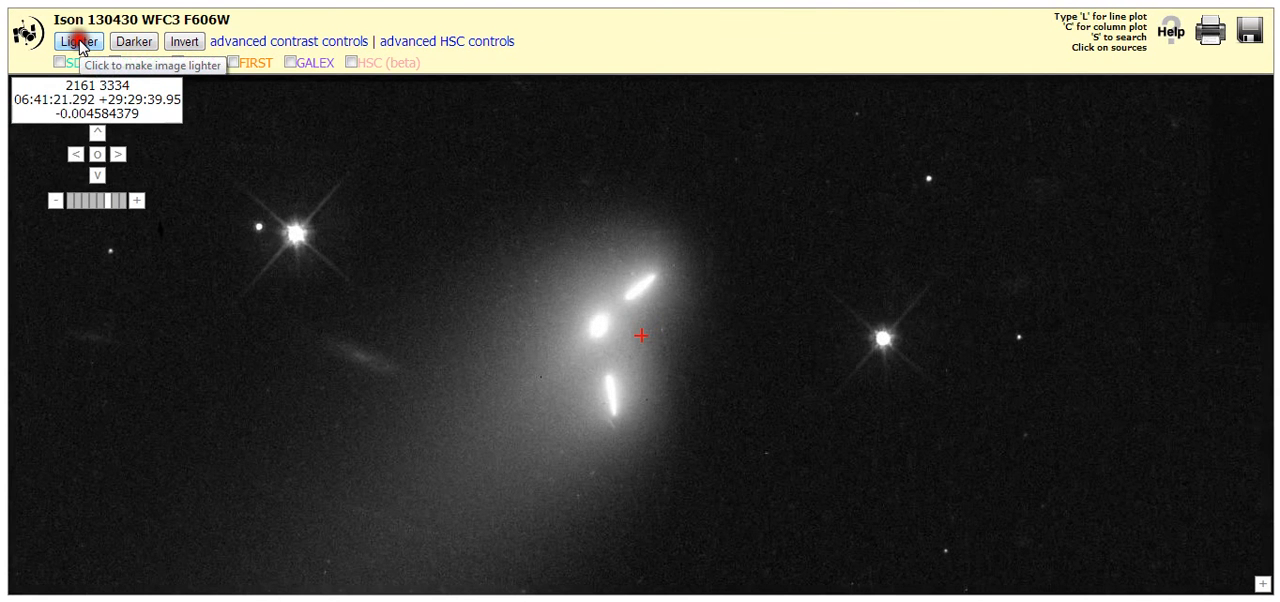
left_click(75, 41)
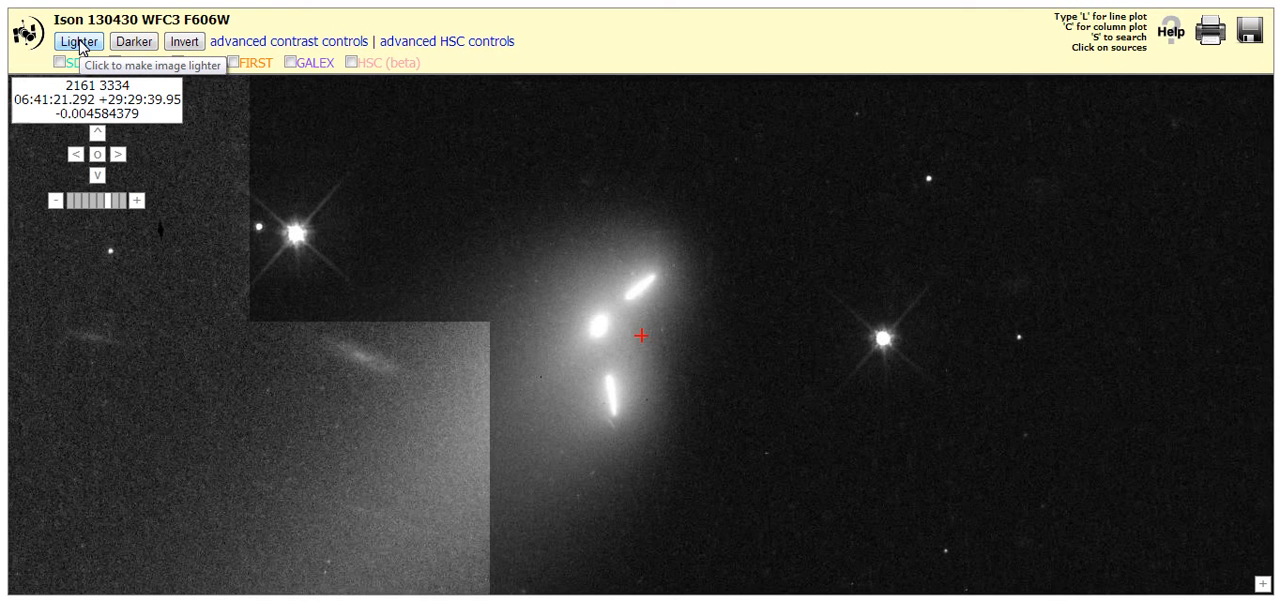
left_click(79, 41)
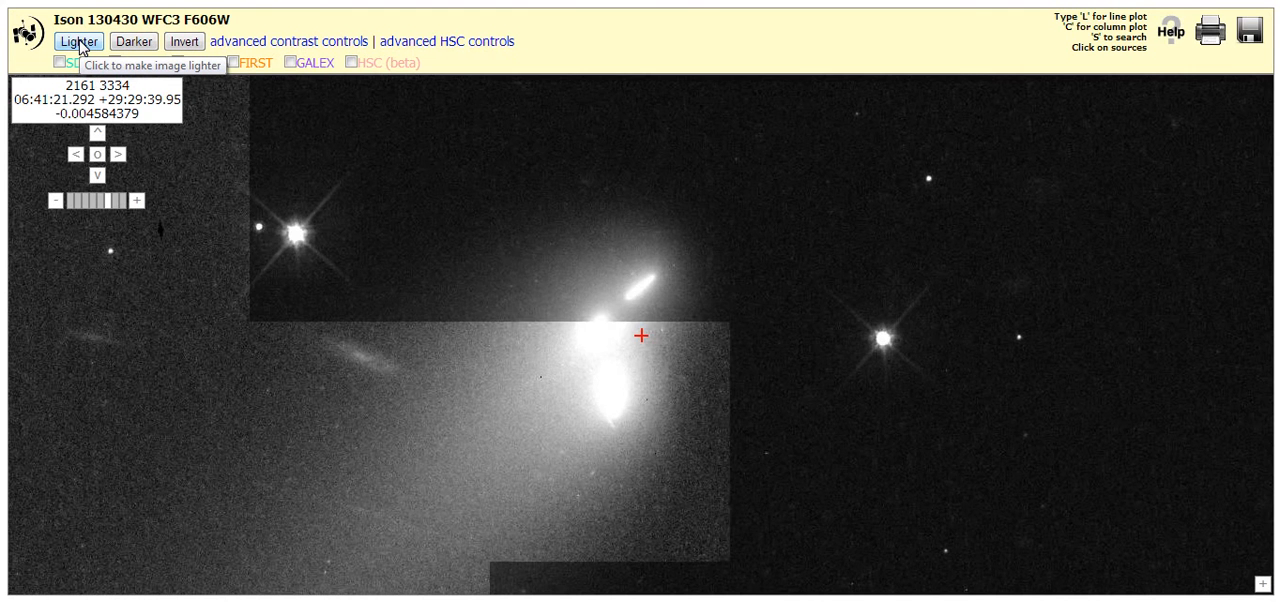
left_click(78, 41)
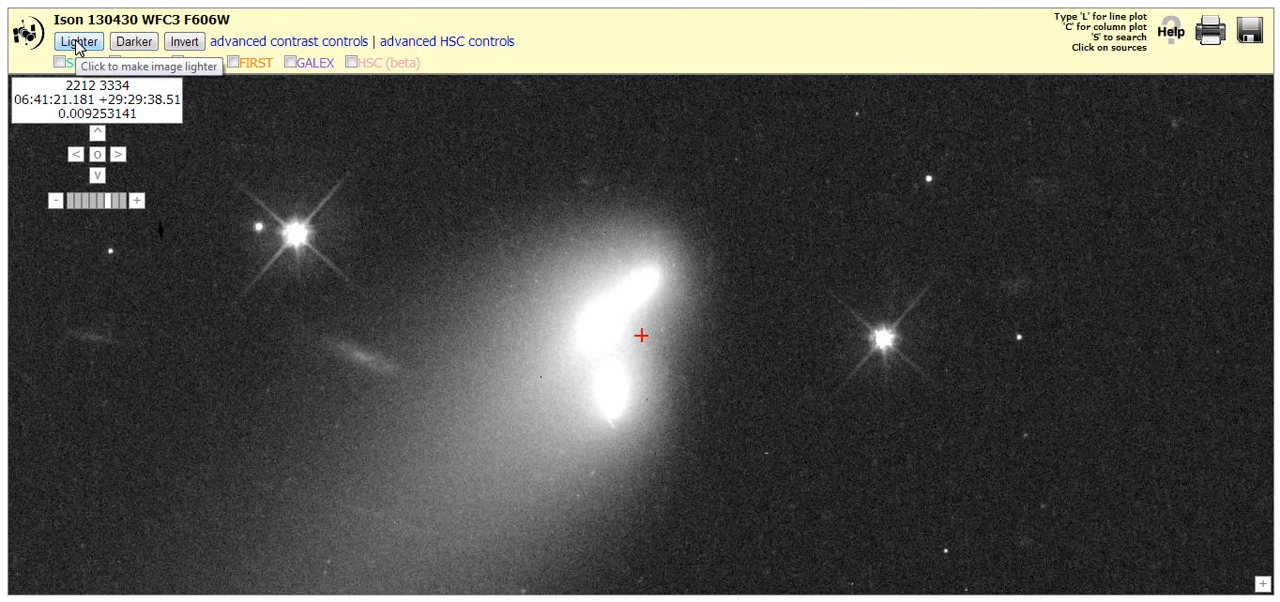
left_click(78, 41)
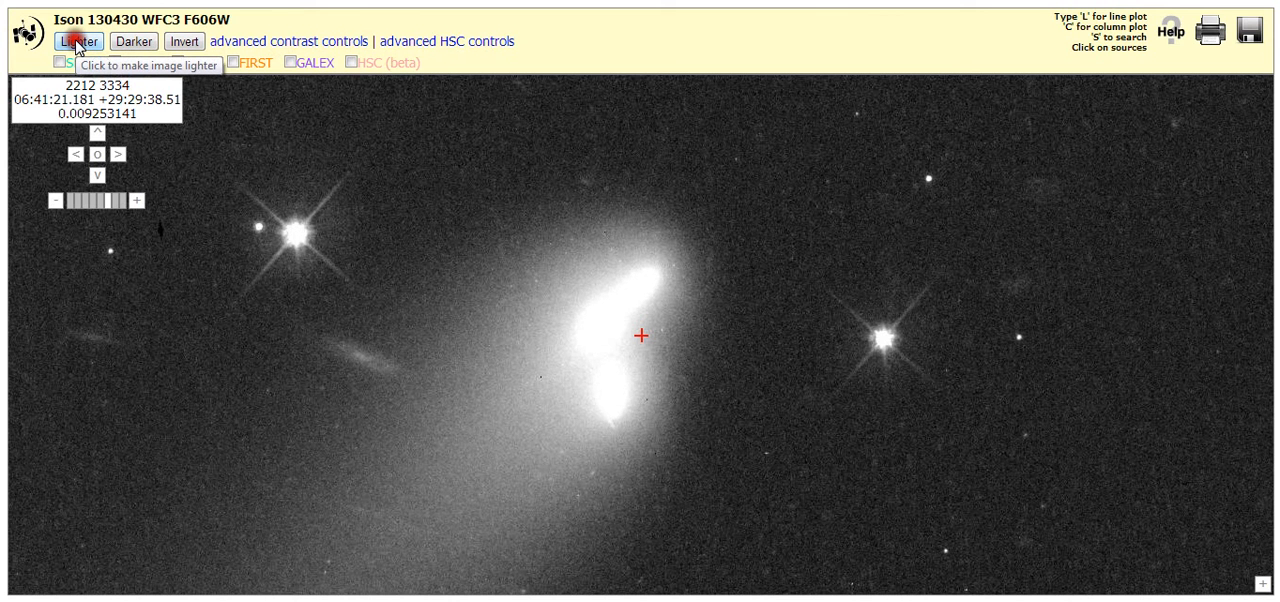
left_click(78, 41)
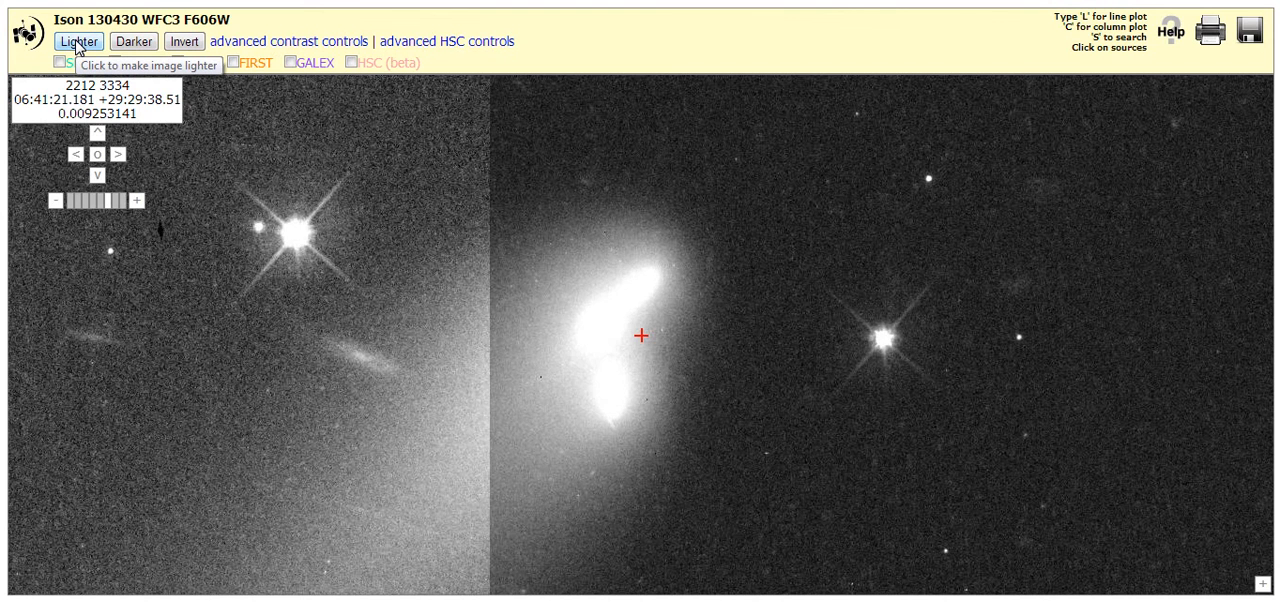
left_click(78, 41)
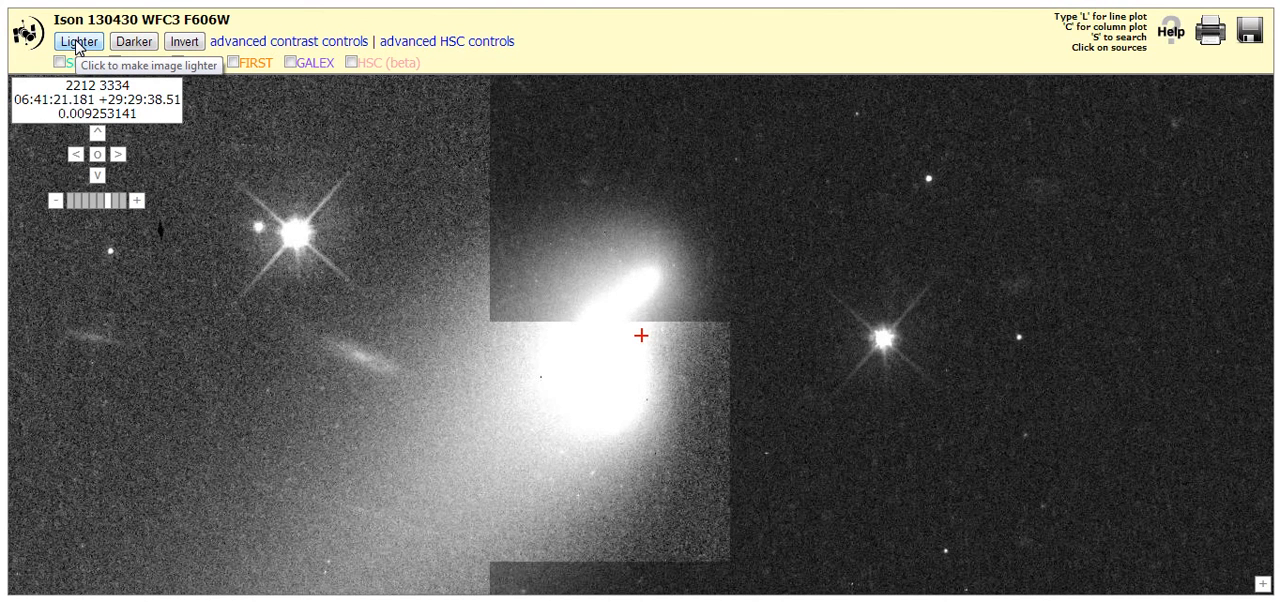
left_click(78, 41)
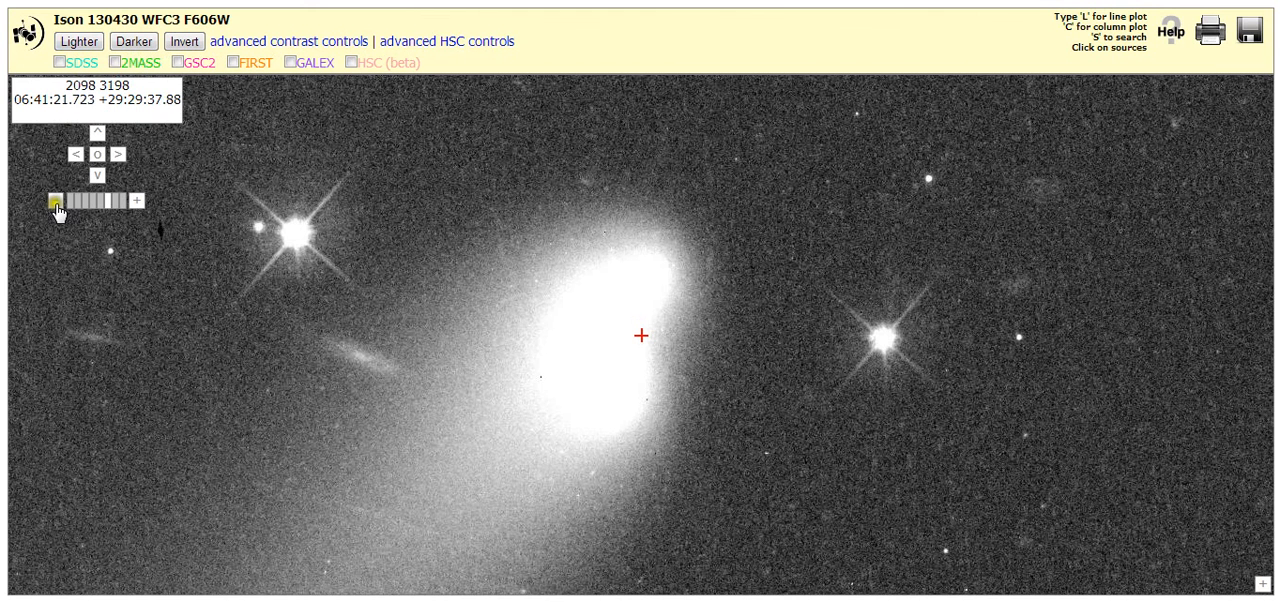
Zoom out to 0.25 to show the coma, long tail and surrounding star field.
left_click(53, 200)
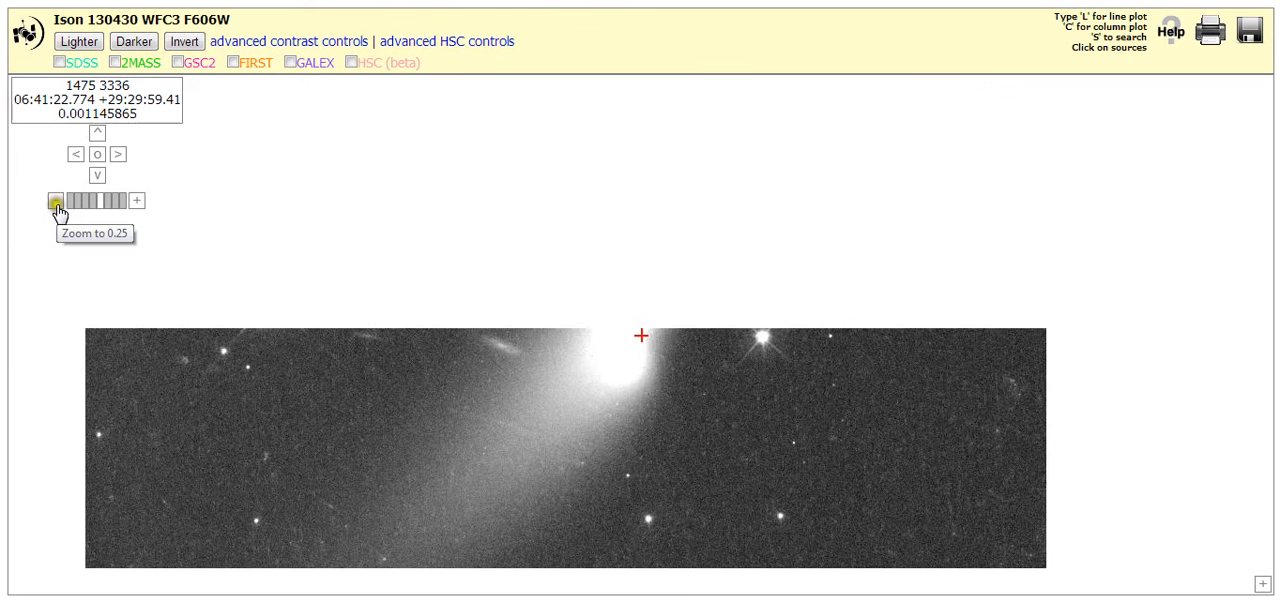
left_click(51, 200)
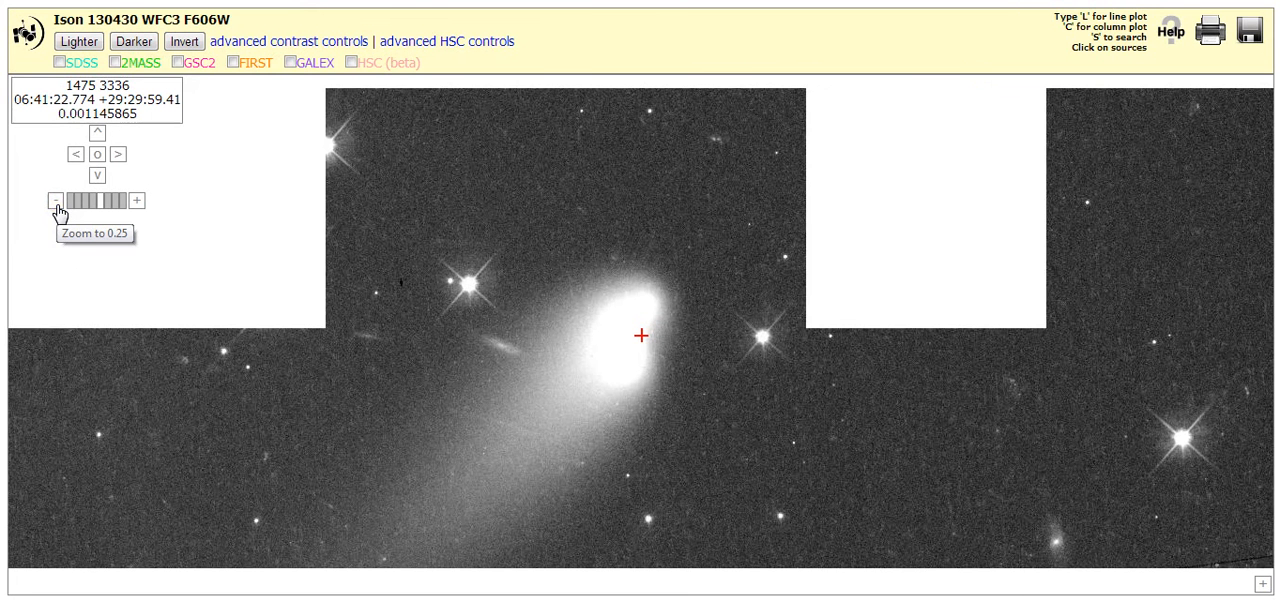
left_click(53, 200)
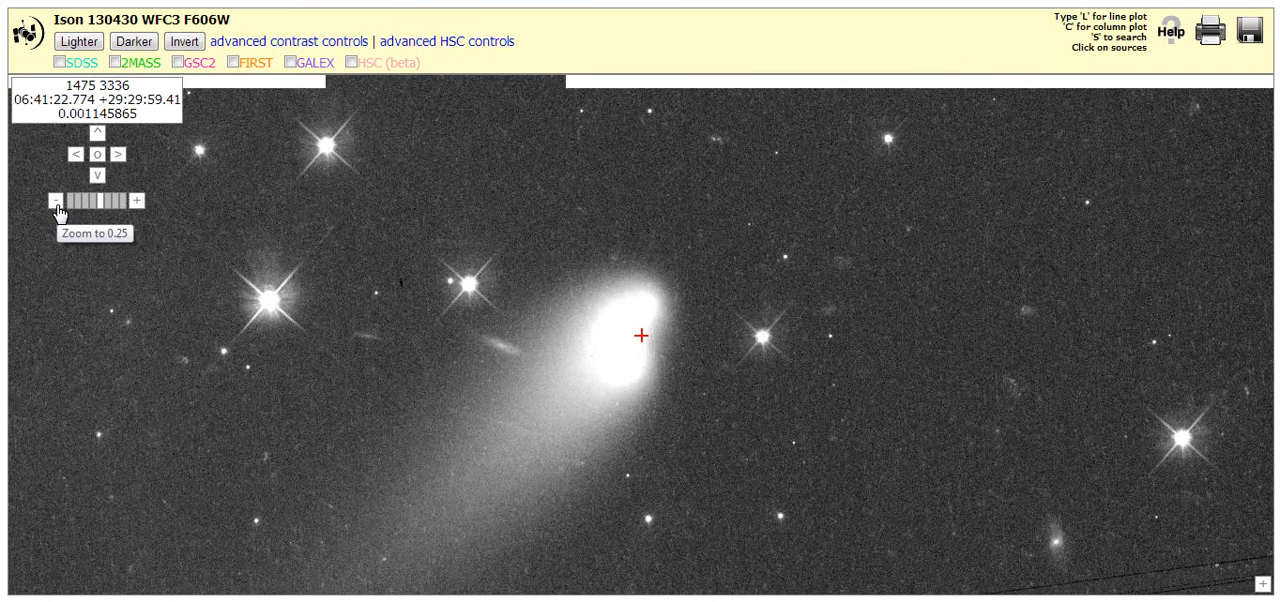
left_click(53, 200)
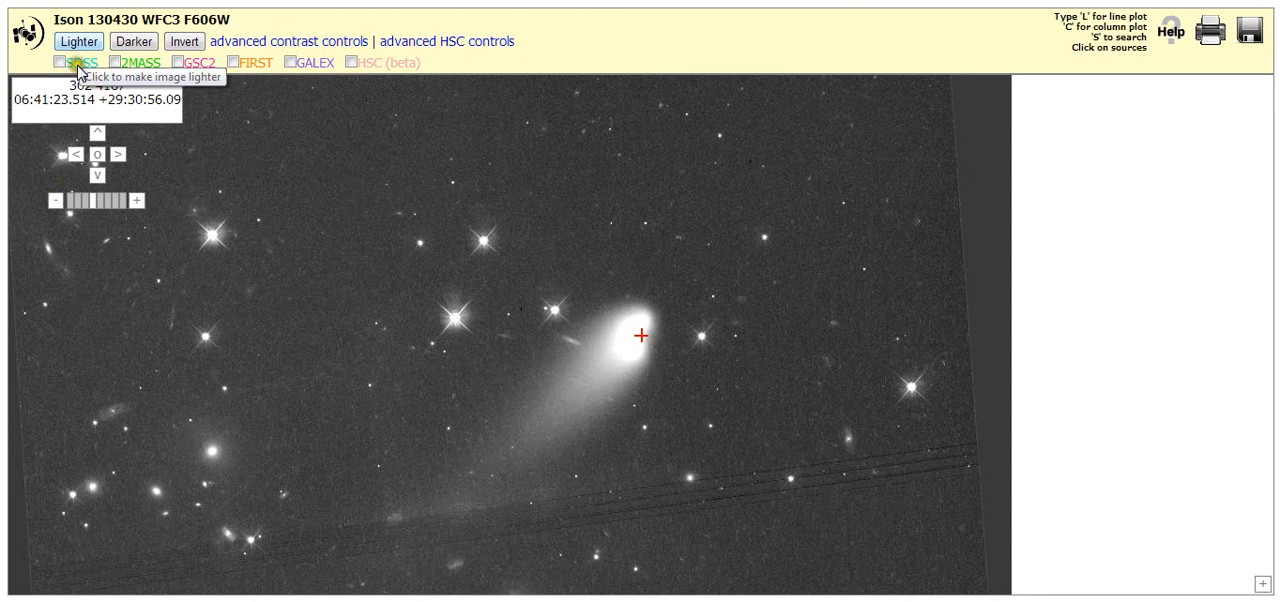
Apply Lighter repeatedly so the comet's faint tail and background stars brighten.
left_click(78, 41)
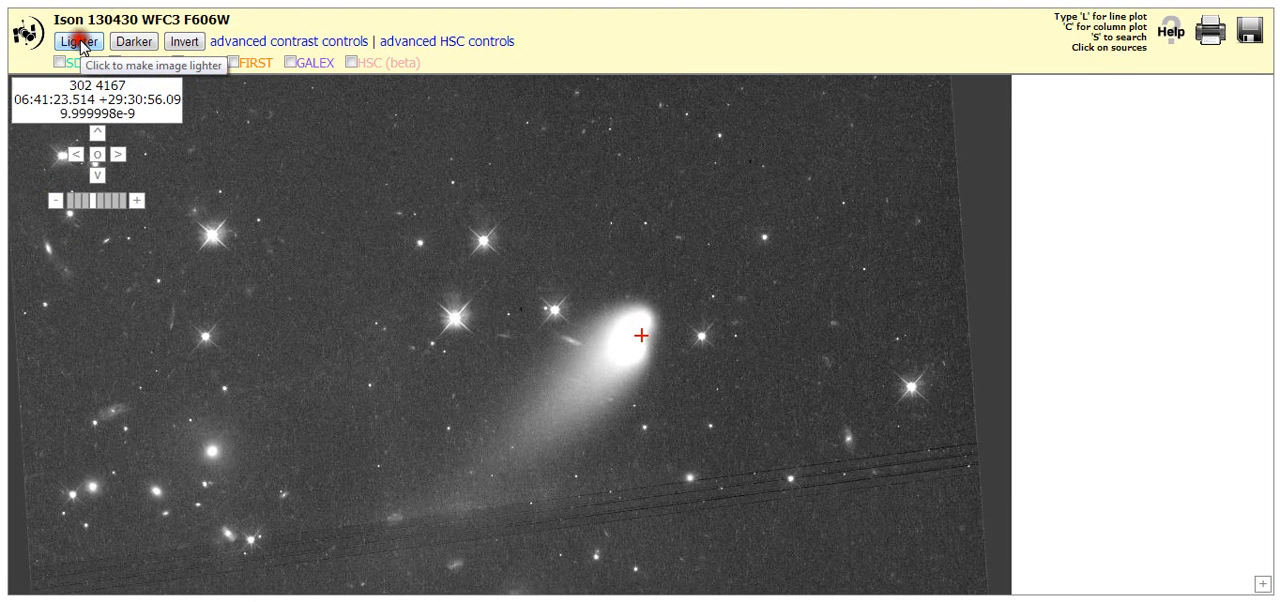
left_click(79, 41)
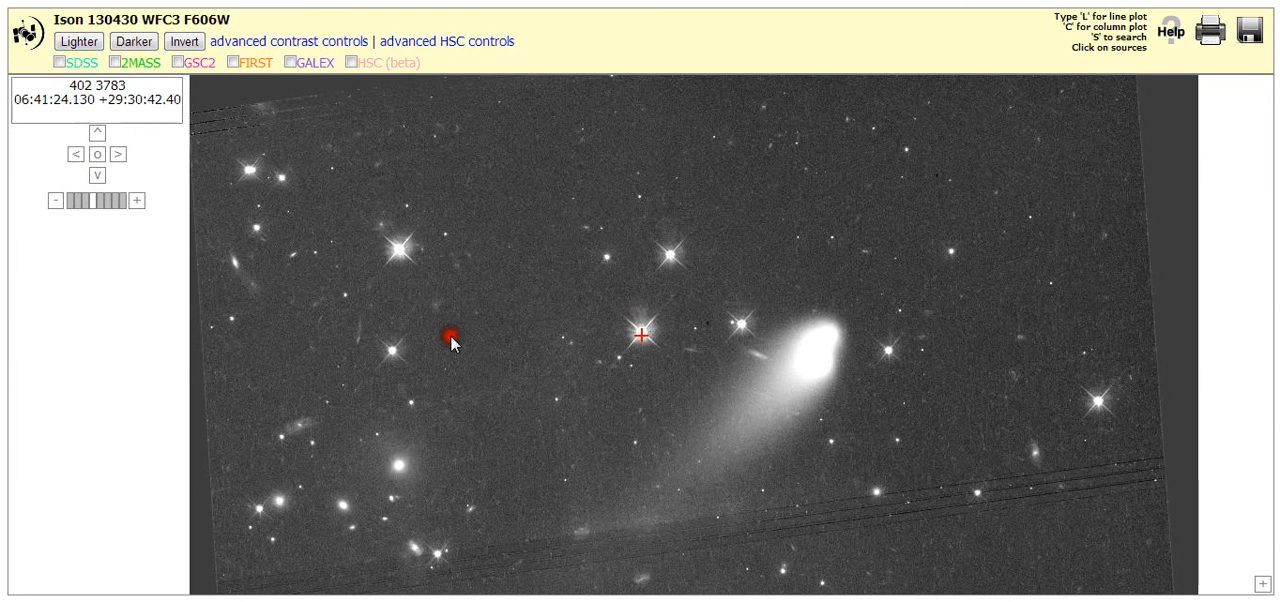
left_click(78, 41)
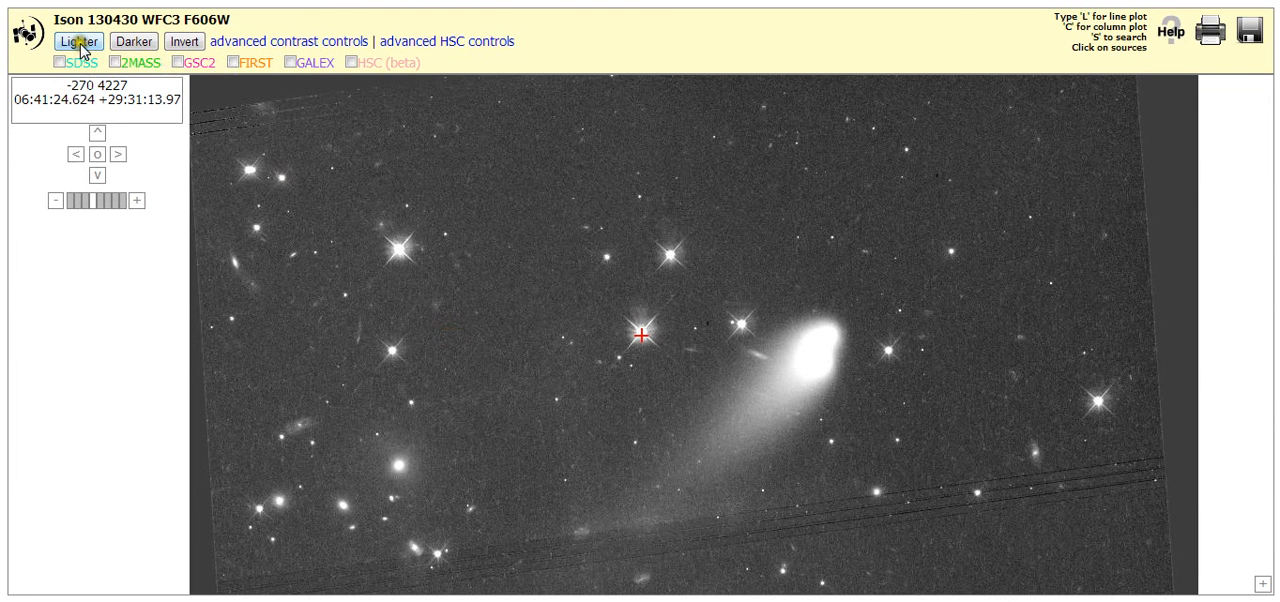
mouse_move(78, 41)
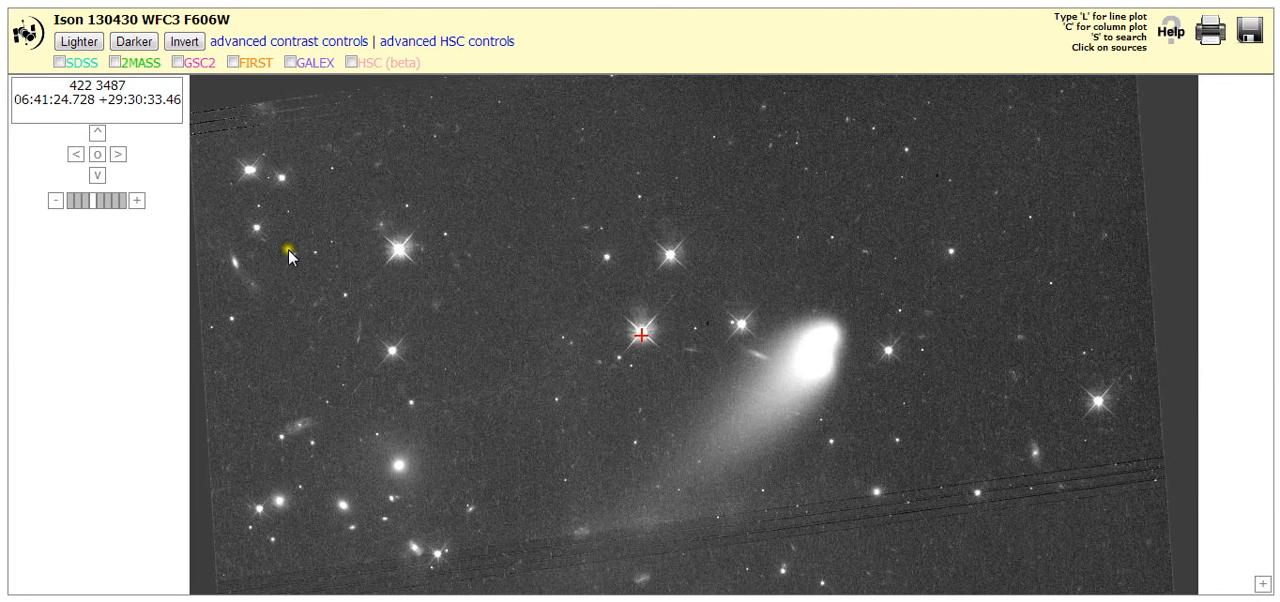
mouse_move(370, 350)
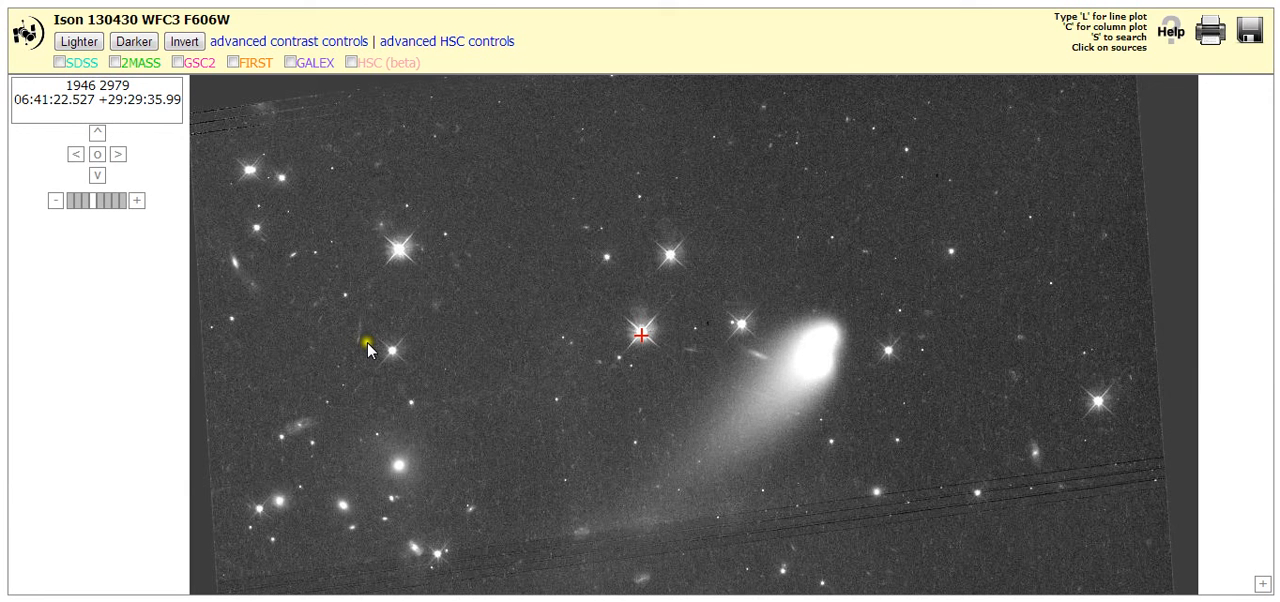
mouse_move(707, 370)
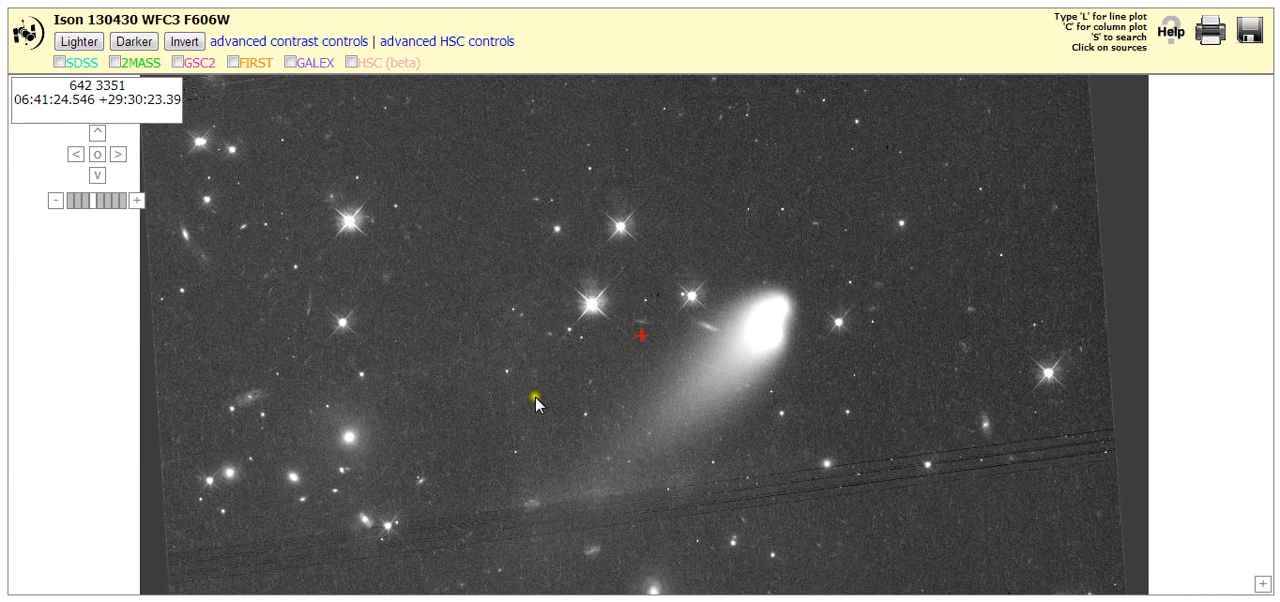
left_click(79, 41)
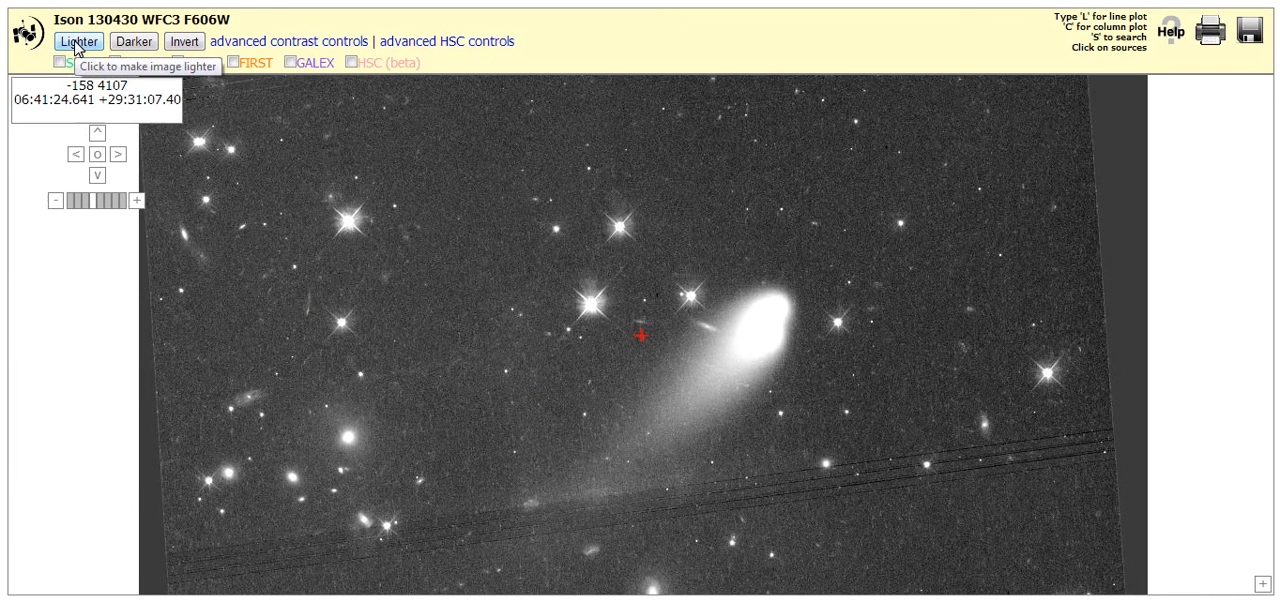
left_click(78, 41)
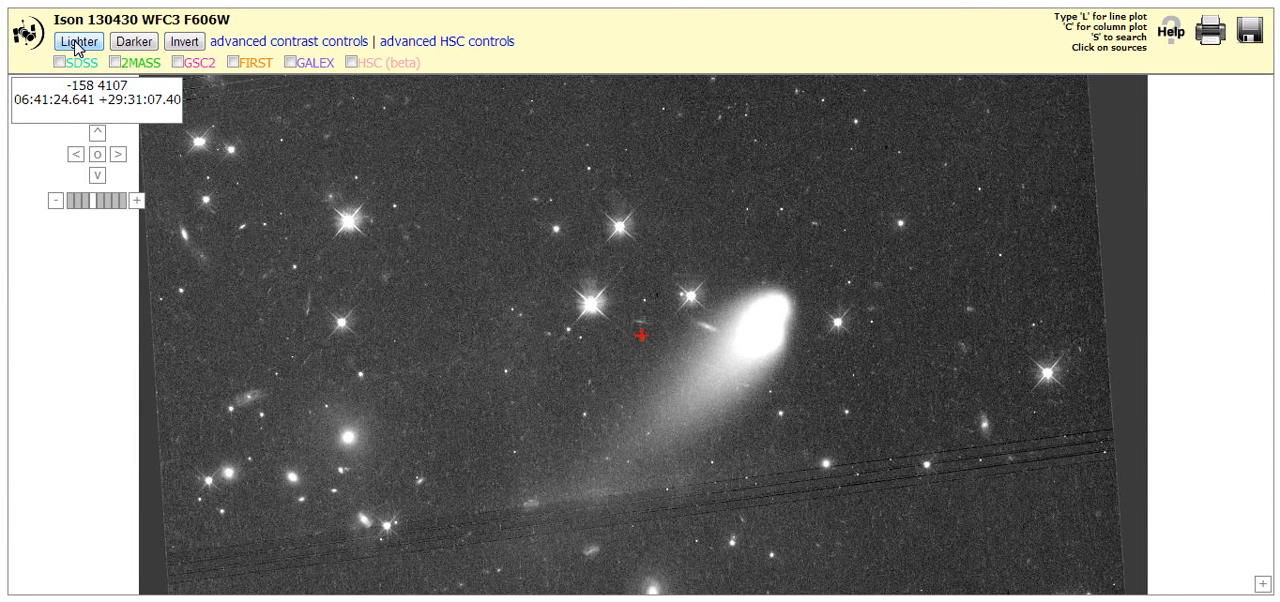
left_click(79, 41)
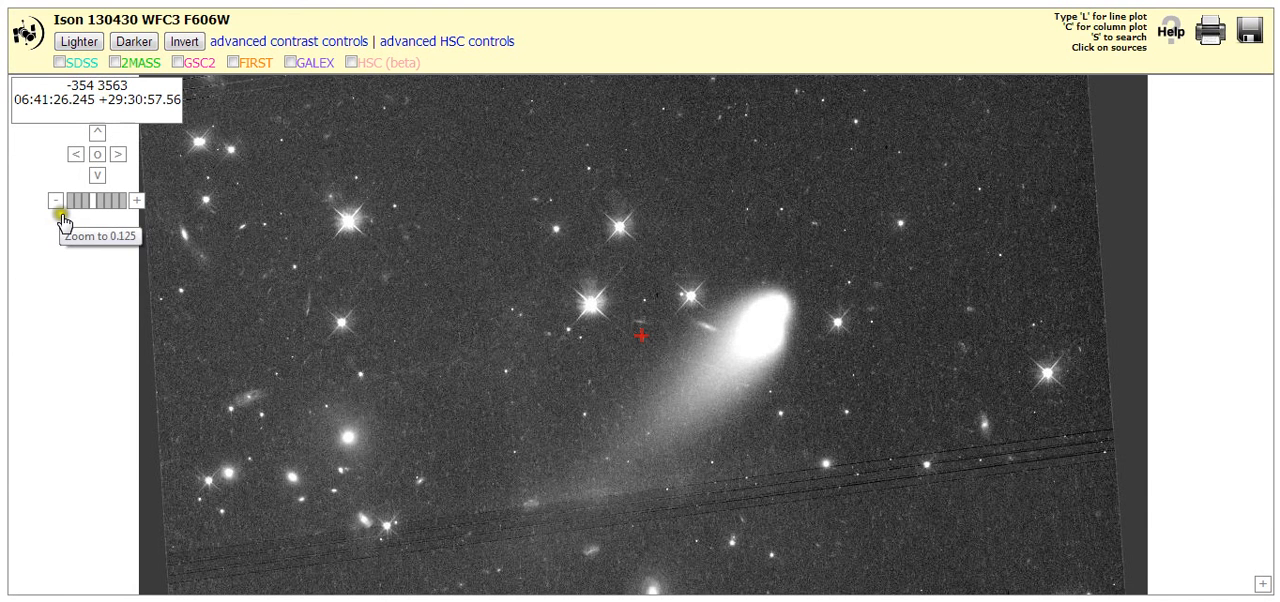
mouse_move(302, 258)
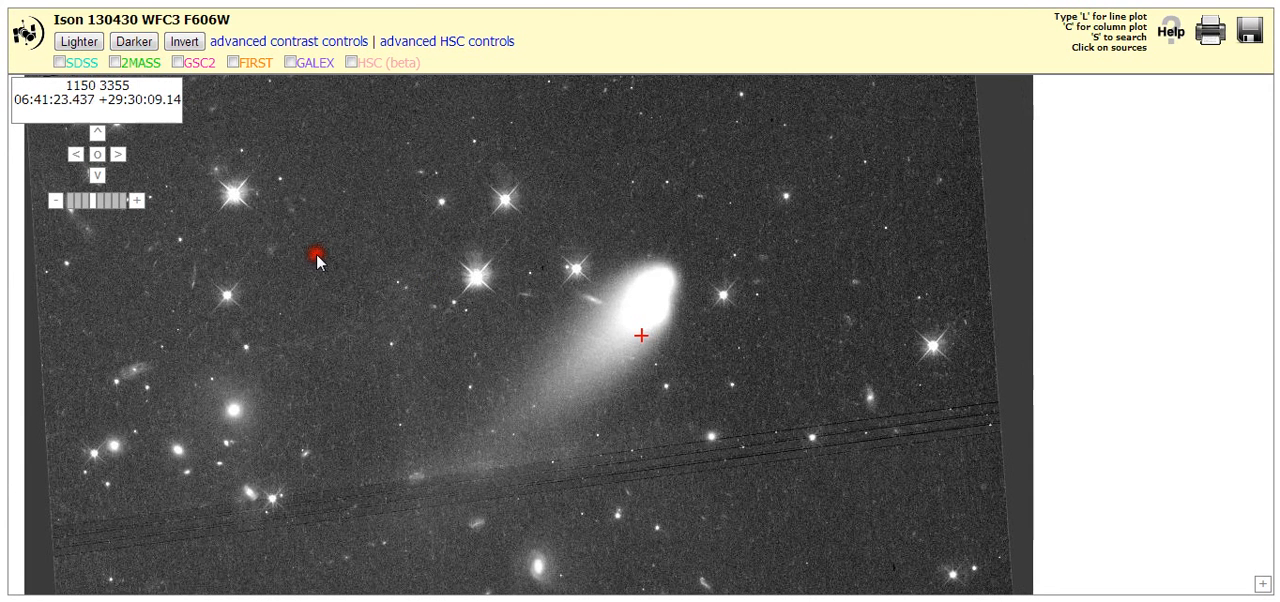
Apply Darker eight times until the sky turns black and three coma fragments appear.
left_click(133, 41)
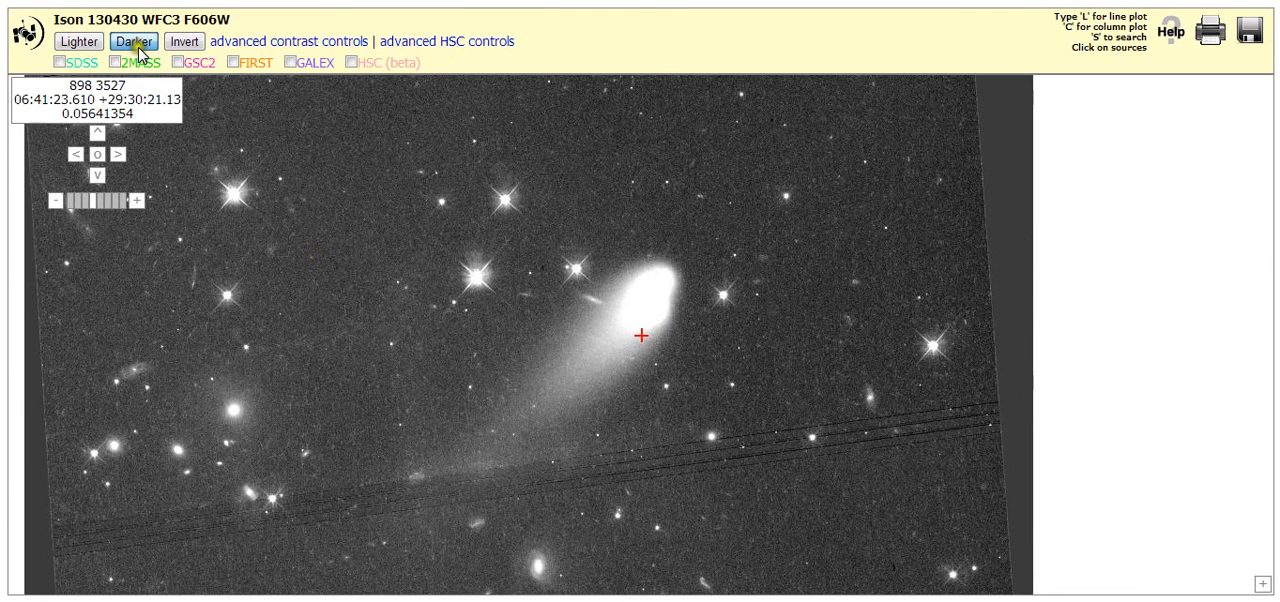
left_click(133, 41)
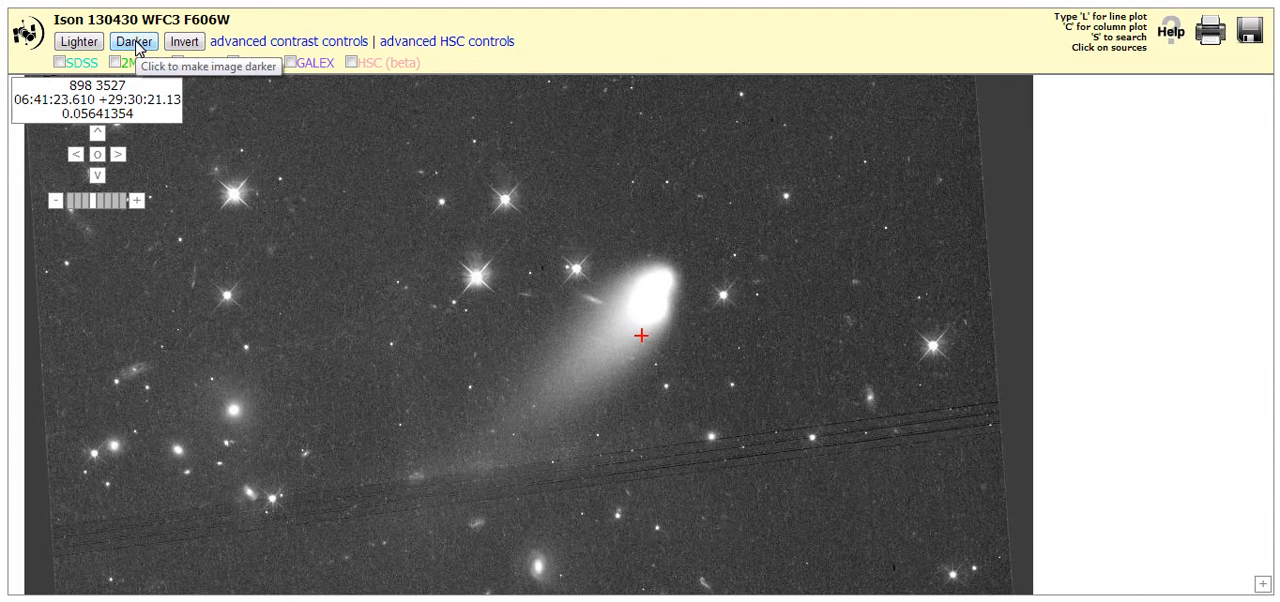
left_click(133, 41)
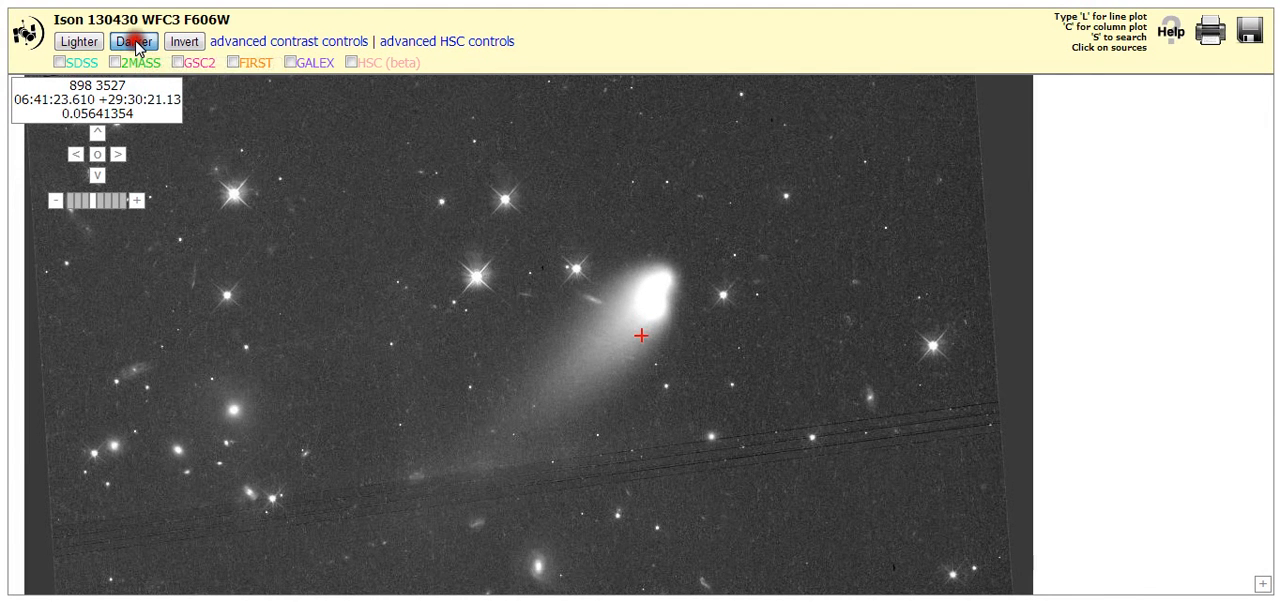
left_click(133, 41)
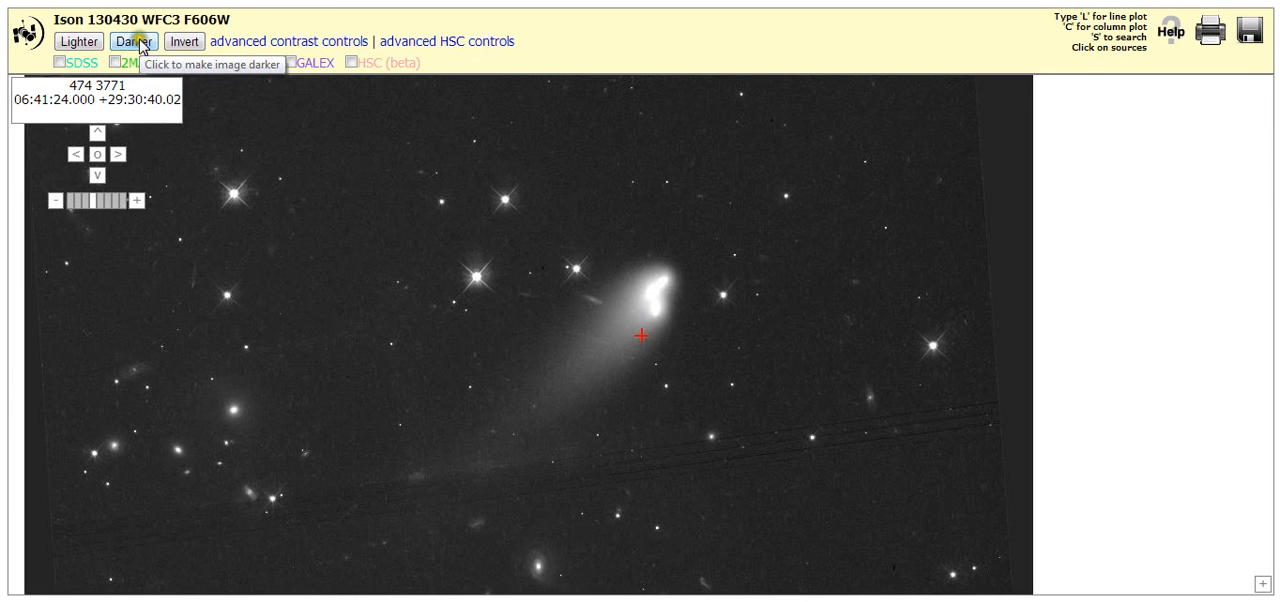
left_click(131, 41)
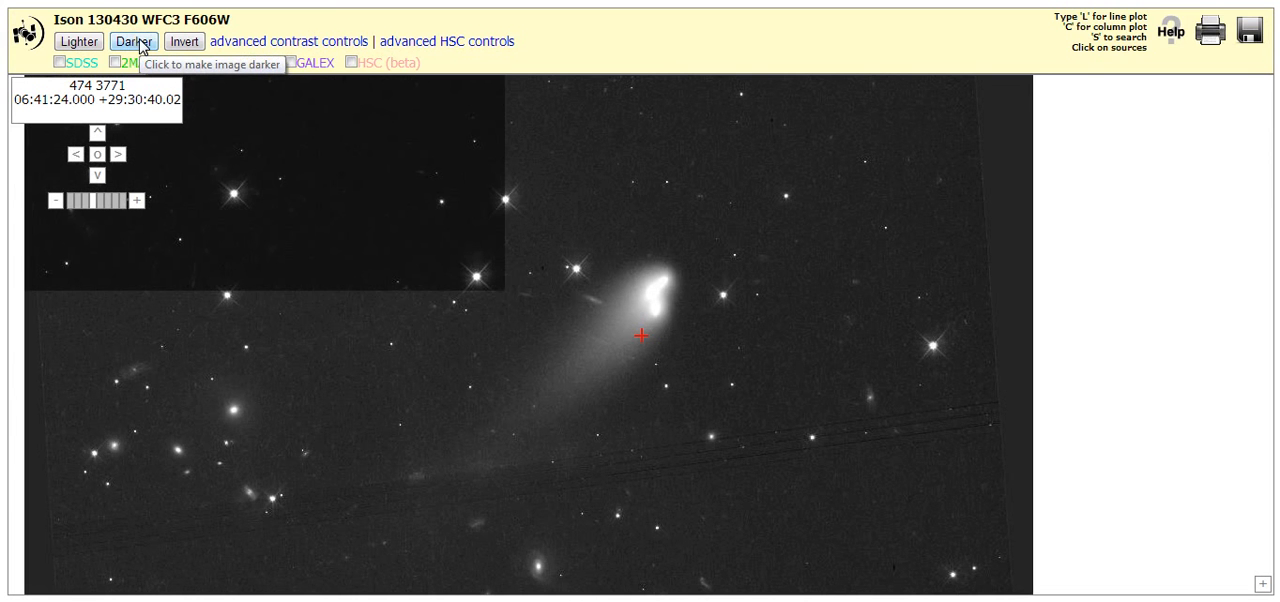
left_click(129, 41)
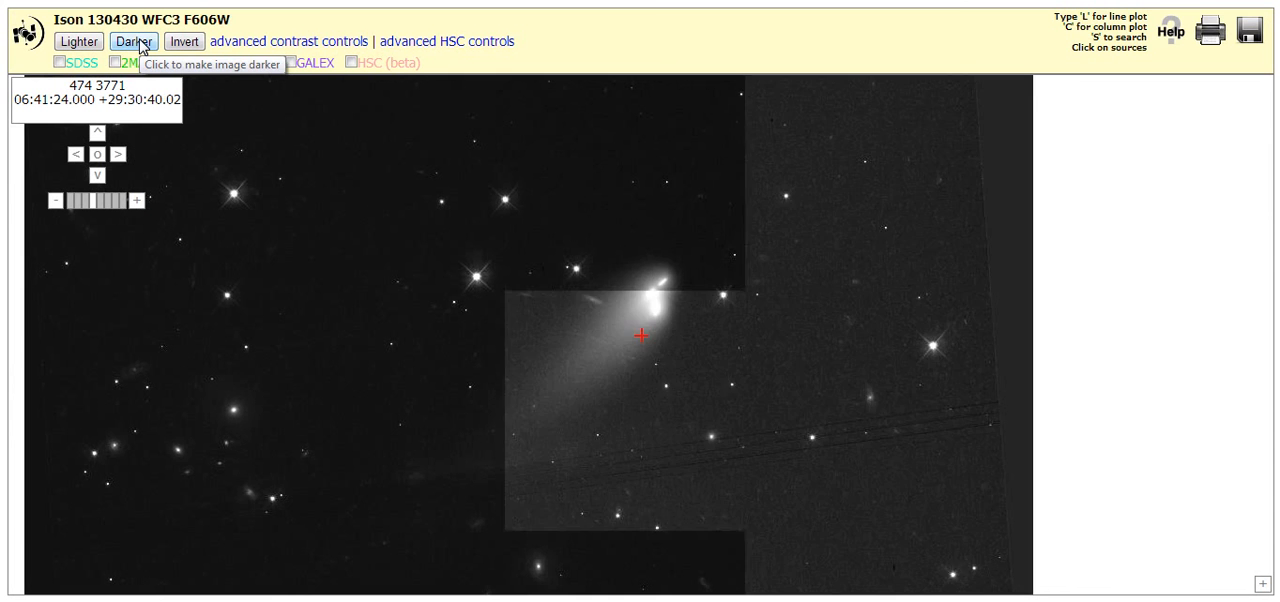
left_click(133, 41)
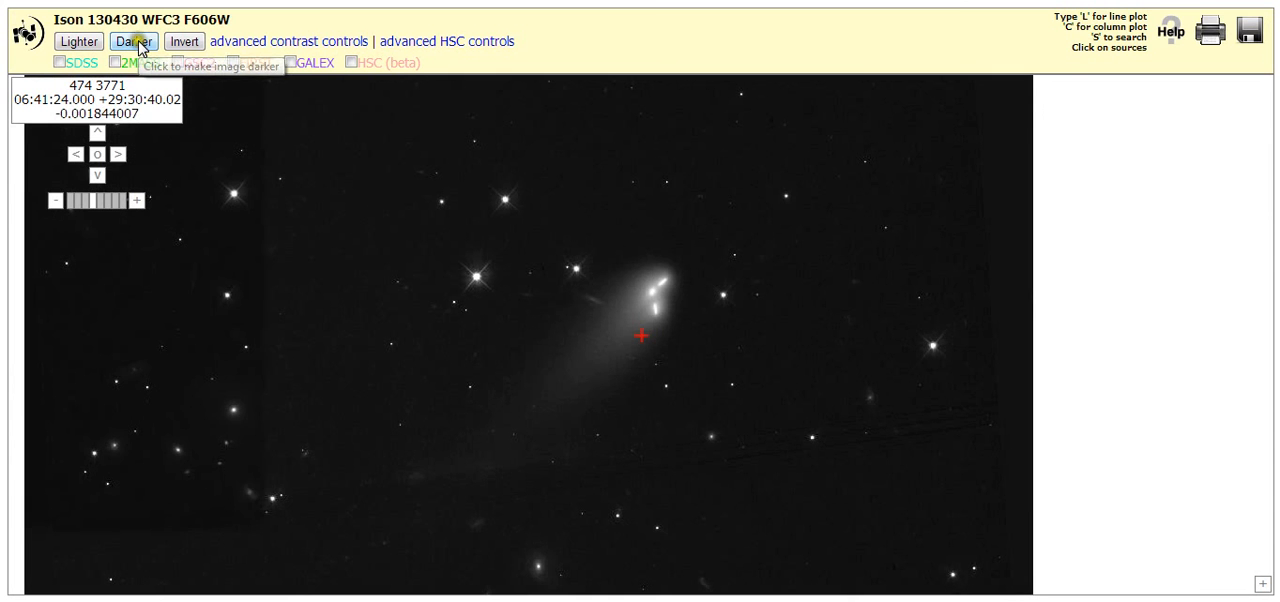
left_click(133, 41)
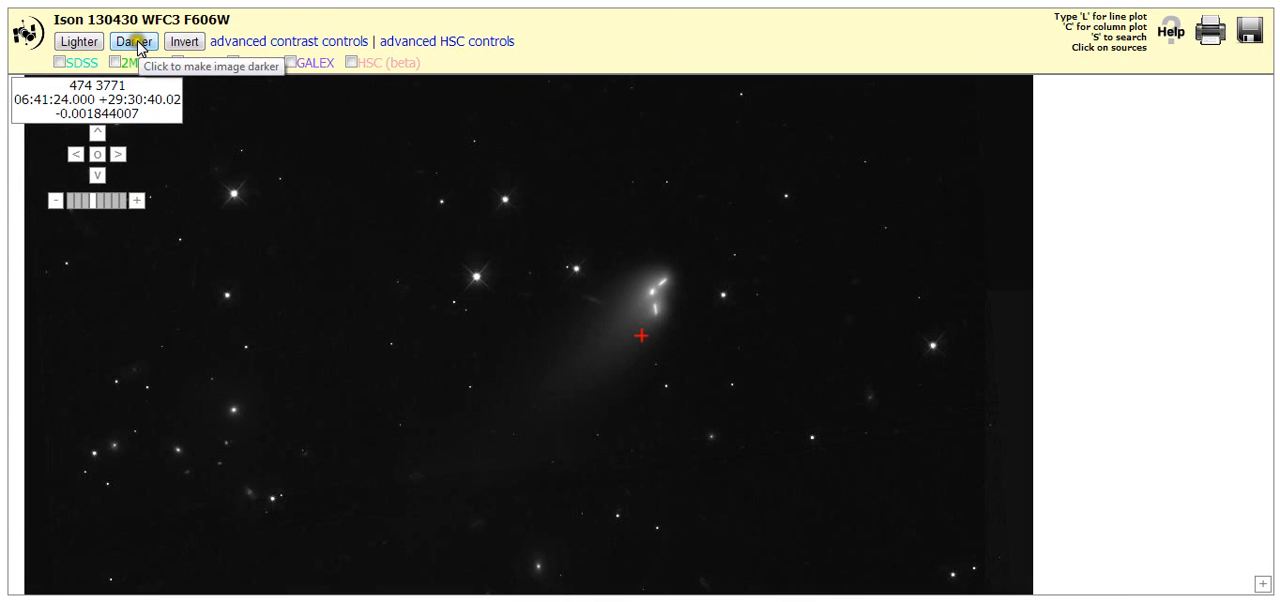
mouse_move(130, 200)
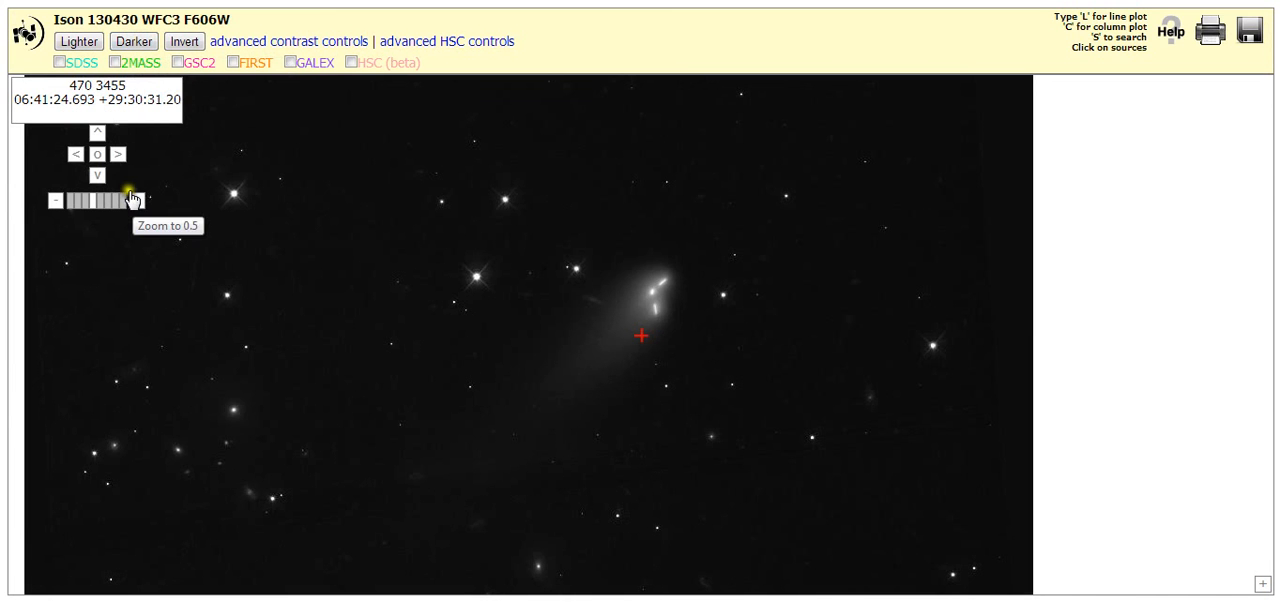
Zoom in to Zoom 1 on the comet's head to enlarge the three fragments.
left_click(130, 200)
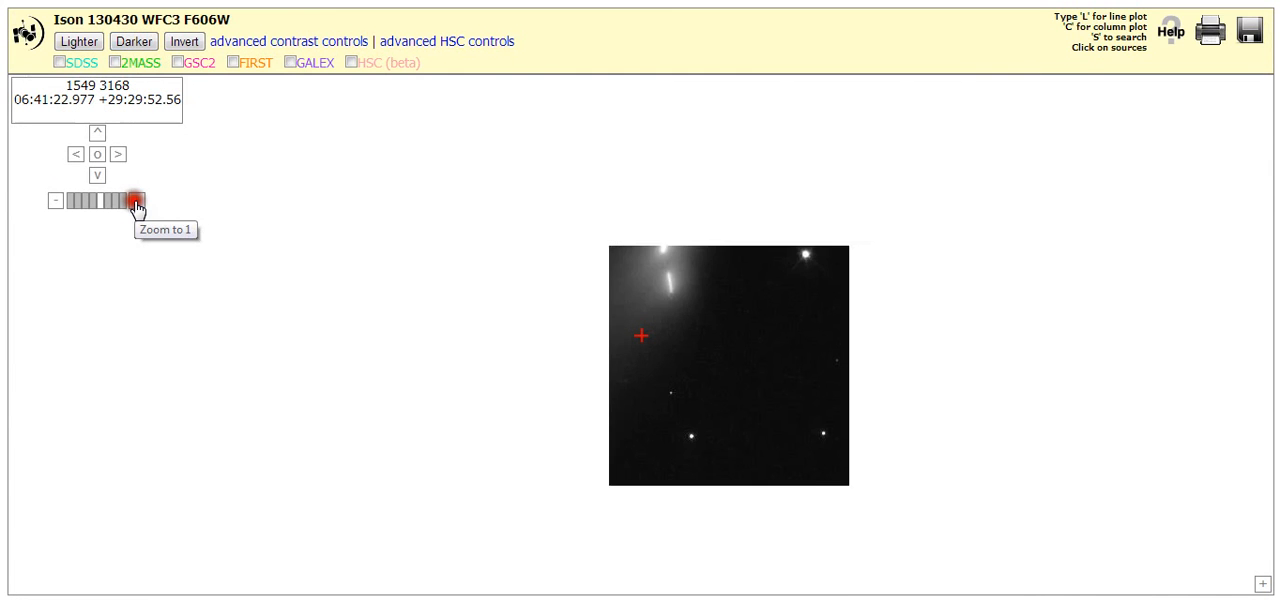
left_click(135, 201)
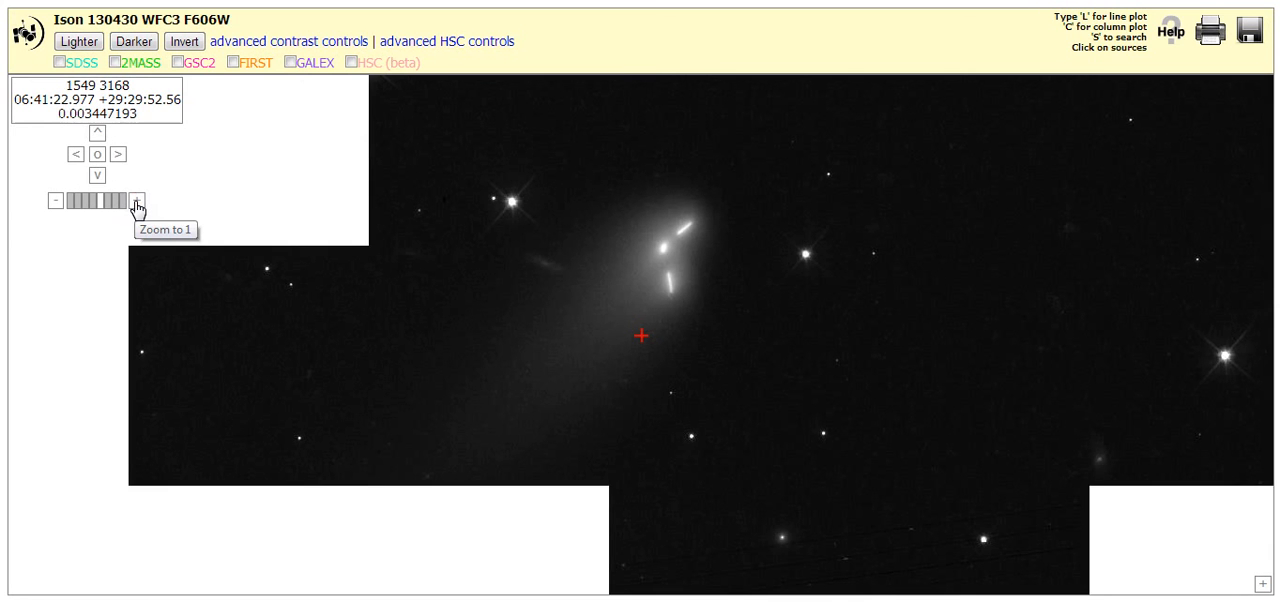
left_click(136, 200)
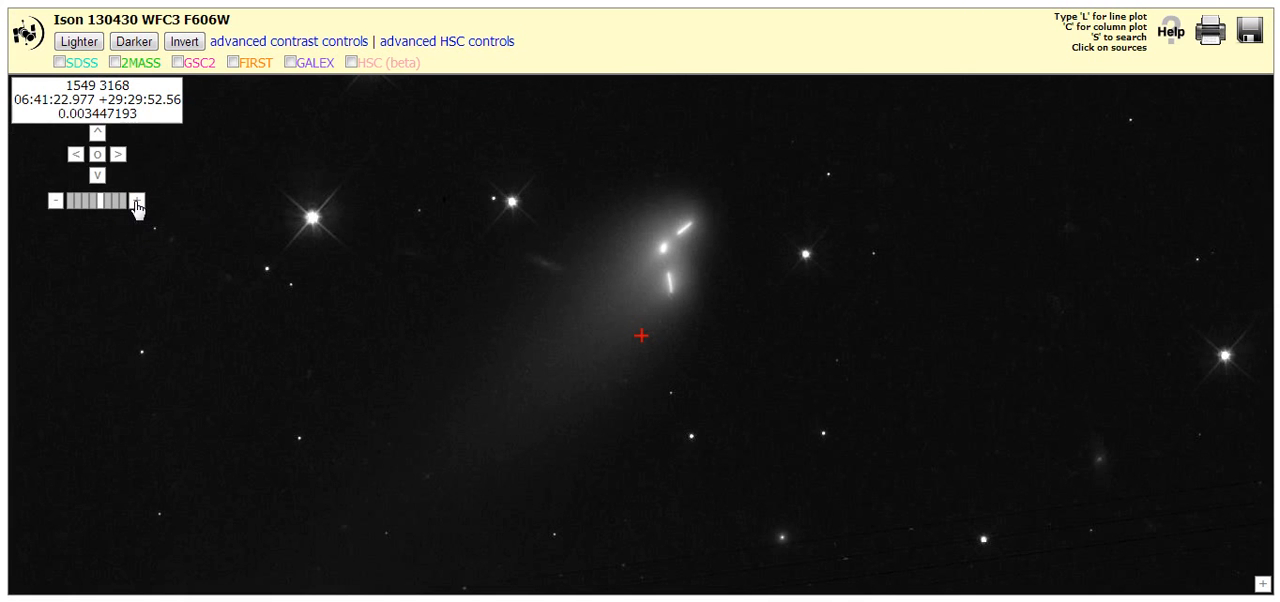
mouse_move(250, 358)
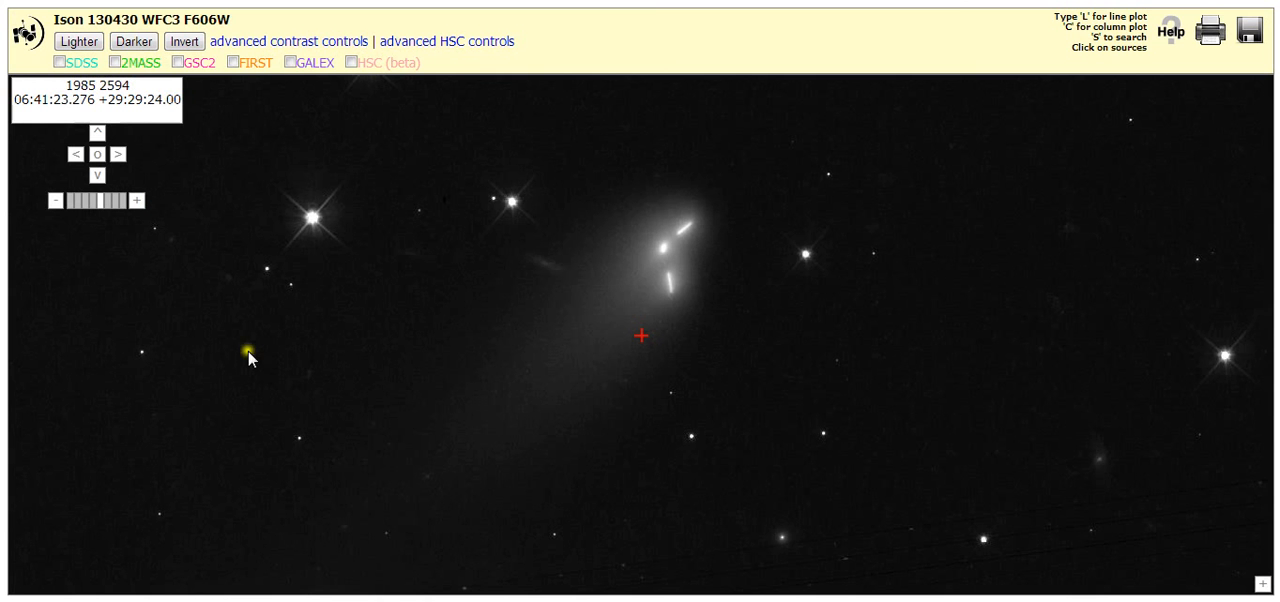
mouse_move(335, 478)
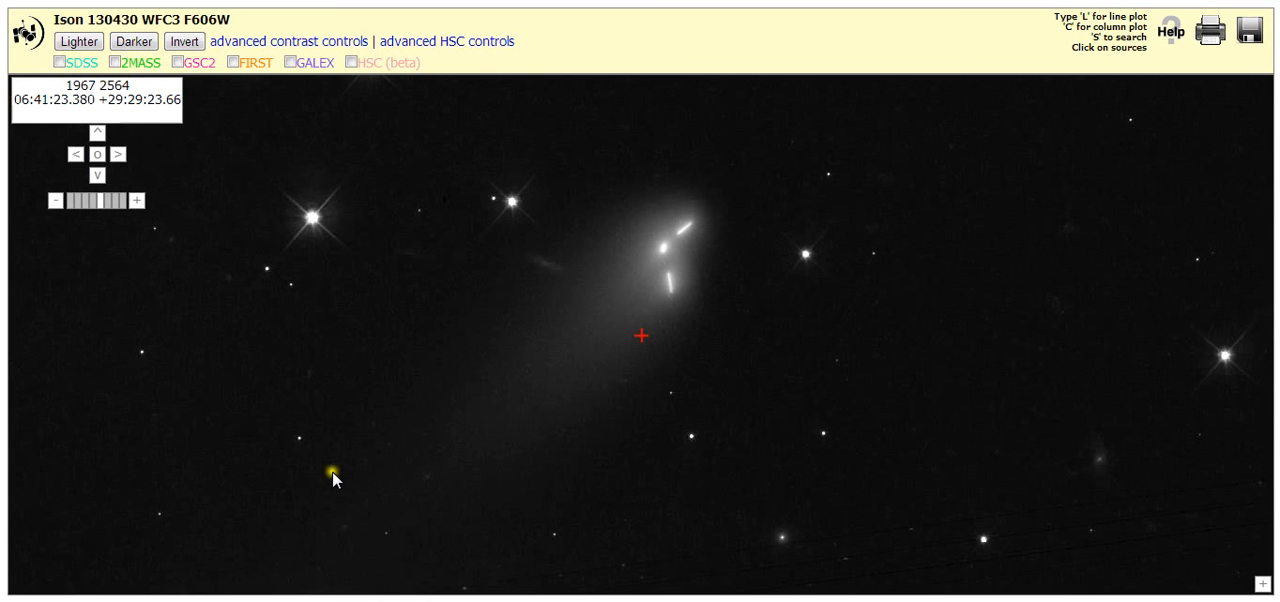
mouse_move(375, 587)
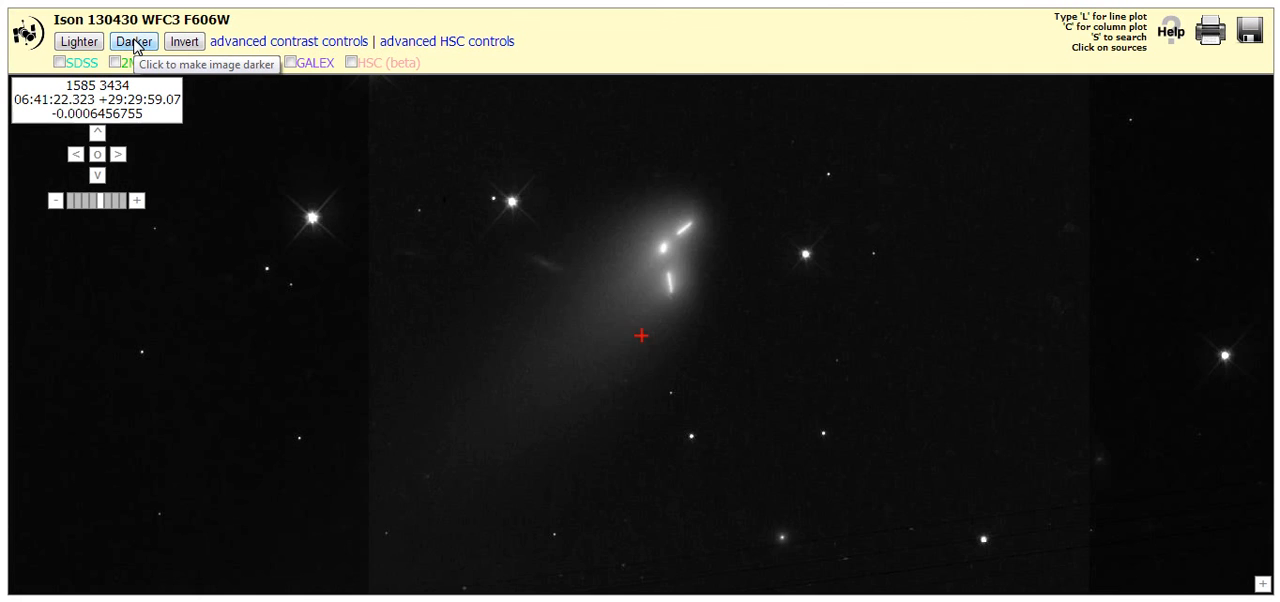
Darken the magnified view once more to dim the coma glow.
left_click(133, 41)
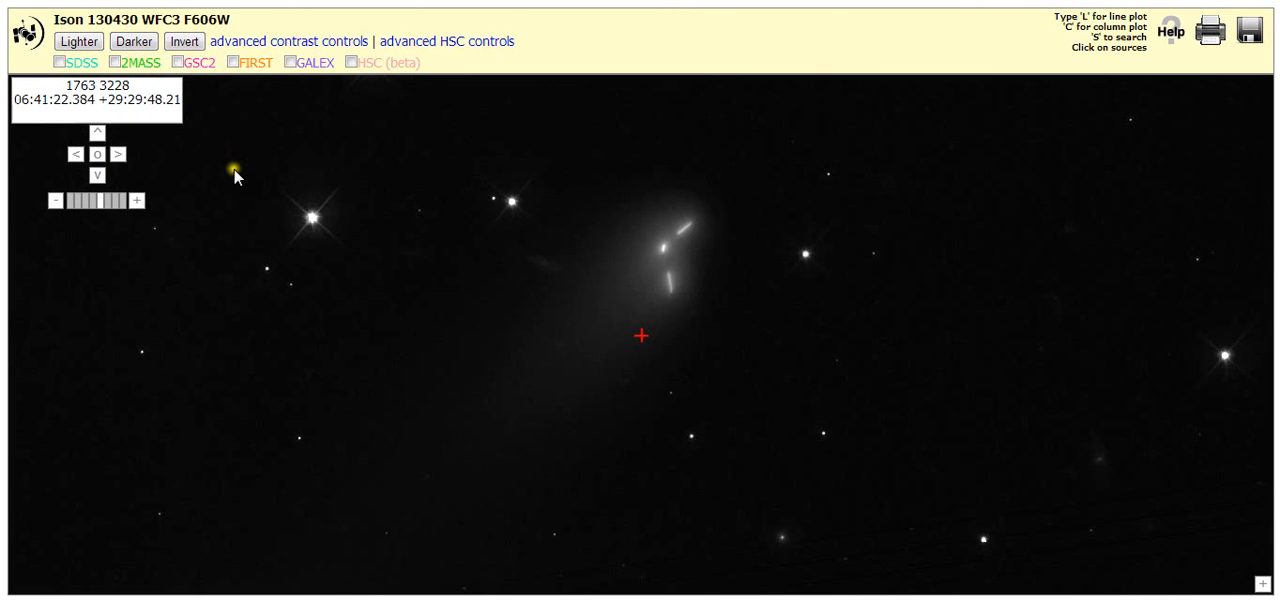
mouse_move(203, 226)
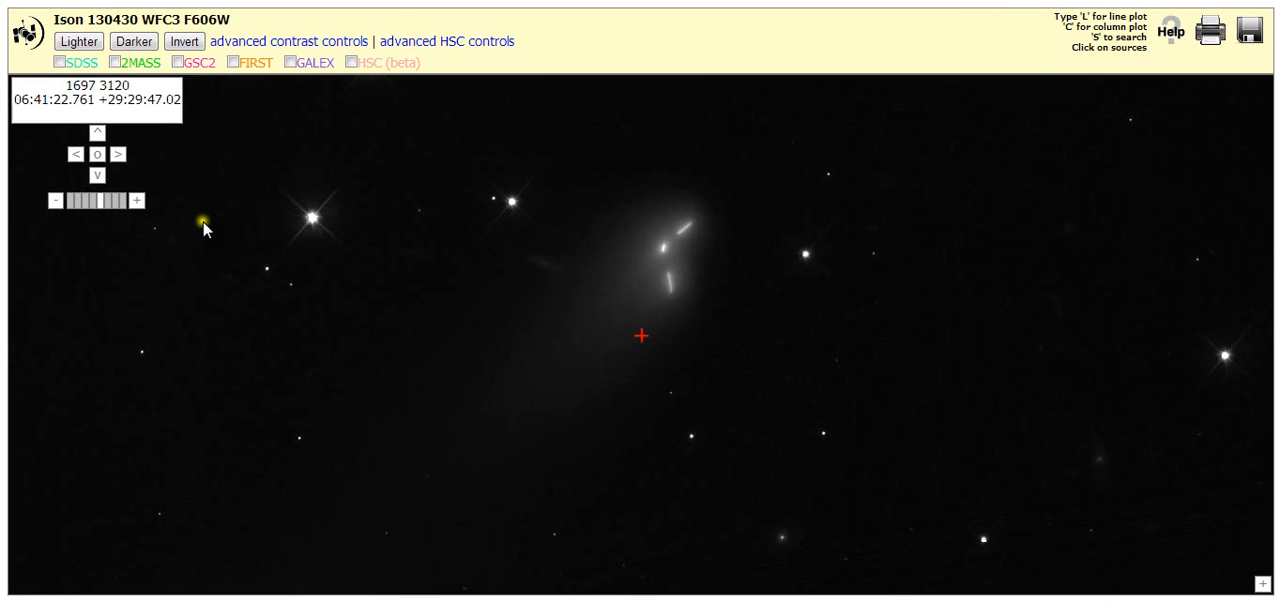
mouse_move(219, 342)
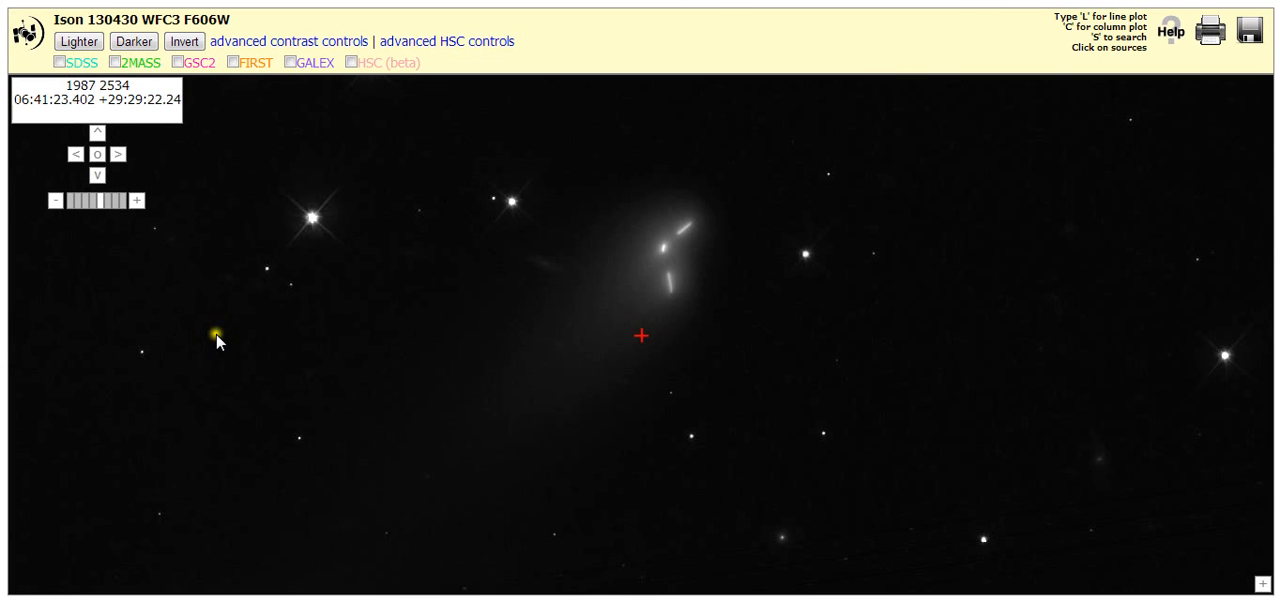
mouse_move(370, 570)
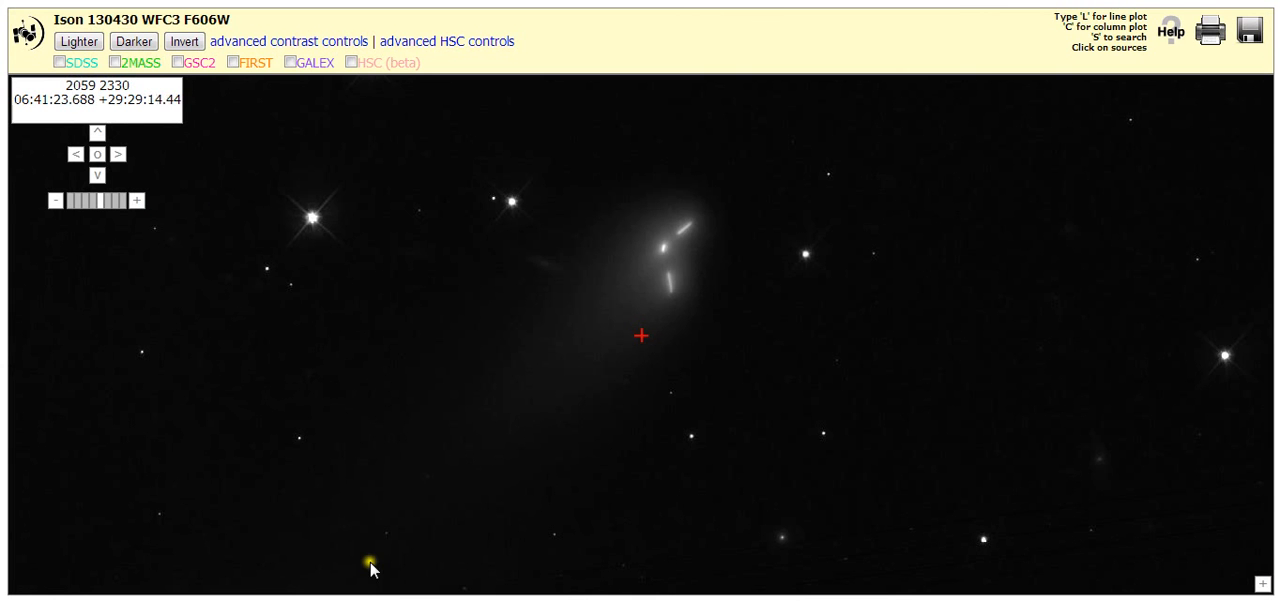